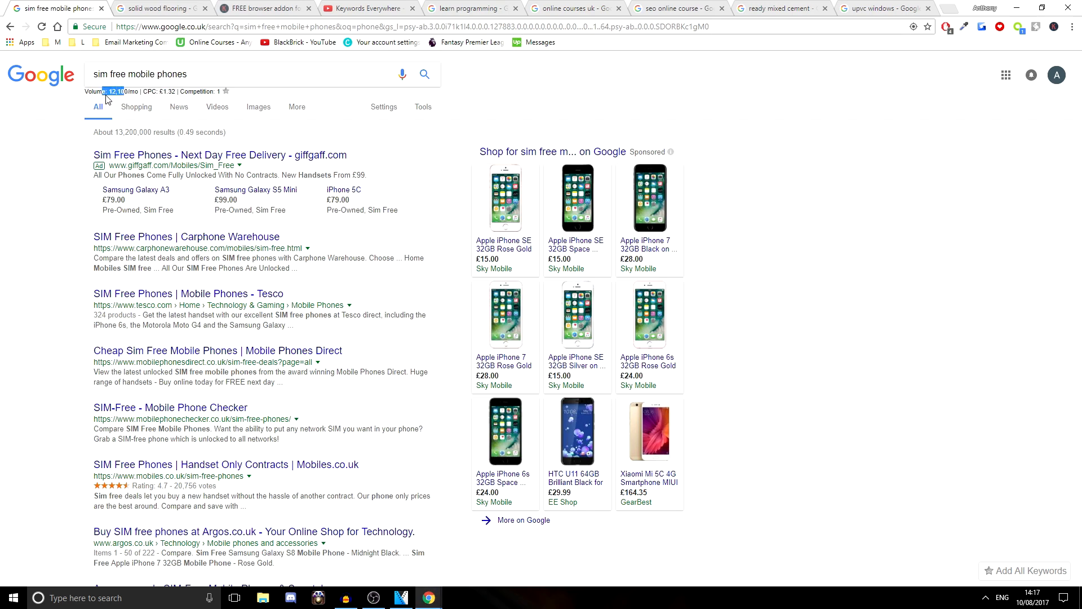
Review the monthly volume, CPC and a related search's volume on the Google results
{"action": "left_click", "coordinate": [138, 90]}
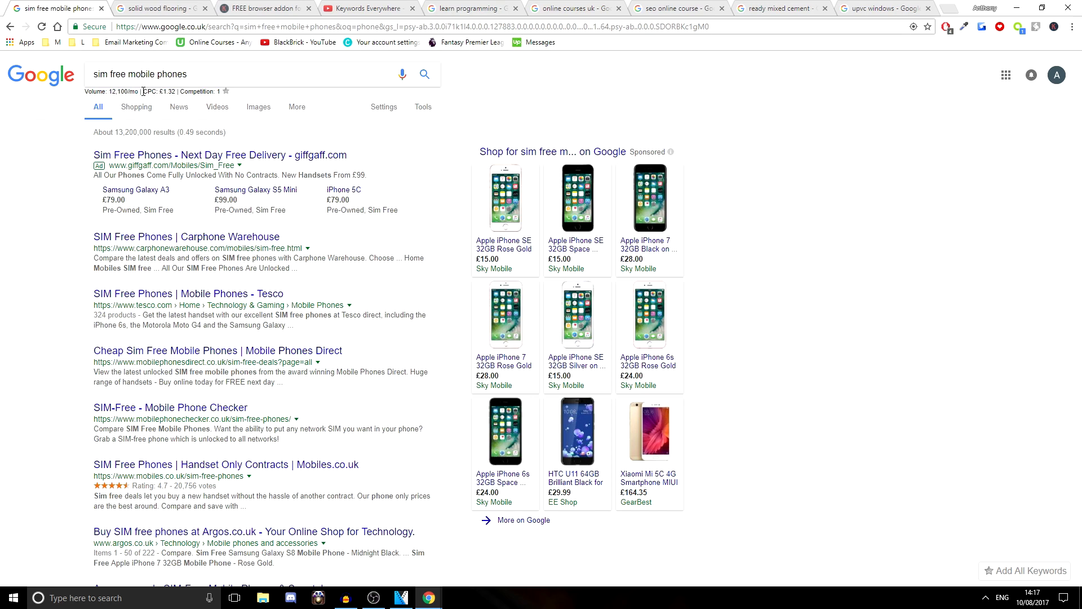
{"action": "double_click", "coordinate": [161, 90]}
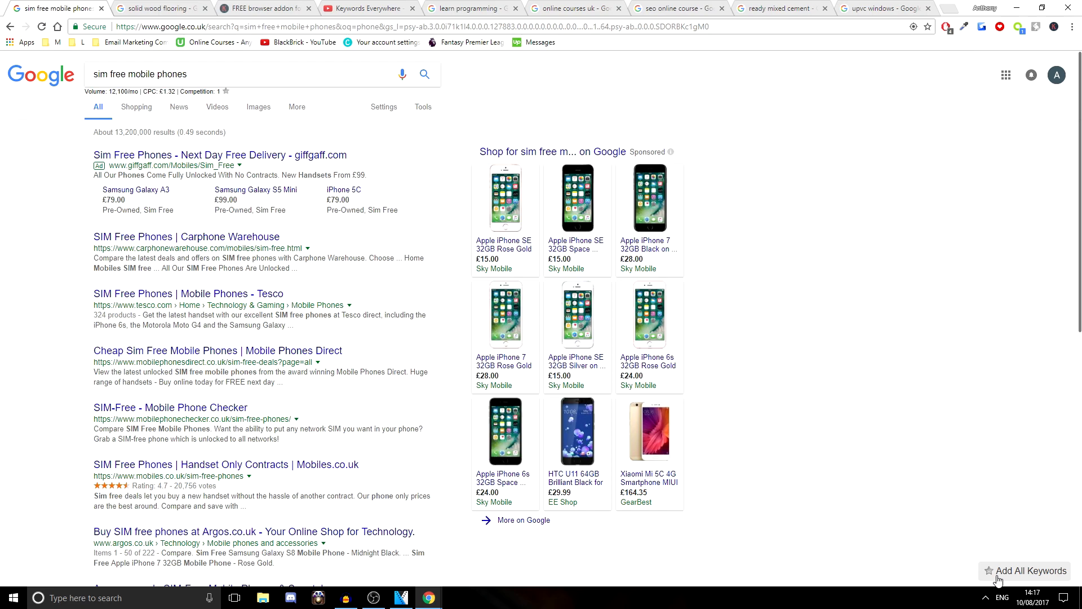
{"action": "scroll", "scroll_direction": "down", "scroll_amount": 3}
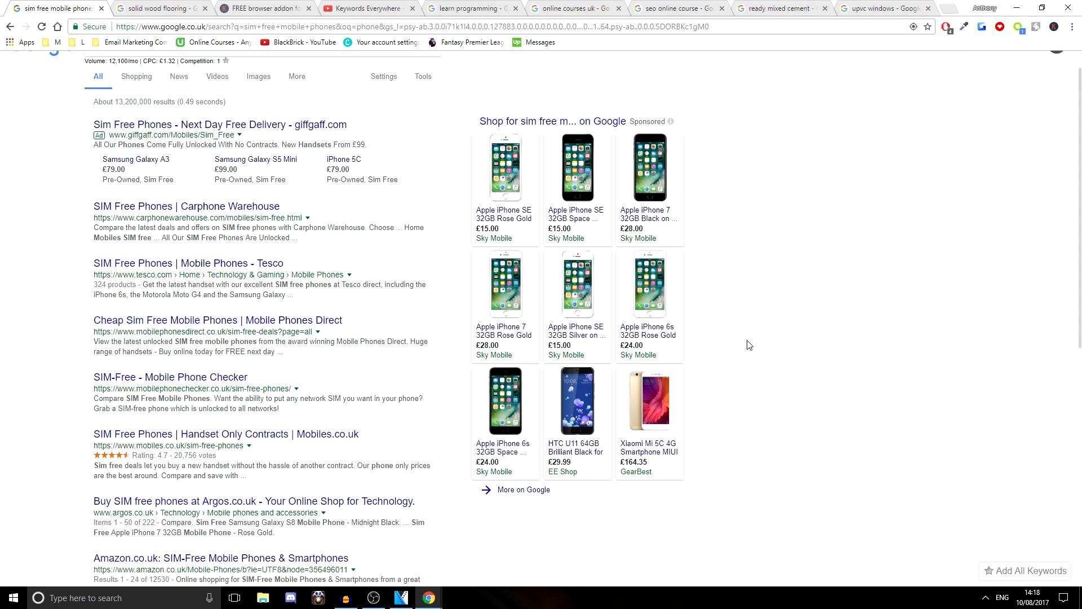
{"action": "scroll", "scroll_direction": "down", "scroll_amount": 3}
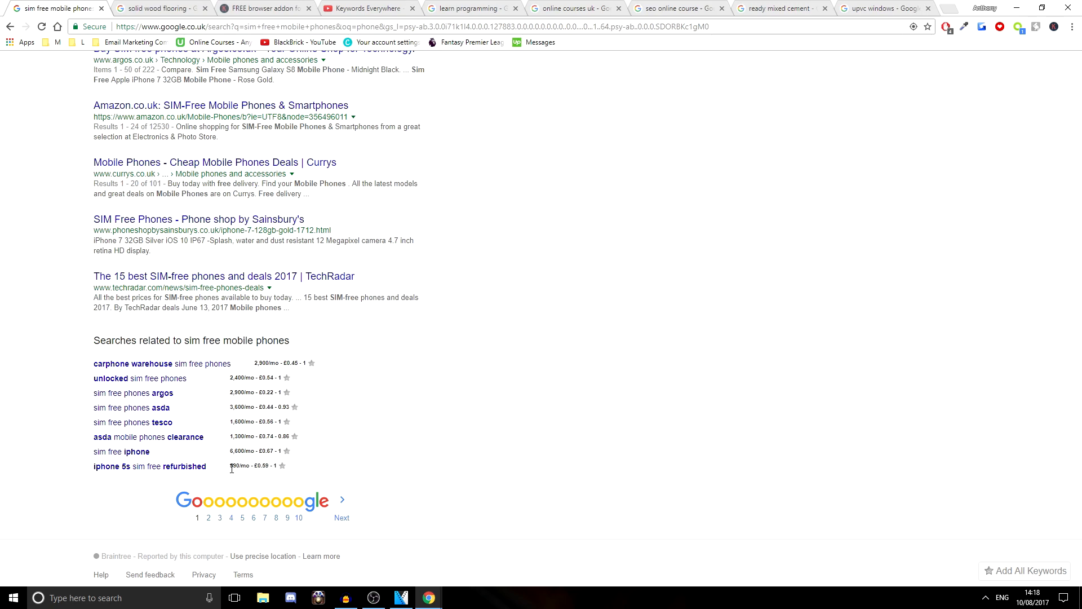
{"action": "double_click", "coordinate": [238, 465]}
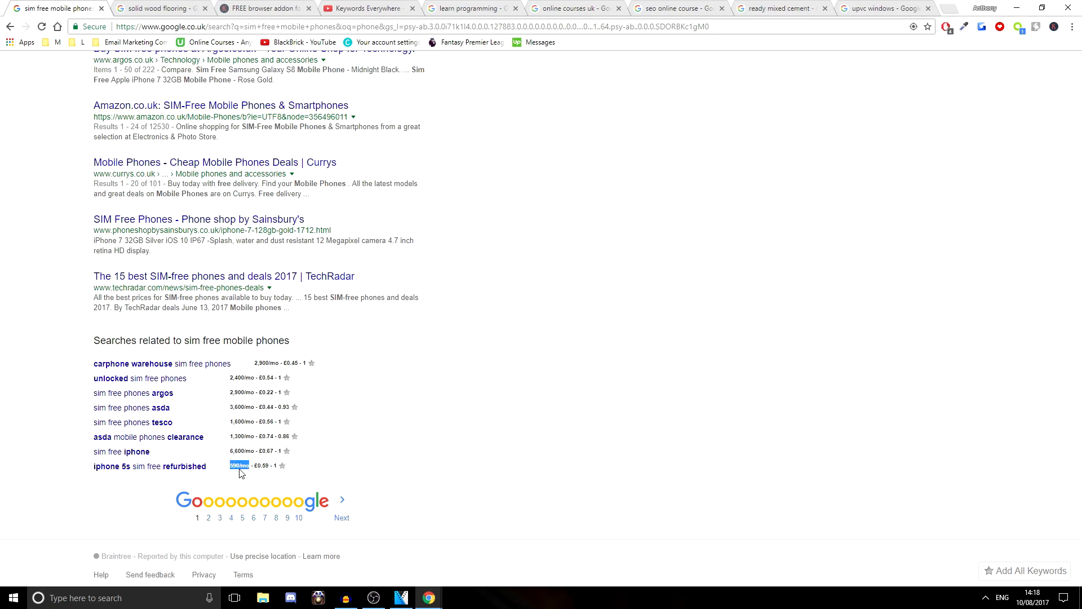
{"action": "scroll", "scroll_direction": "up", "scroll_amount": 3}
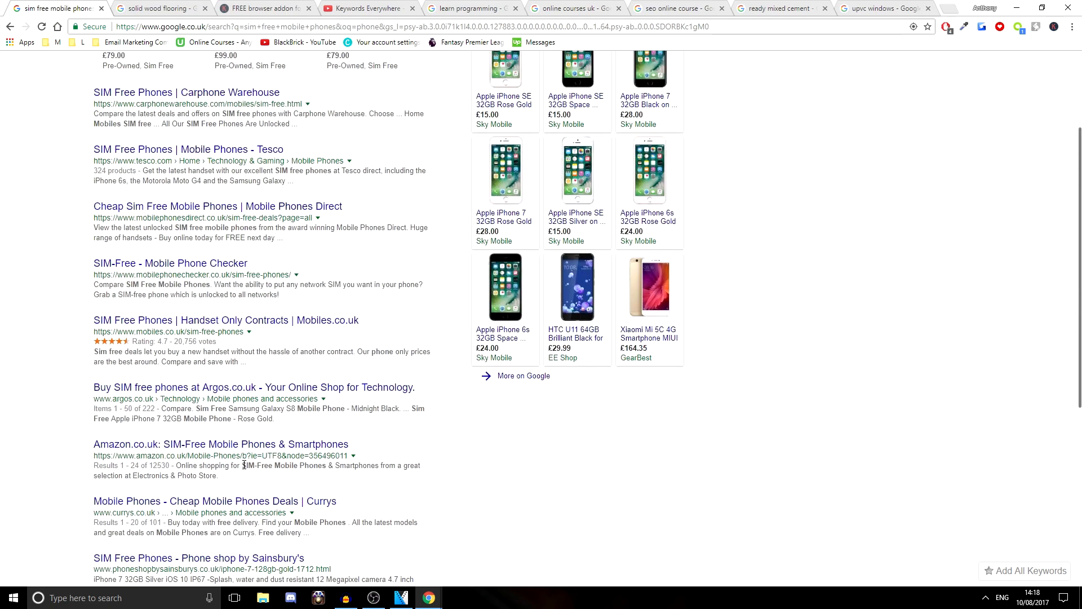
{"action": "scroll", "scroll_direction": "up", "scroll_amount": 3}
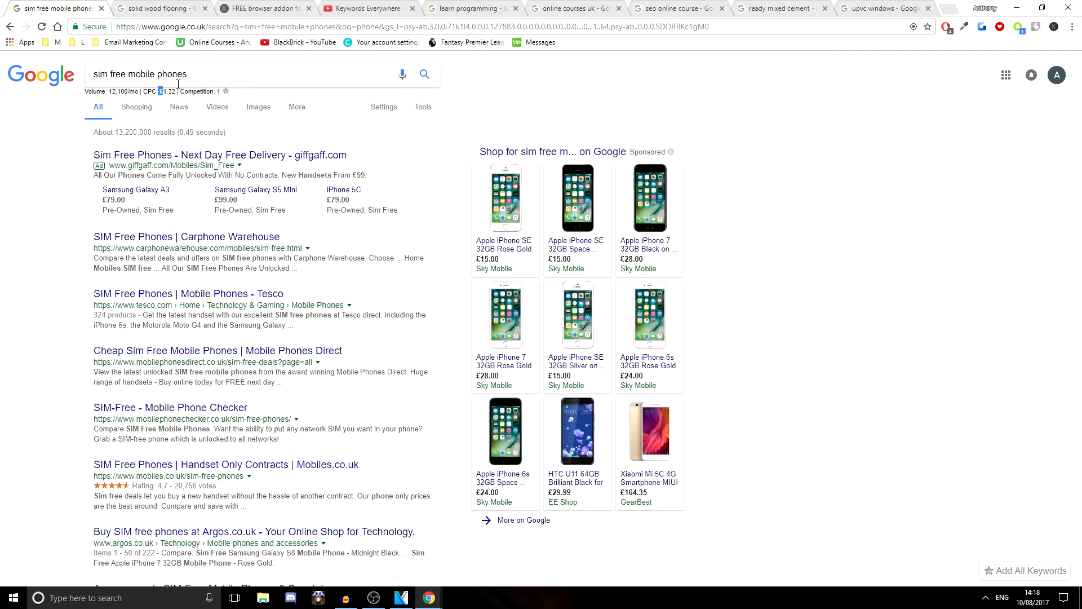
{"action": "mouse_move", "coordinate": [231, 59]}
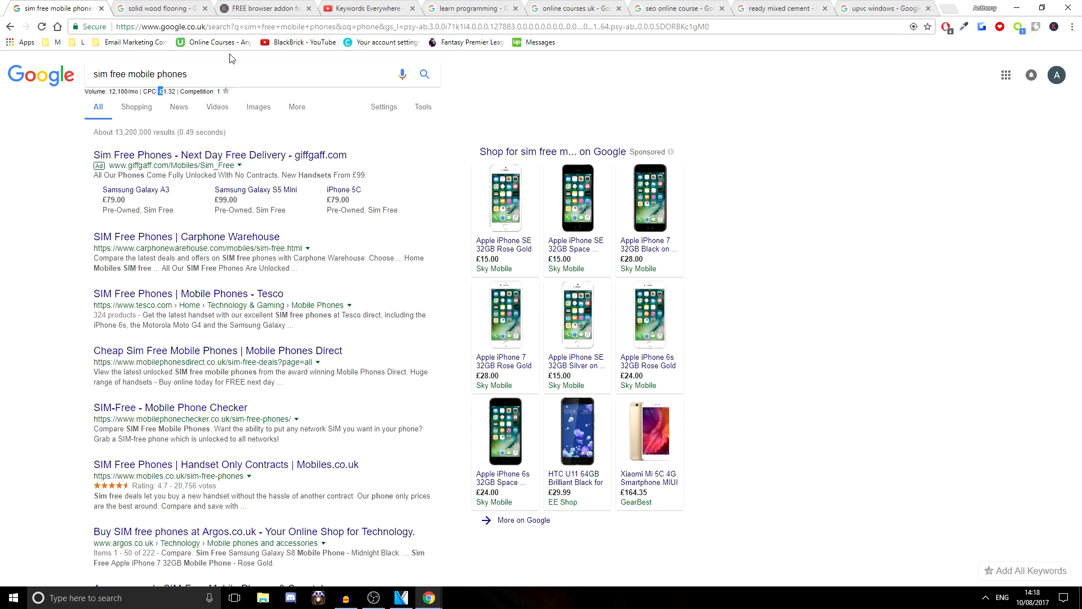
Install Keywords Everywhere for Chrome from its website and reach the free API key sign-up page
{"action": "left_click", "coordinate": [262, 8]}
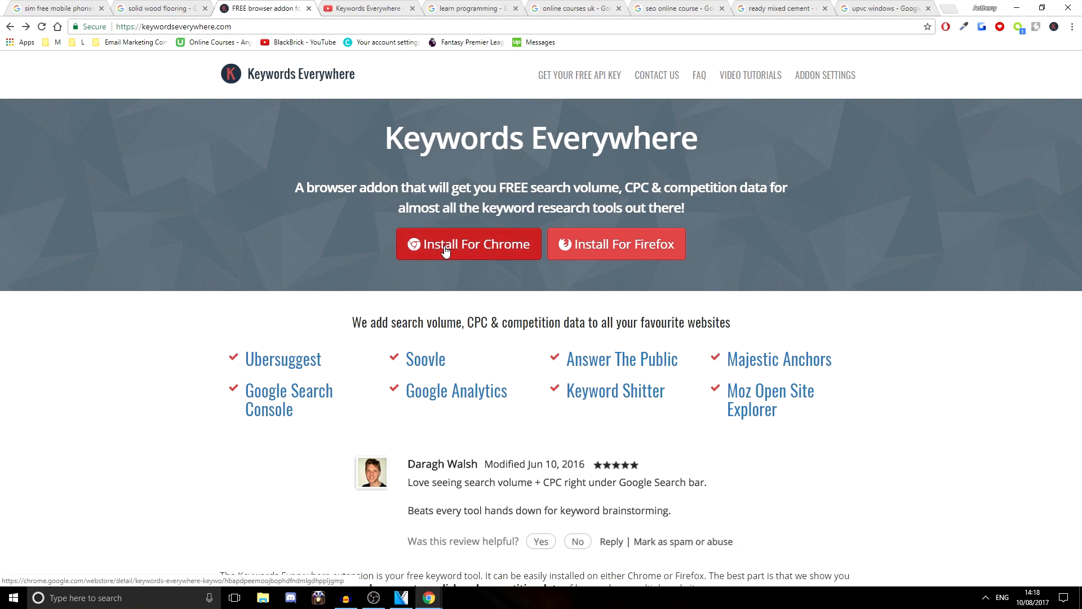
{"action": "left_click", "coordinate": [468, 244]}
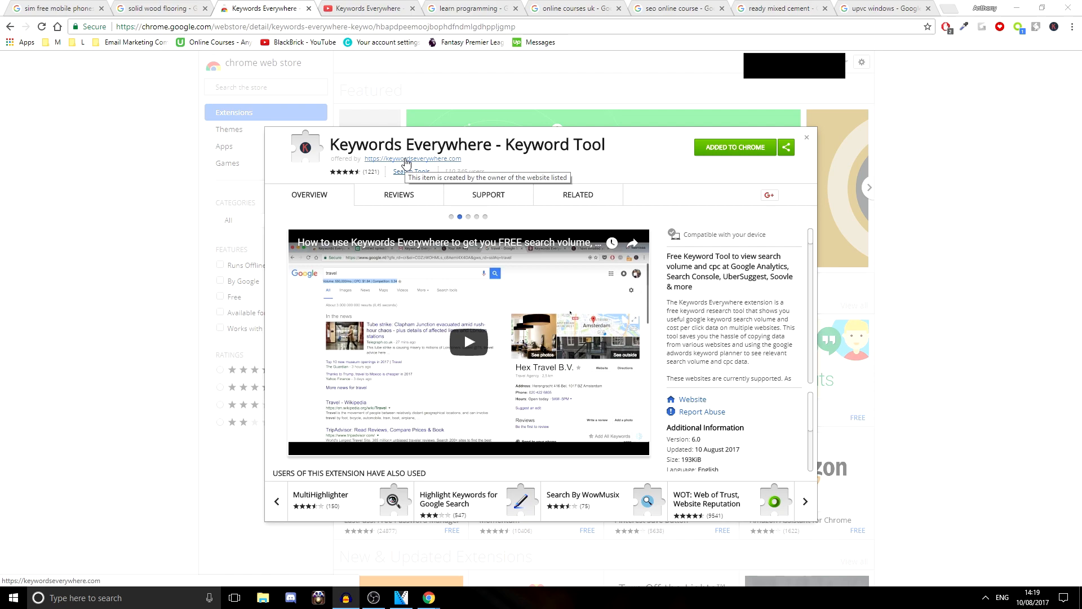
{"action": "left_click", "coordinate": [412, 157]}
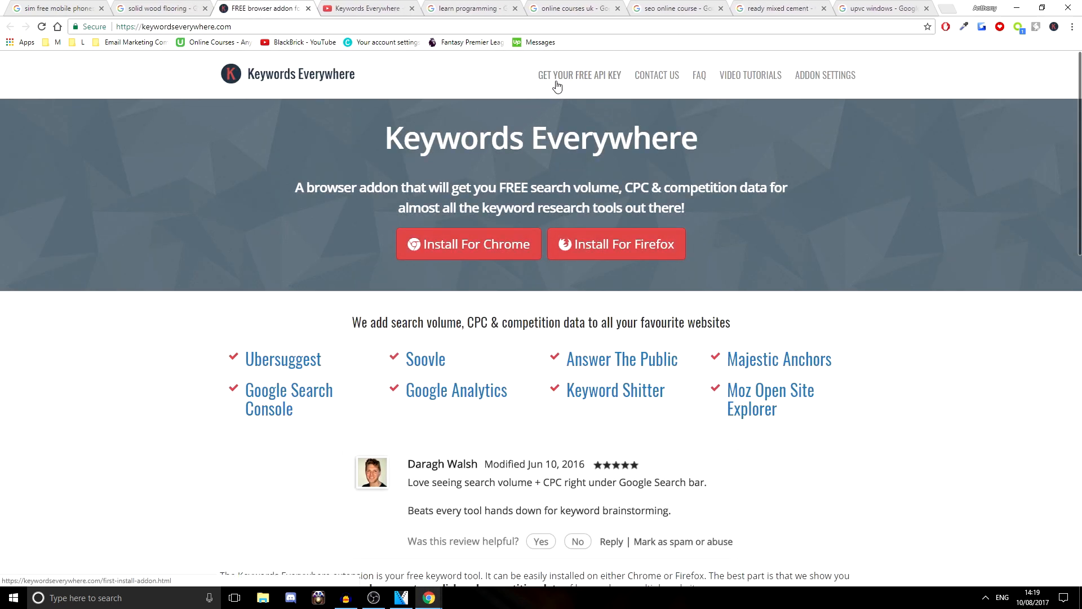
{"action": "left_click", "coordinate": [579, 74]}
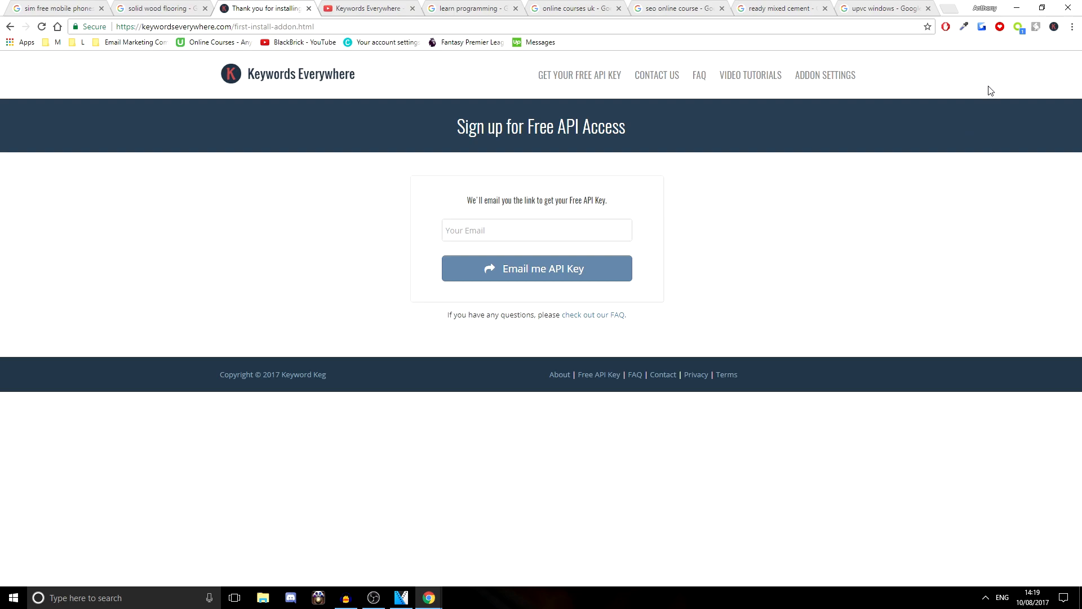
{"action": "mouse_move", "coordinate": [1053, 26]}
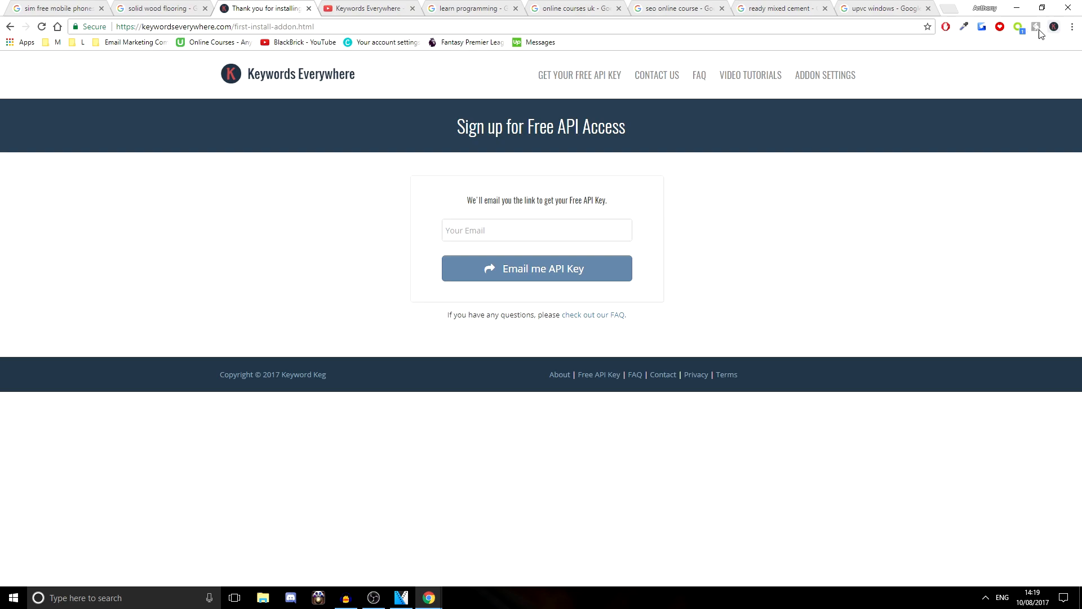
{"action": "mouse_move", "coordinate": [1054, 27]}
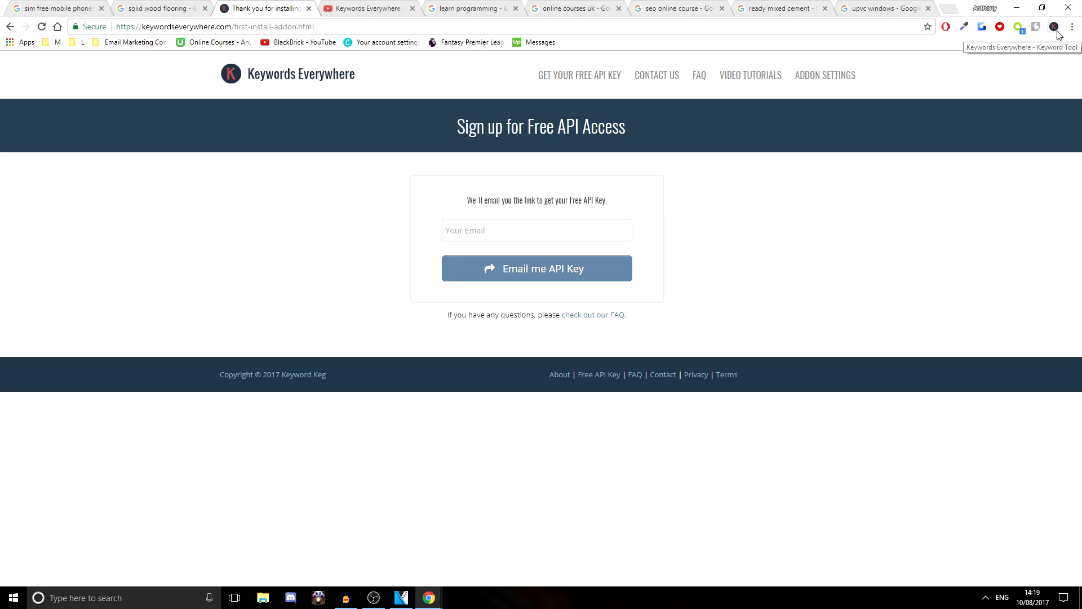
Open the extension's settings page from its toolbar popup via Update Settings
{"action": "left_click", "coordinate": [1053, 26]}
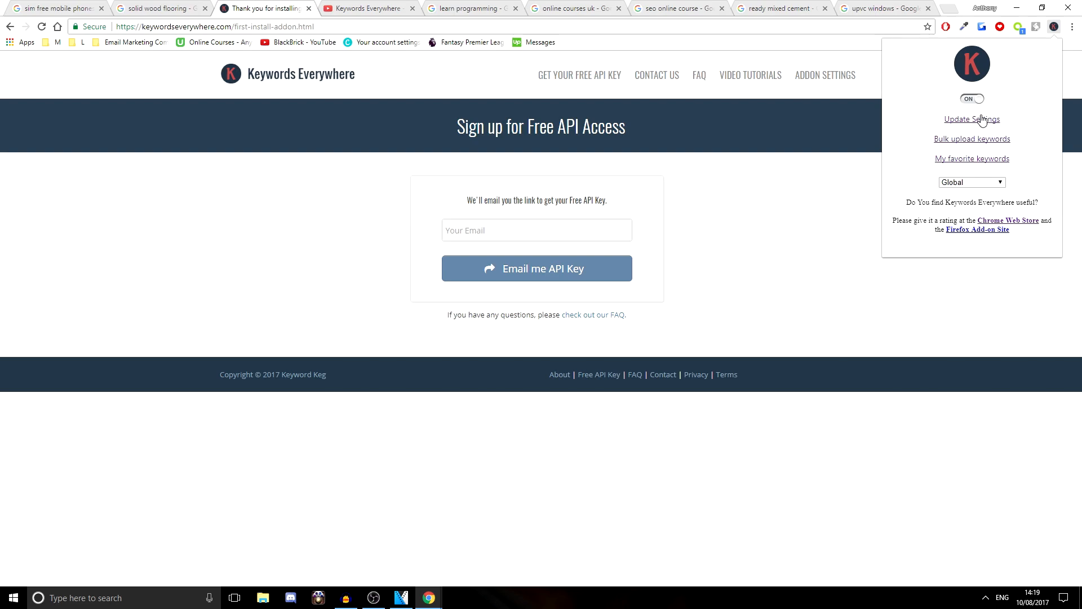
{"action": "left_click", "coordinate": [971, 119]}
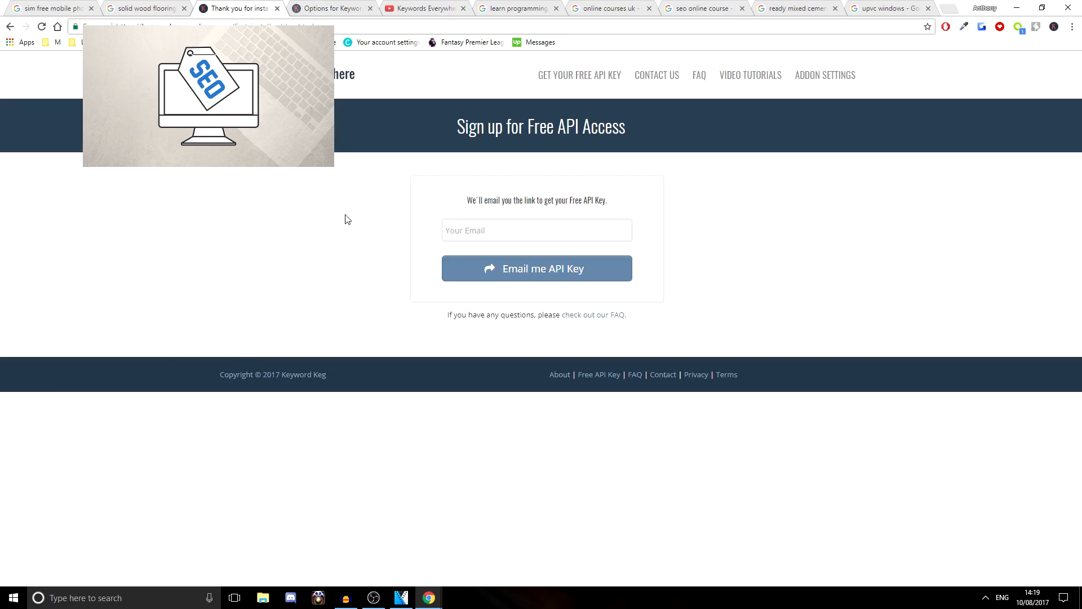
Check the Country options and untick the Competition metric, keeping Volume and CPC enabled
{"action": "left_click", "coordinate": [536, 230]}
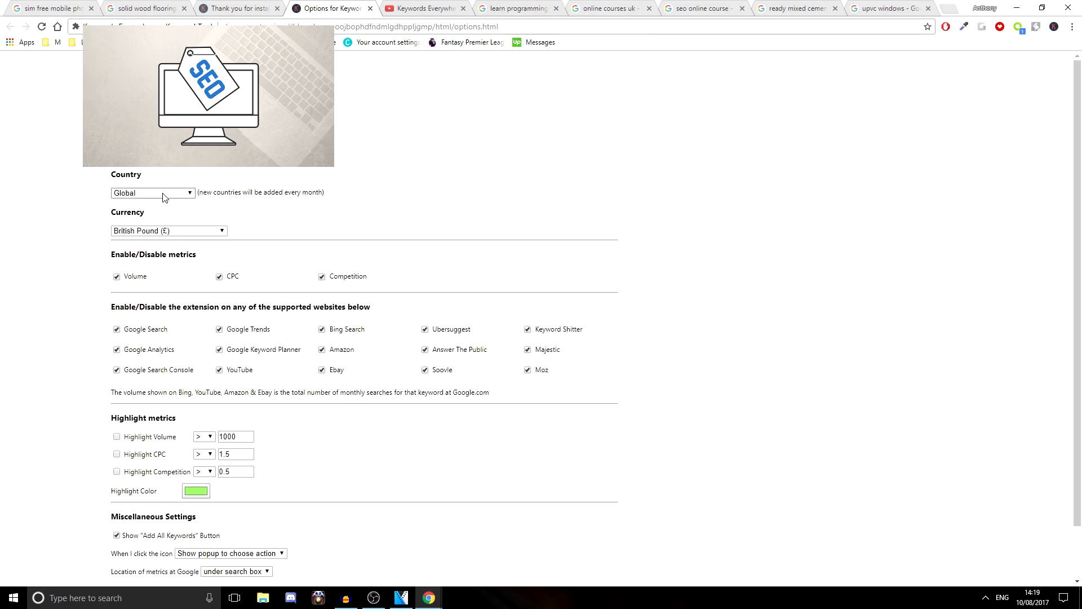
{"action": "left_click", "coordinate": [152, 193]}
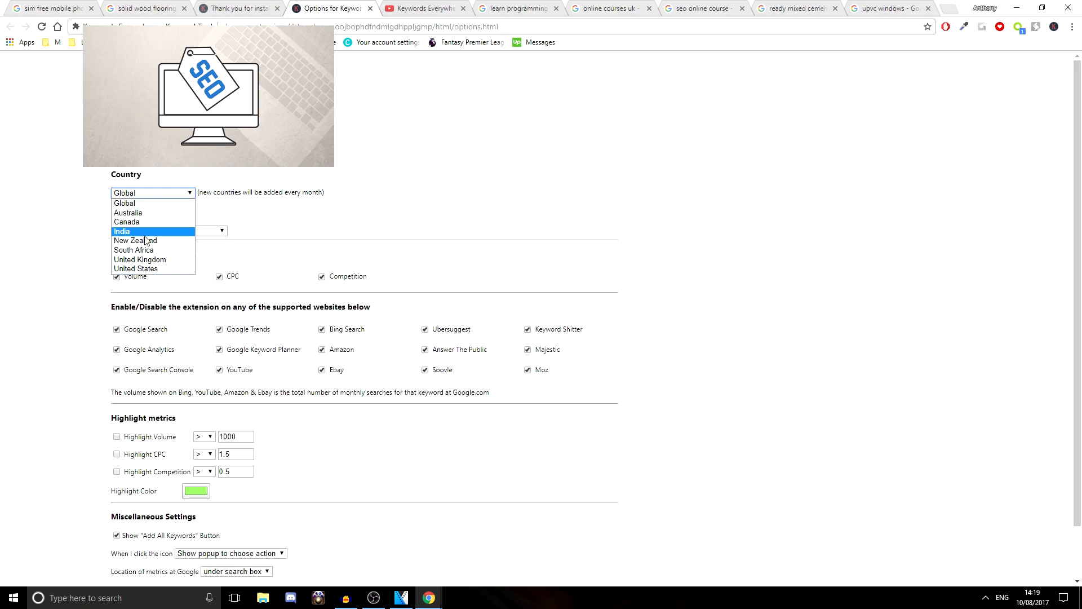
{"action": "mouse_move", "coordinate": [140, 259]}
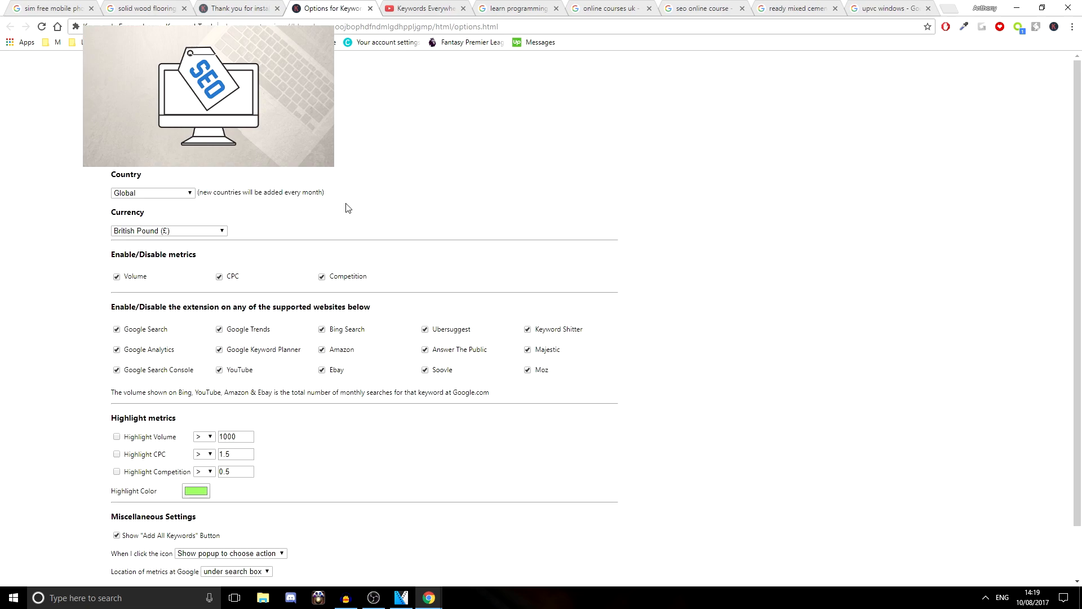
{"action": "mouse_move", "coordinate": [286, 270]}
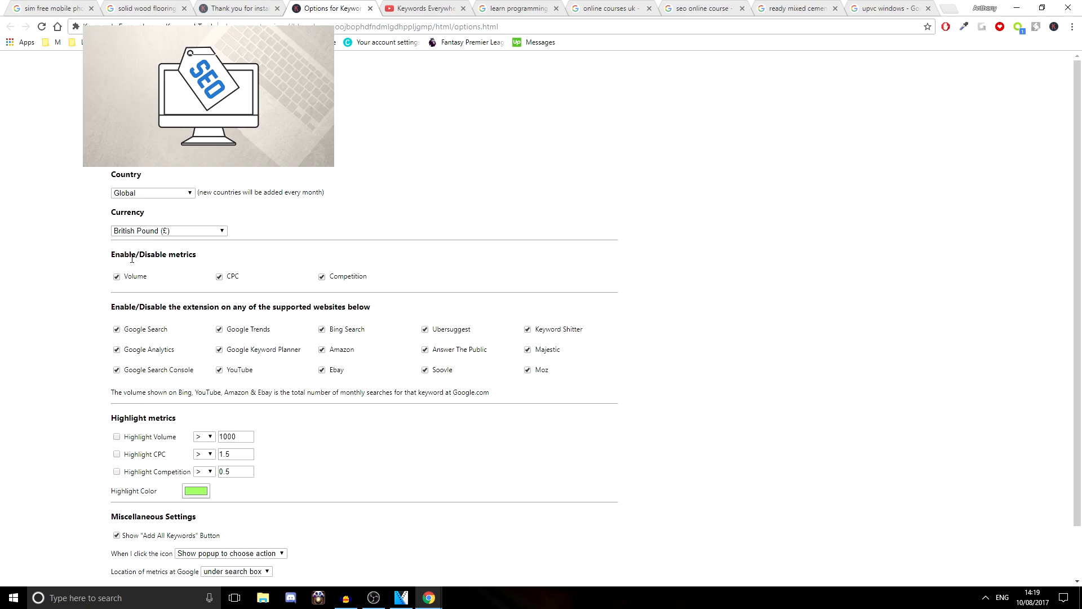
{"action": "left_click_drag", "start_coordinate": [124, 254], "coordinate": [179, 254]}
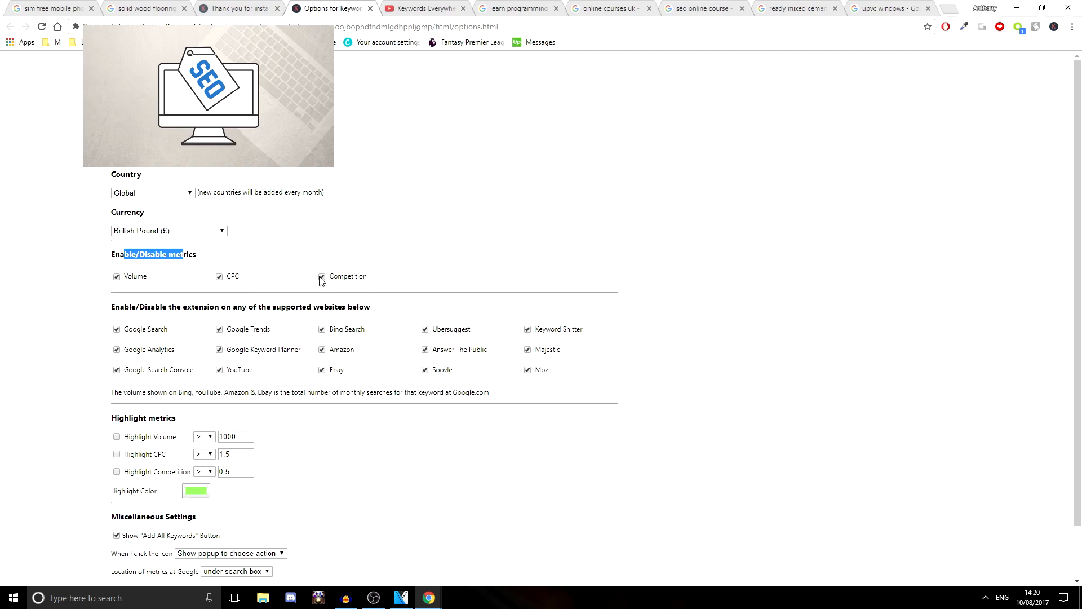
{"action": "left_click", "coordinate": [321, 276]}
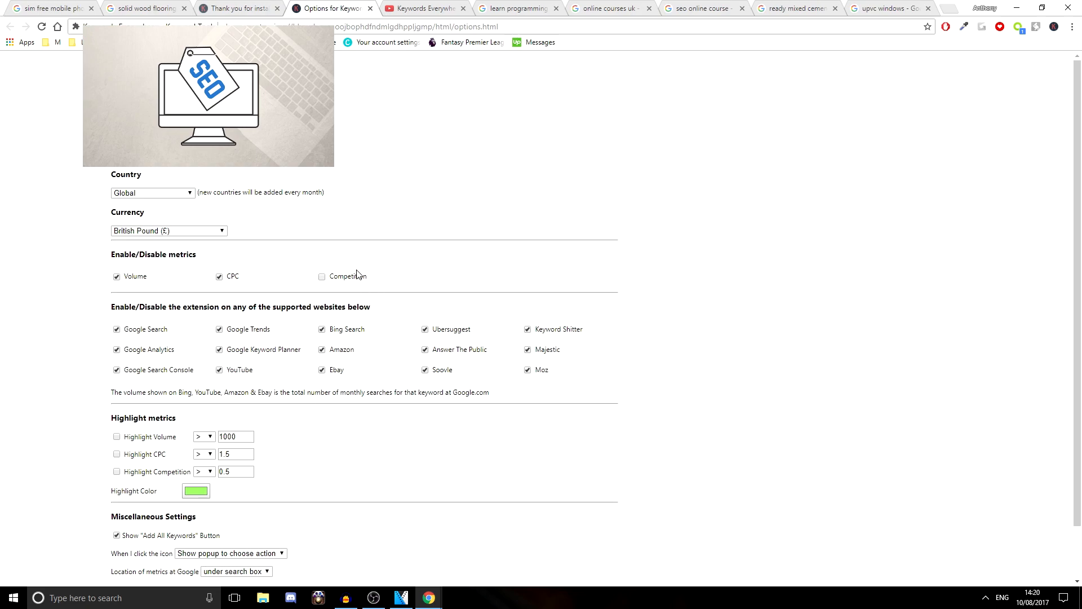
Review the highlight settings further down the options page
{"action": "scroll", "scroll_direction": "down", "scroll_amount": 3}
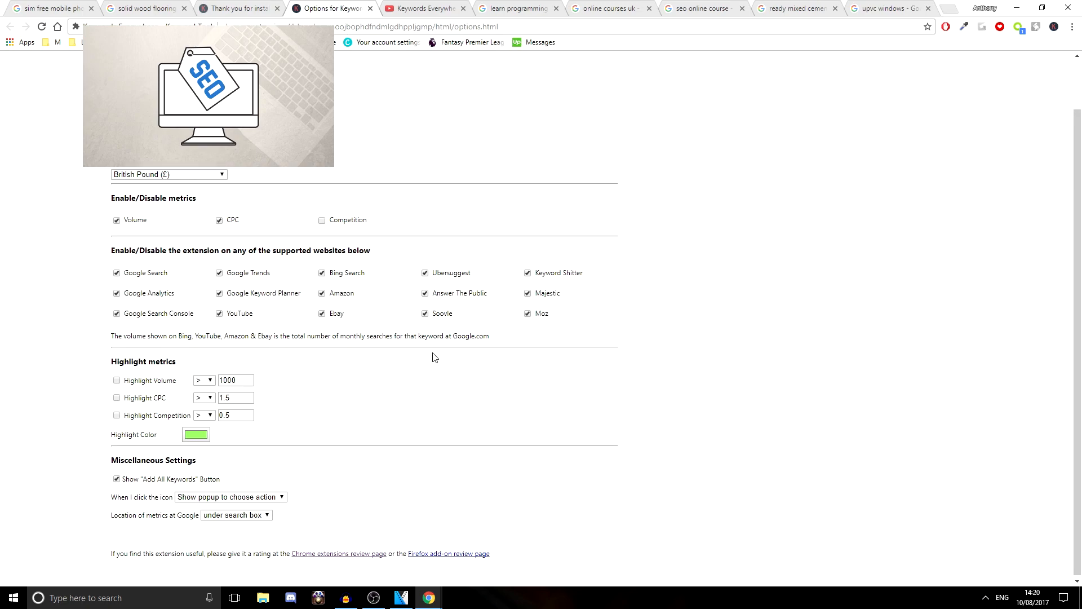
{"action": "mouse_move", "coordinate": [292, 327]}
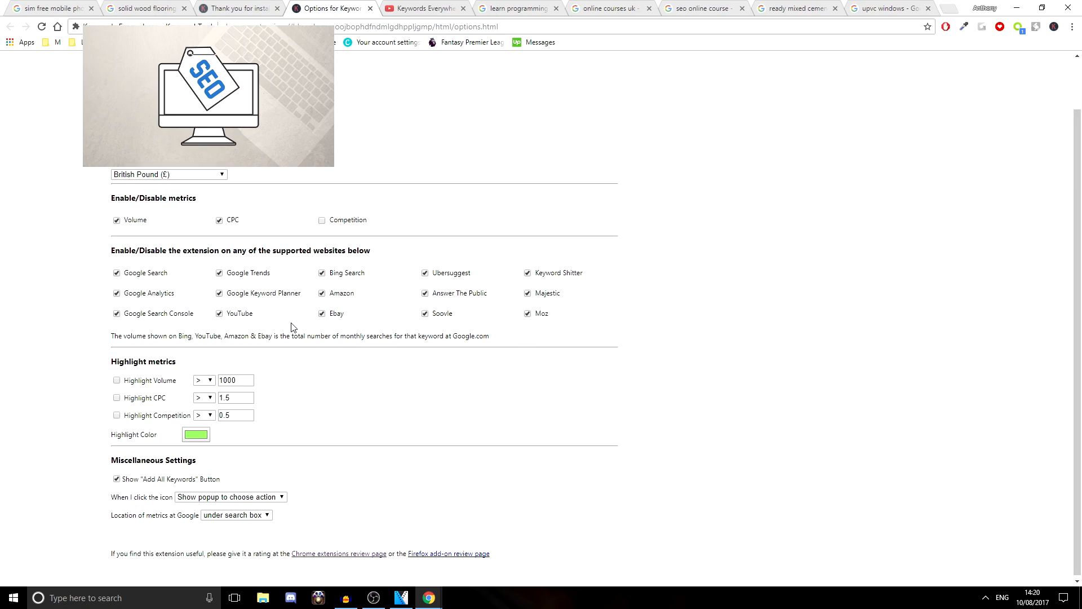
{"action": "mouse_move", "coordinate": [238, 347]}
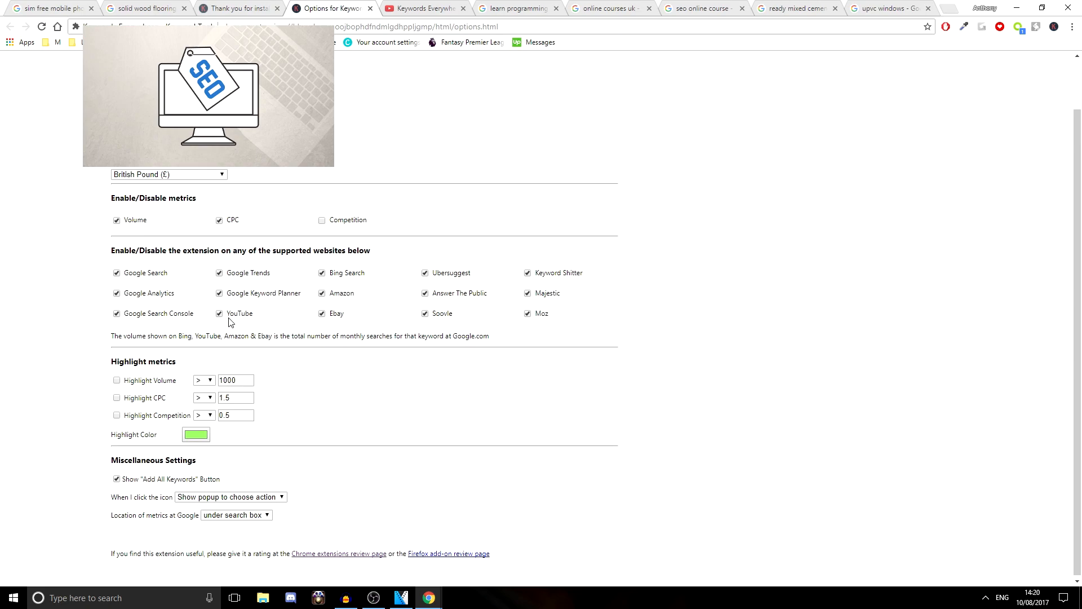
{"action": "mouse_move", "coordinate": [241, 321]}
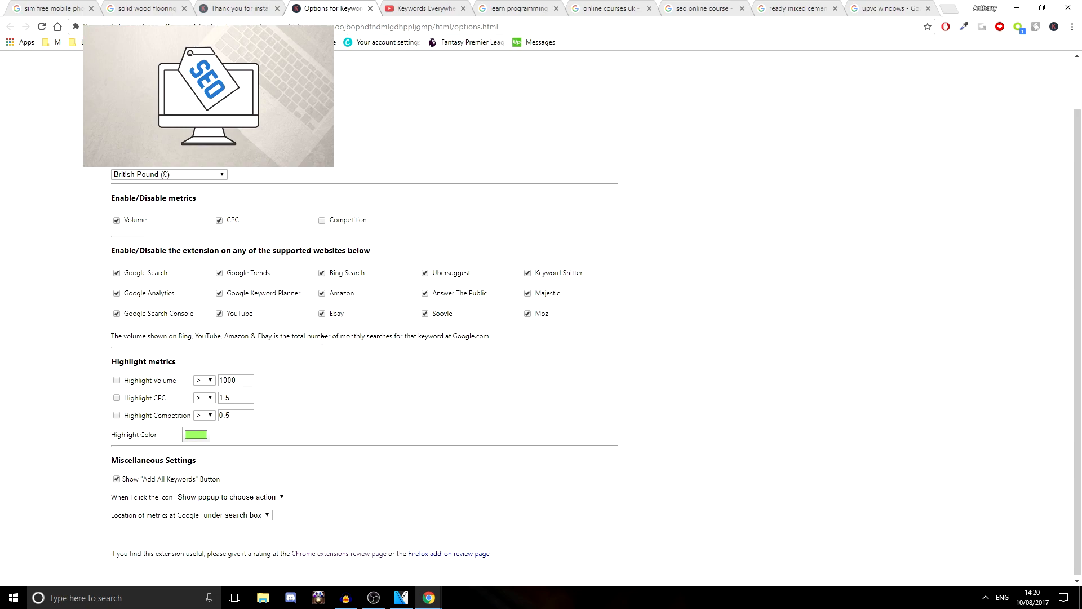
{"action": "mouse_move", "coordinate": [255, 286]}
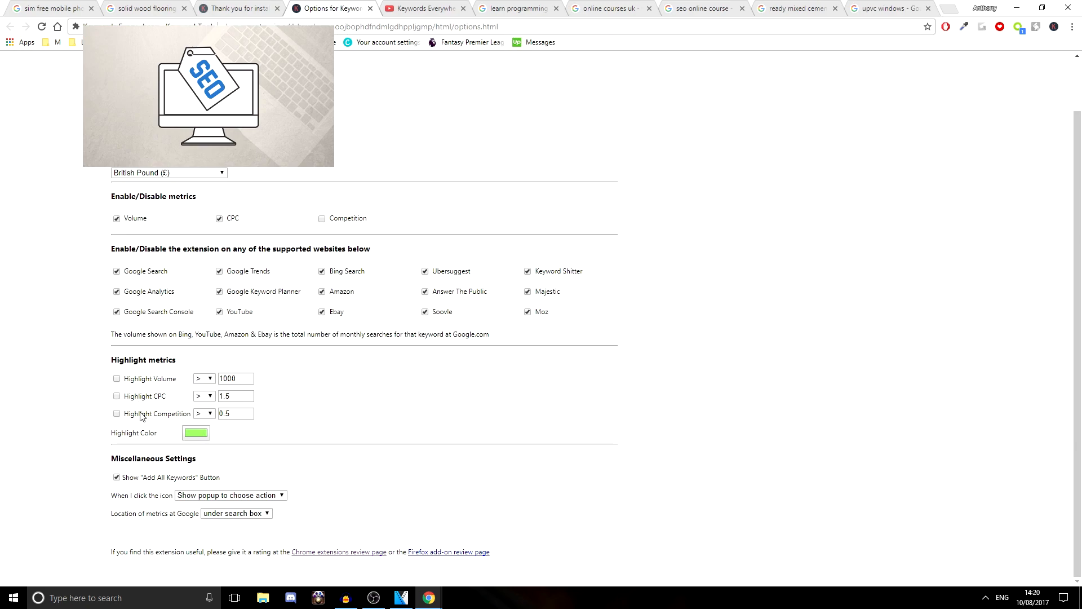
{"action": "left_click", "coordinate": [234, 412]}
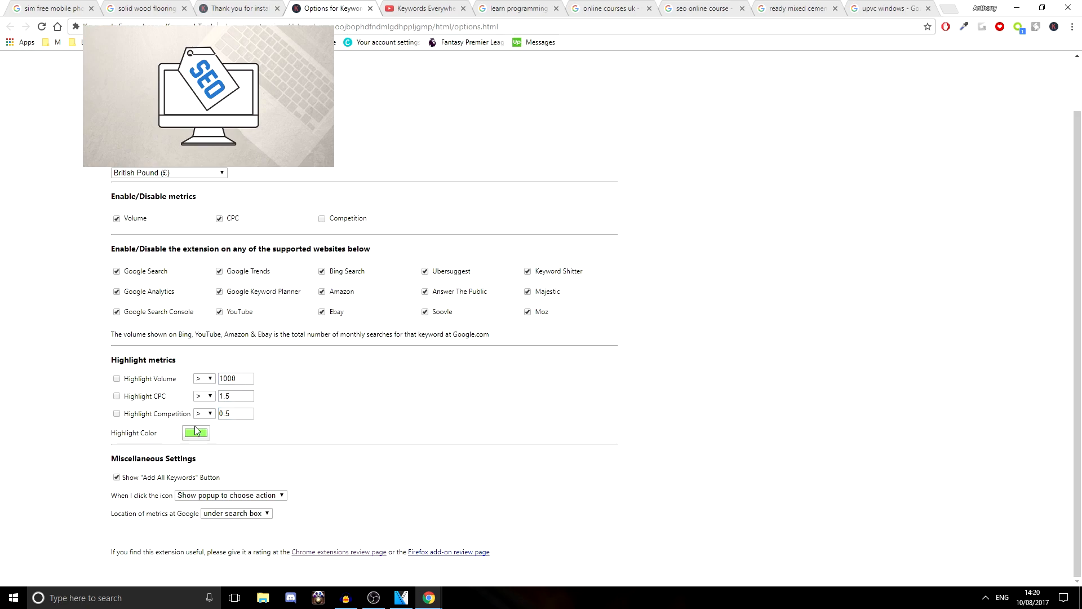
{"action": "left_click", "coordinate": [195, 432]}
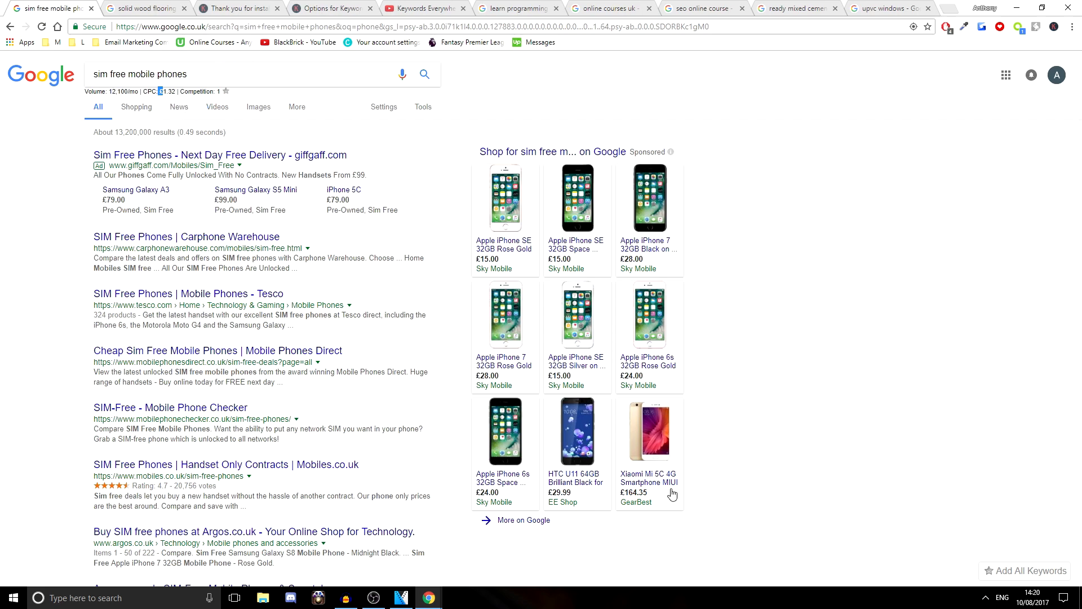
{"action": "mouse_move", "coordinate": [925, 552]}
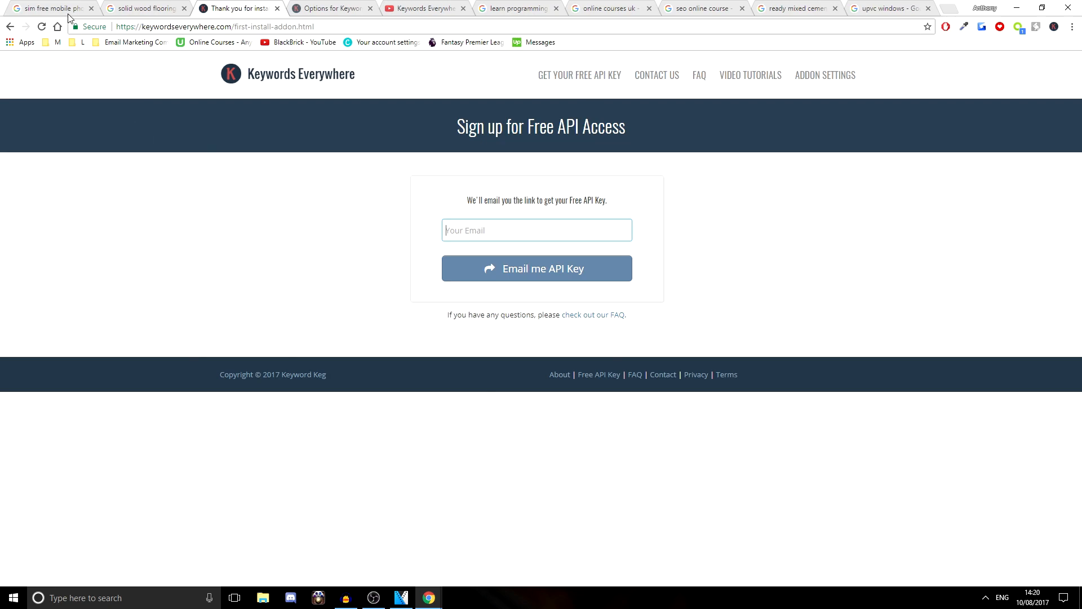
Switch back to the 'sim free mobile phones' Google results tab
{"action": "left_click", "coordinate": [49, 7]}
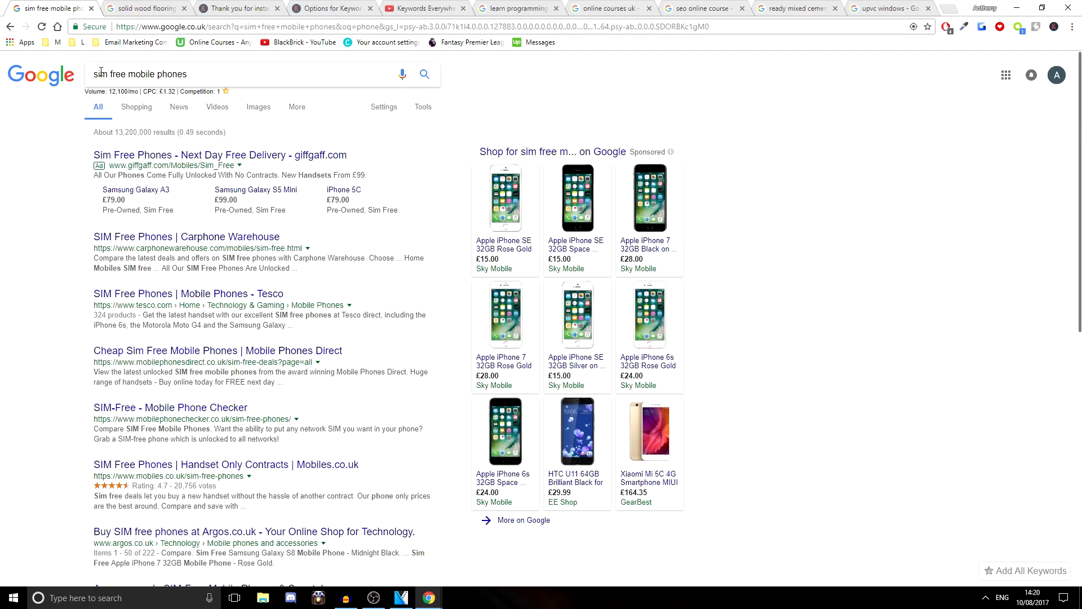
{"action": "mouse_move", "coordinate": [745, 125]}
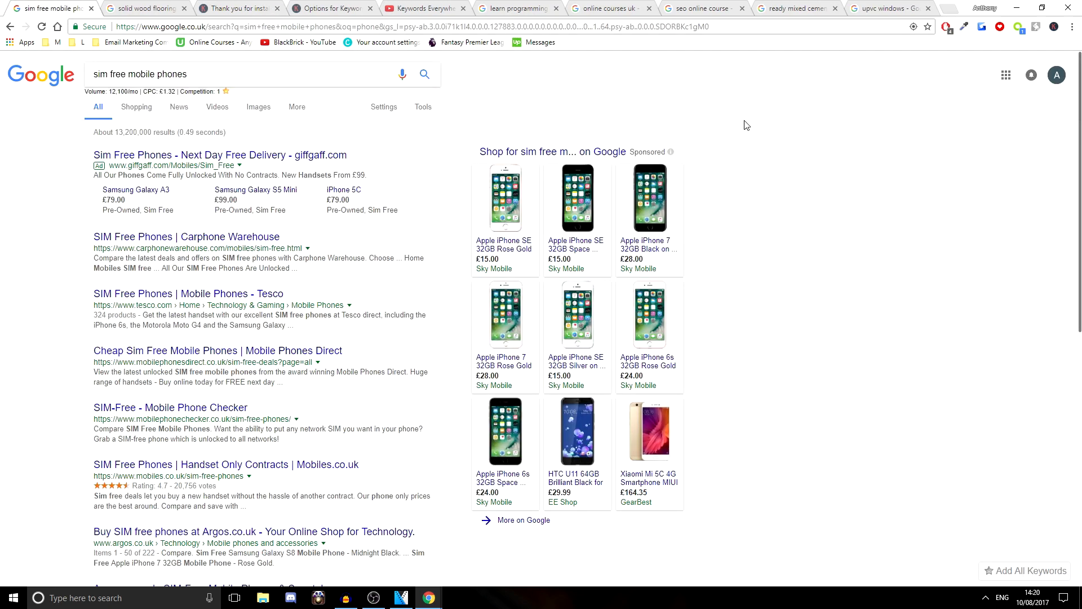
{"action": "mouse_move", "coordinate": [1055, 27]}
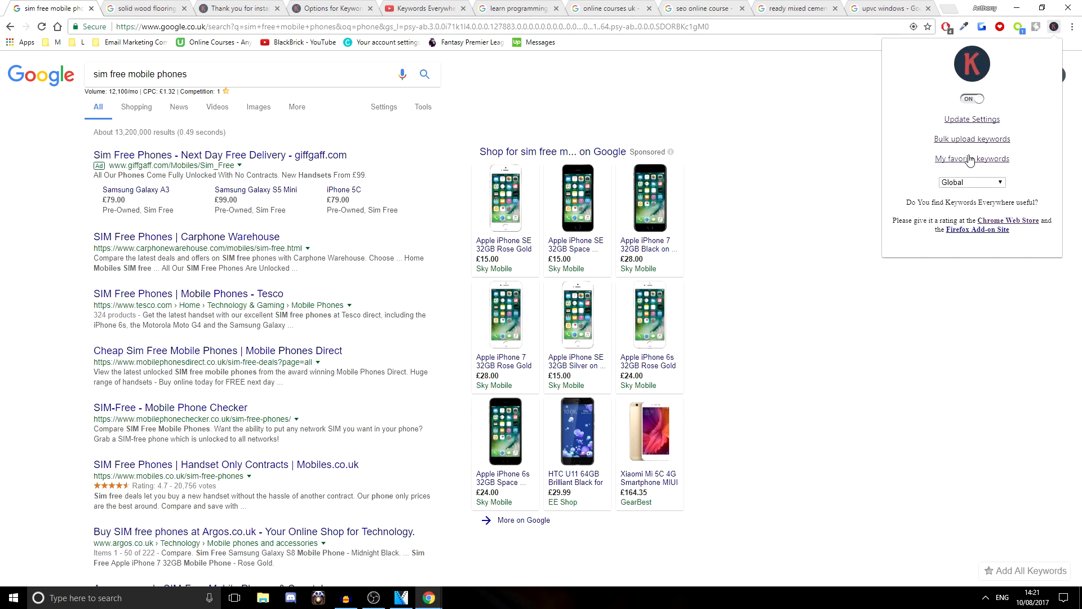
View 'sim free mobile phones' with its UK and US metrics in the favourite keywords list
{"action": "left_click", "coordinate": [971, 158]}
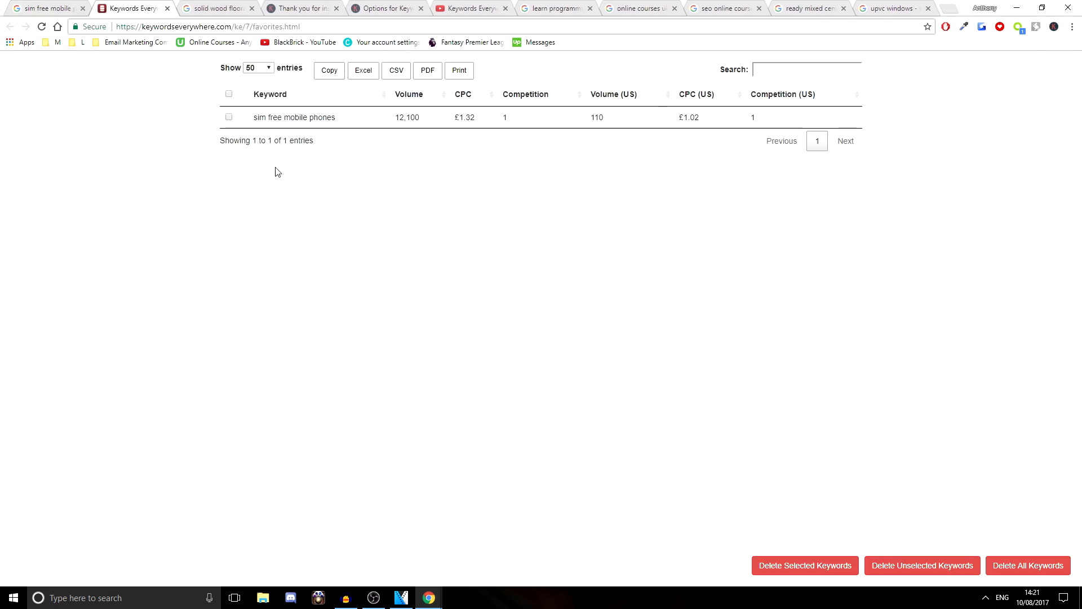
{"action": "double_click", "coordinate": [293, 117]}
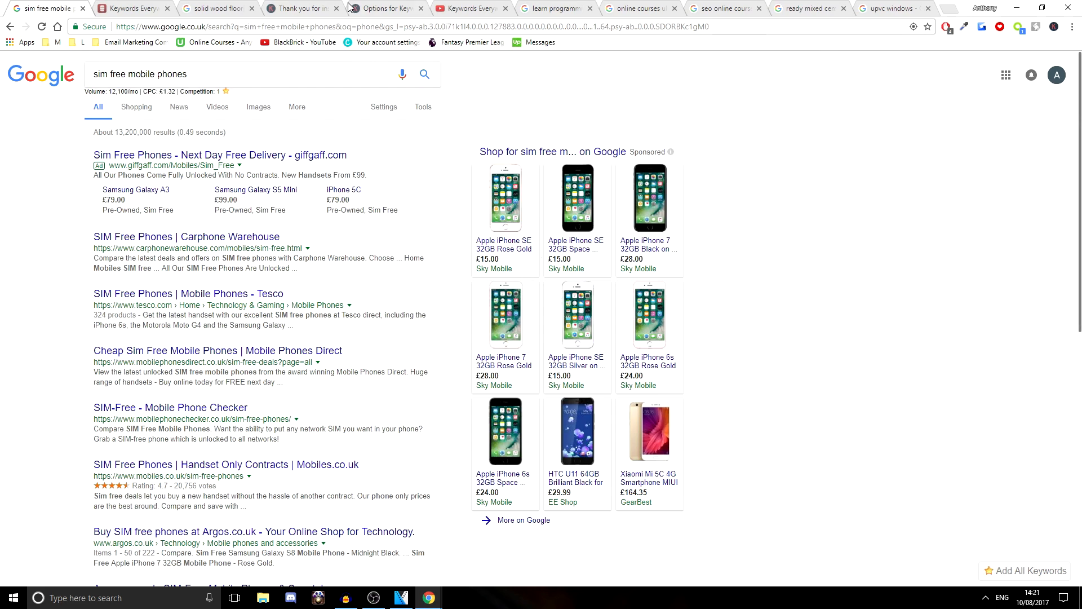
Add all related searches for sim free mobile phones to the favourite keywords list
{"action": "left_click", "coordinate": [131, 7]}
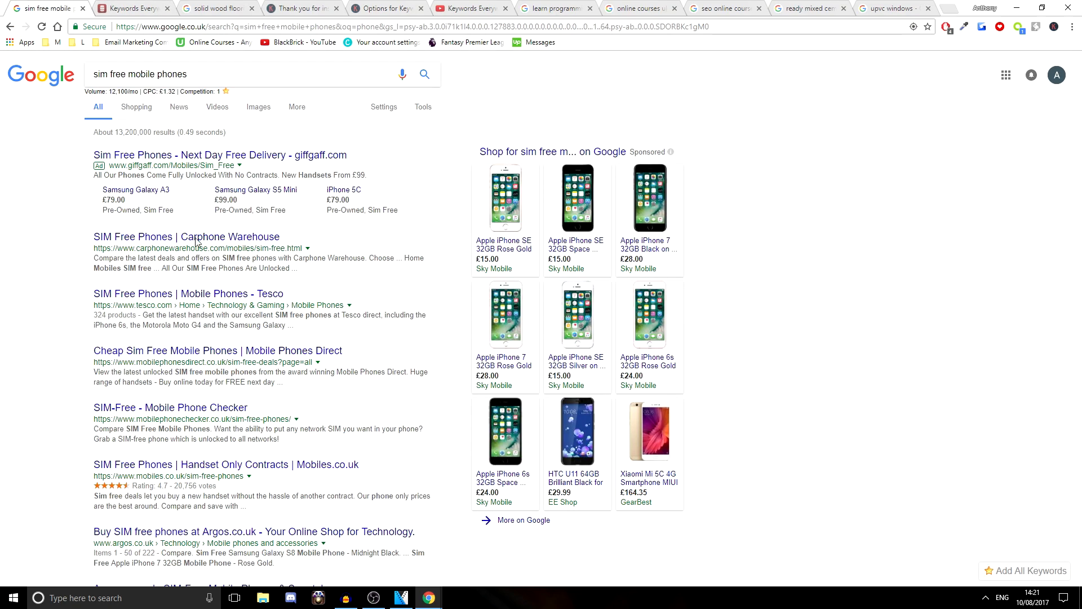
{"action": "scroll", "scroll_direction": "down", "scroll_amount": 3}
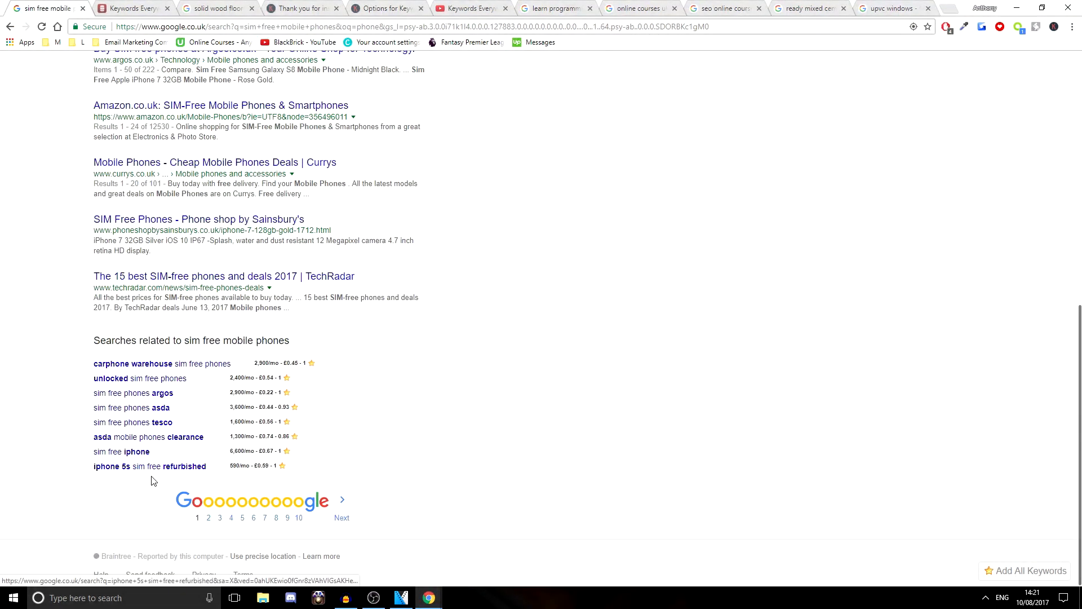
{"action": "left_click", "coordinate": [132, 7]}
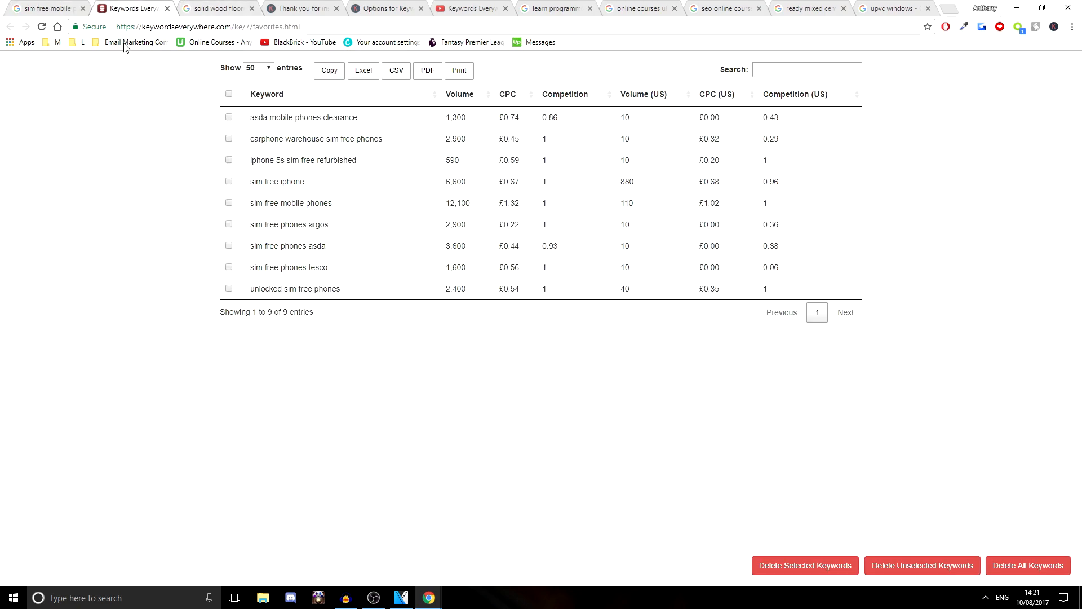
{"action": "mouse_move", "coordinate": [338, 90]}
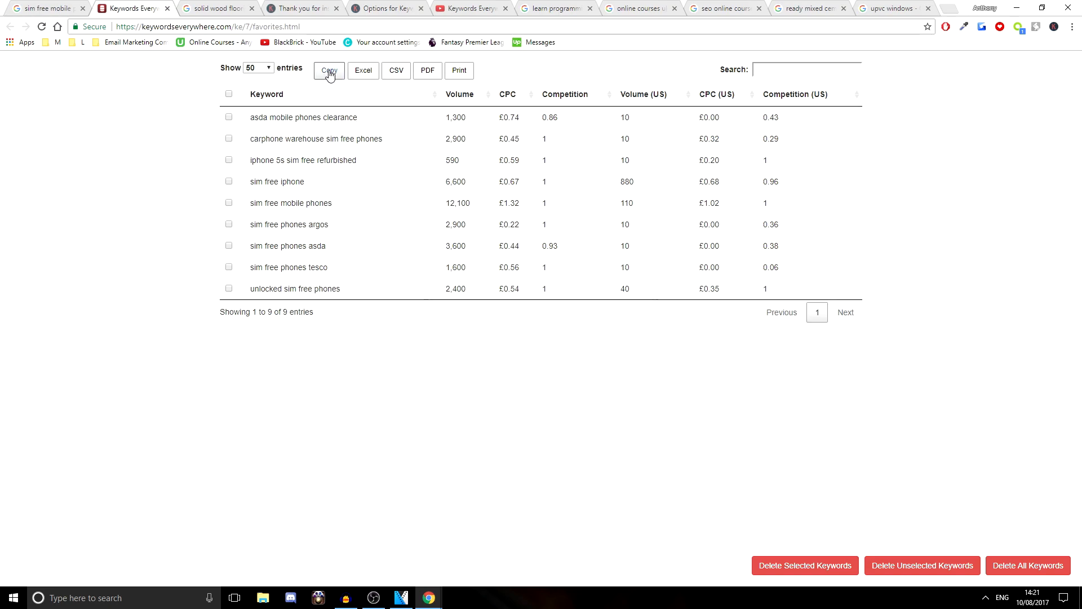
Copy the nine saved keywords with metrics, then delete all keywords from favourites and confirm
{"action": "left_click", "coordinate": [329, 70]}
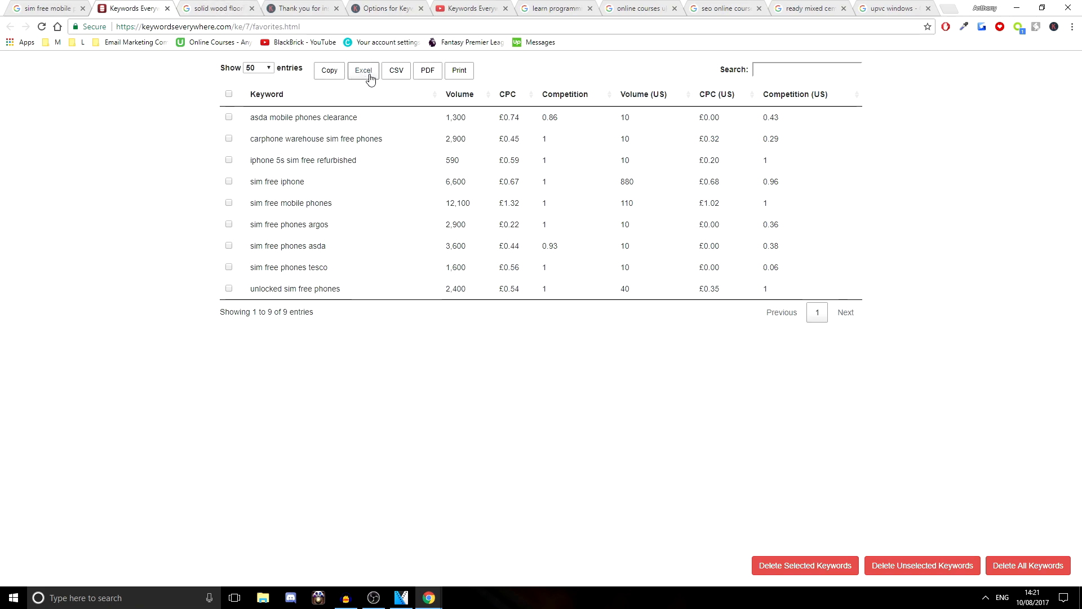
{"action": "mouse_move", "coordinate": [396, 71]}
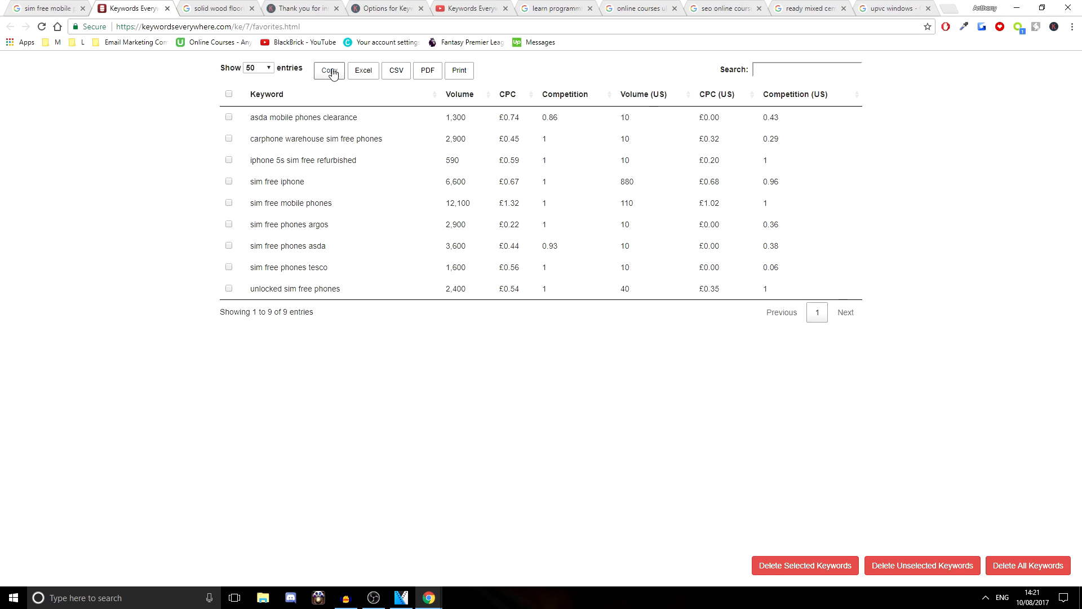
{"action": "mouse_move", "coordinate": [459, 71]}
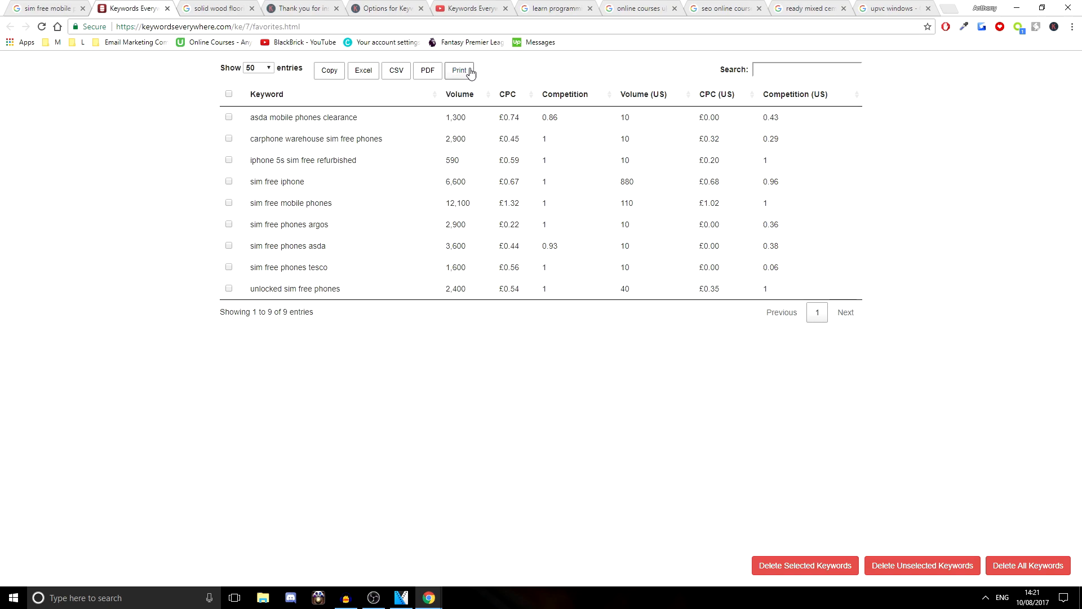
{"action": "mouse_move", "coordinate": [1027, 566]}
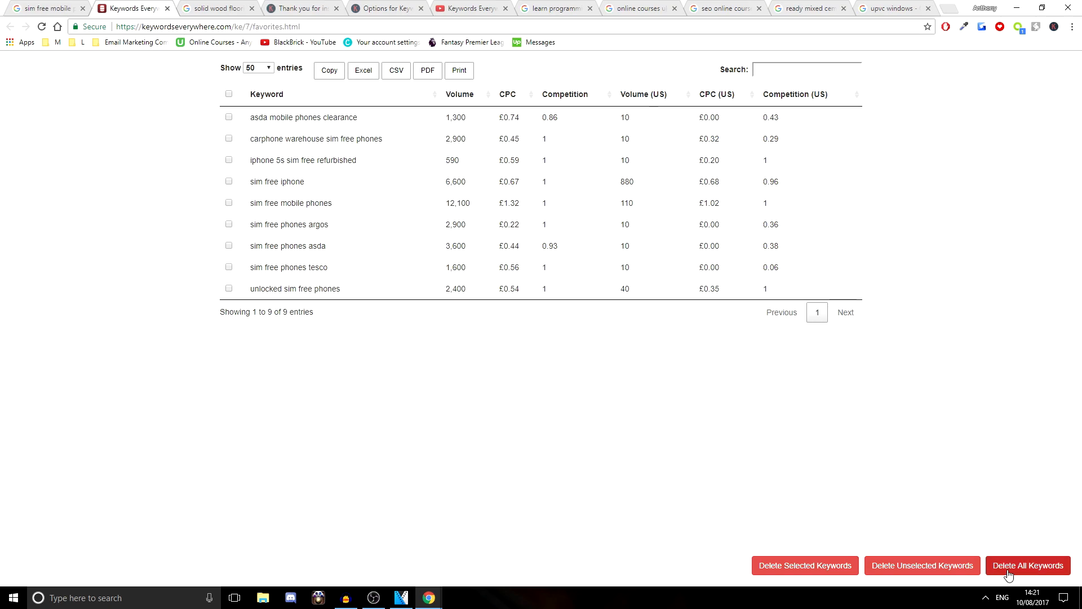
{"action": "left_click", "coordinate": [229, 93]}
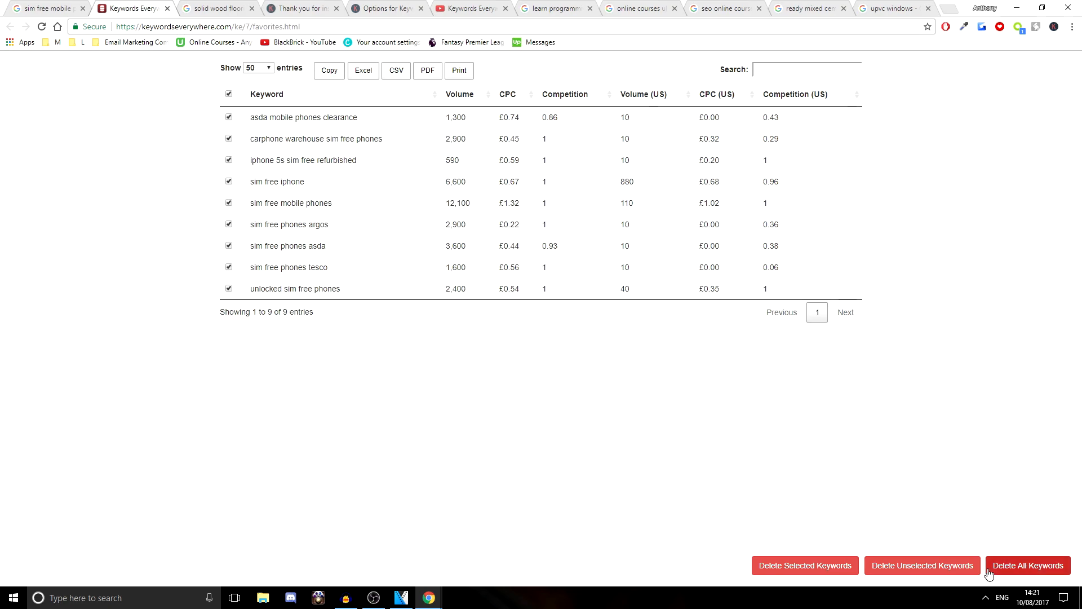
{"action": "left_click", "coordinate": [805, 565]}
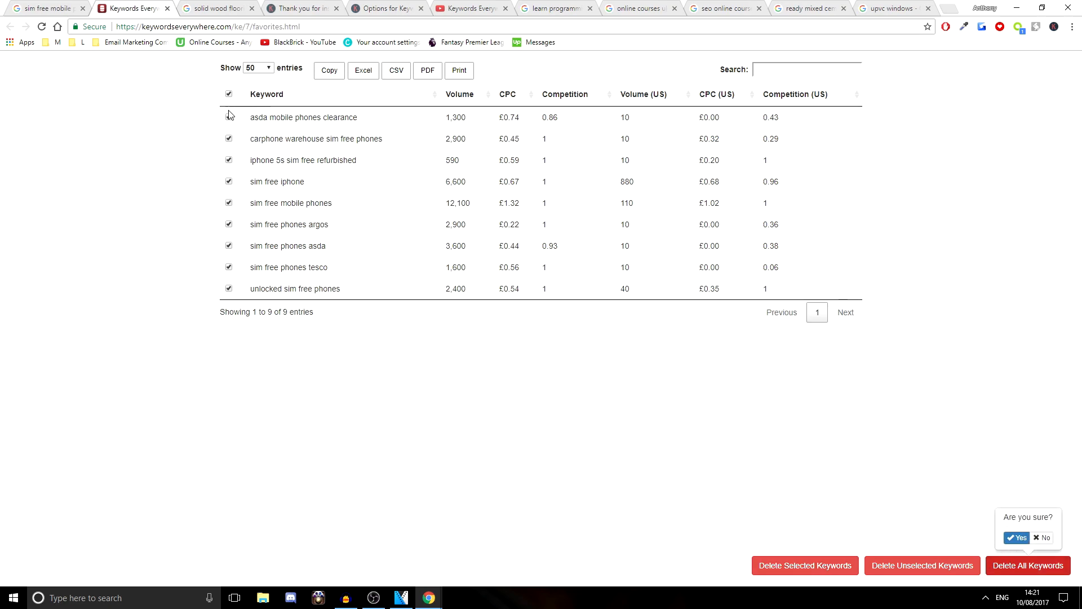
{"action": "left_click", "coordinate": [228, 94]}
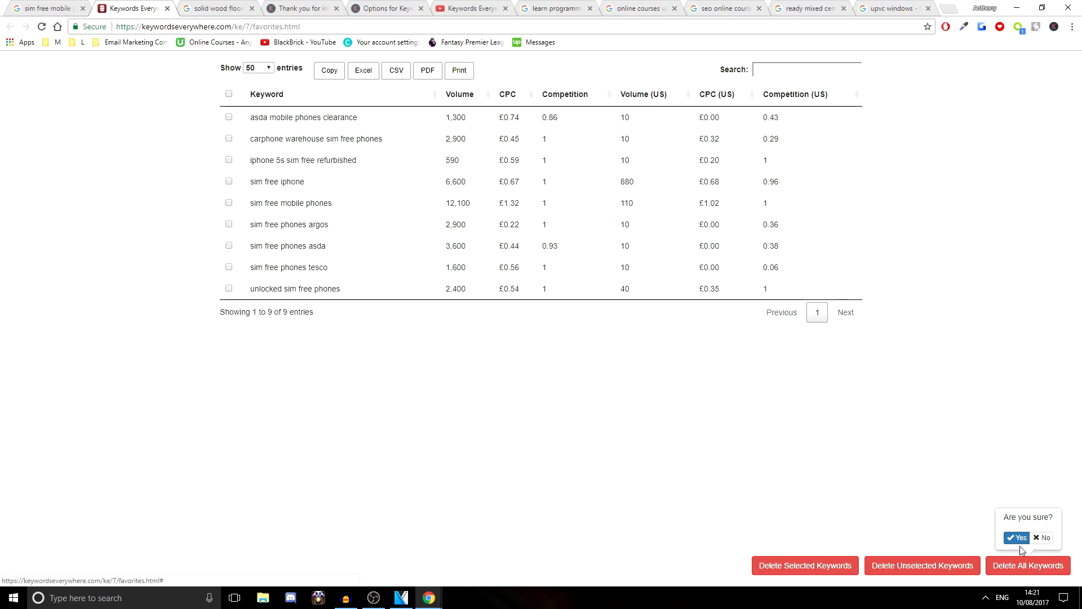
{"action": "left_click", "coordinate": [1015, 537]}
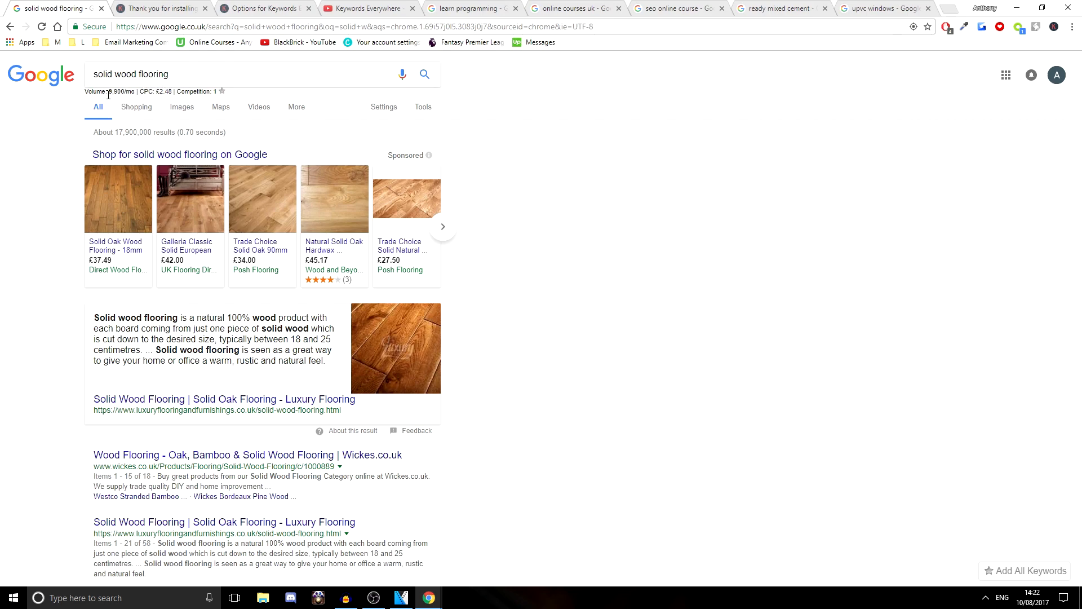
Set the currency to United States Dollar without competition for the solid wood flooring metrics
{"action": "double_click", "coordinate": [155, 92]}
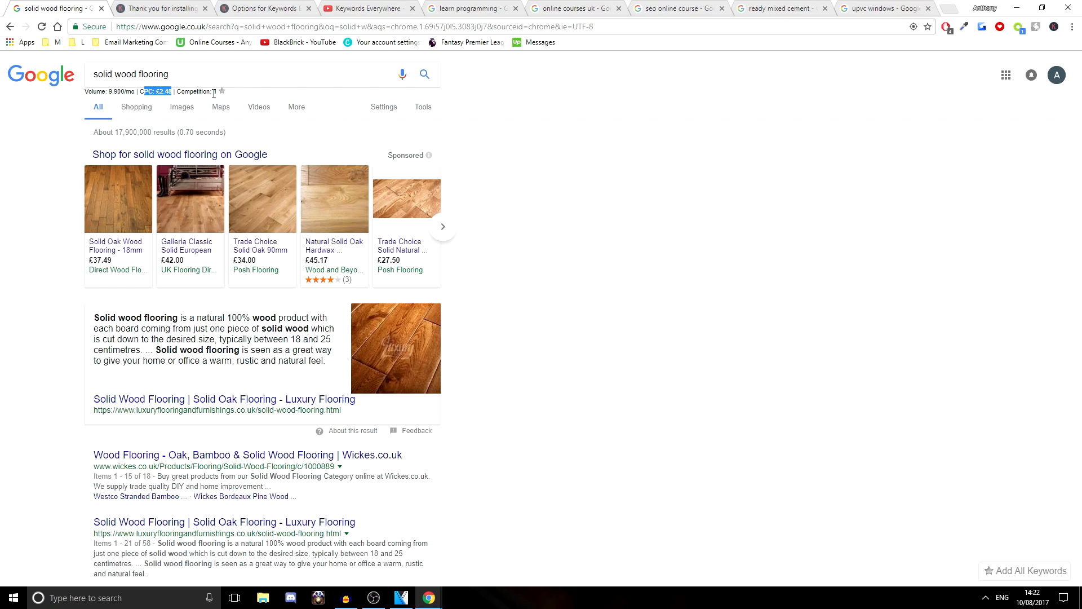
{"action": "left_click", "coordinate": [265, 8]}
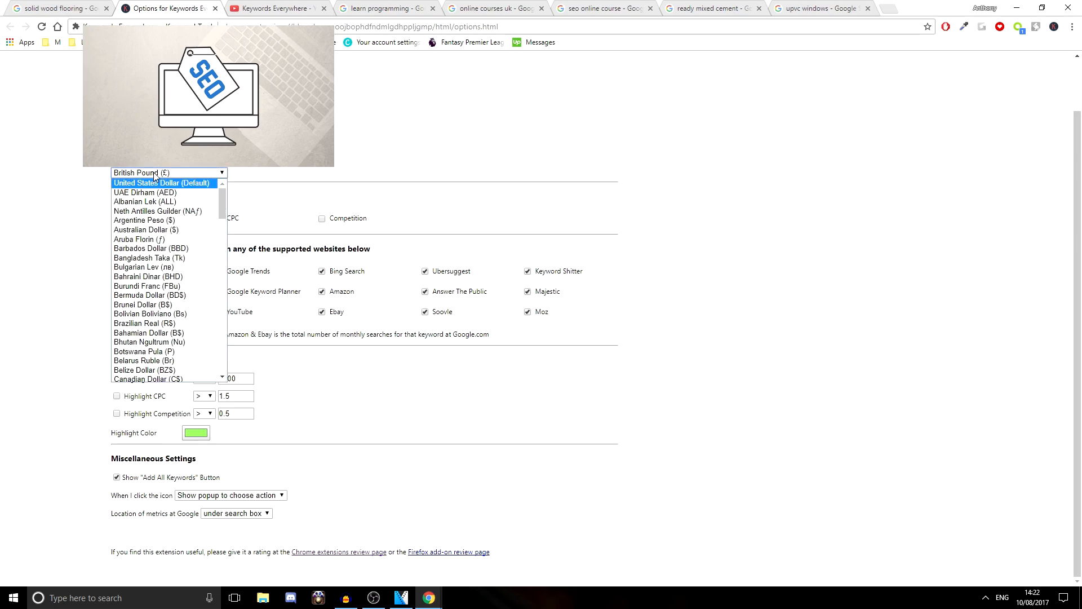
{"action": "left_click", "coordinate": [56, 9]}
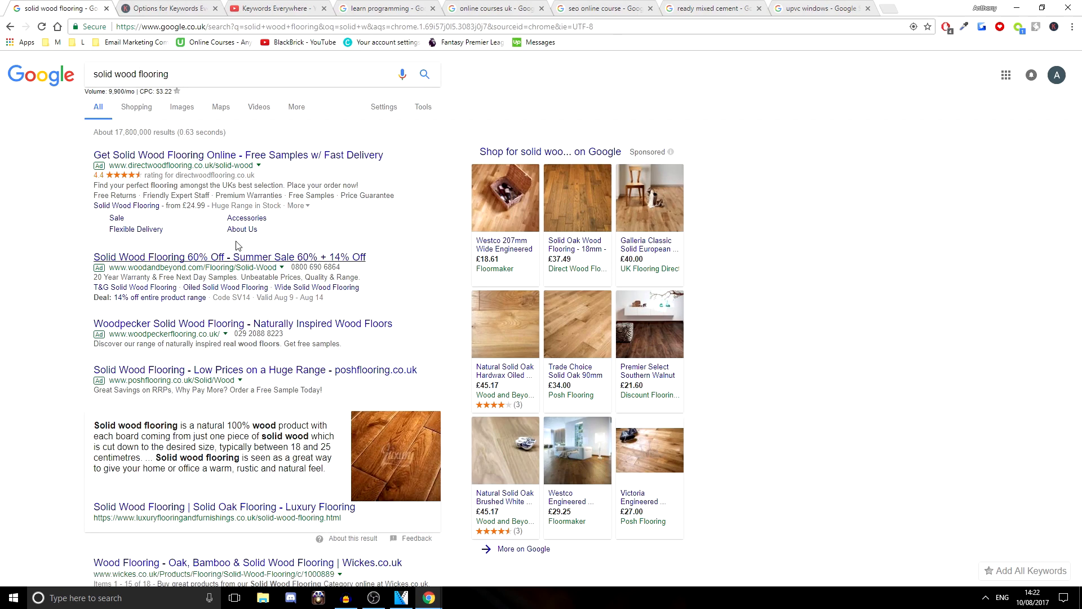
Check related-search volumes such as 33,100/mo for engineered wooden flooring
{"action": "scroll", "scroll_direction": "down", "scroll_amount": 3}
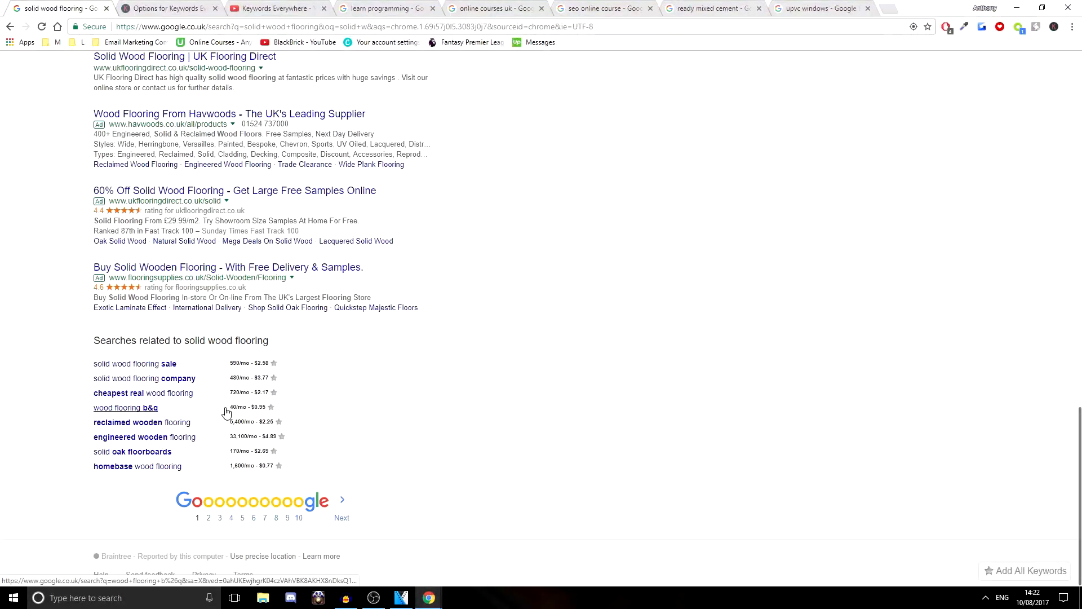
{"action": "double_click", "coordinate": [240, 362]}
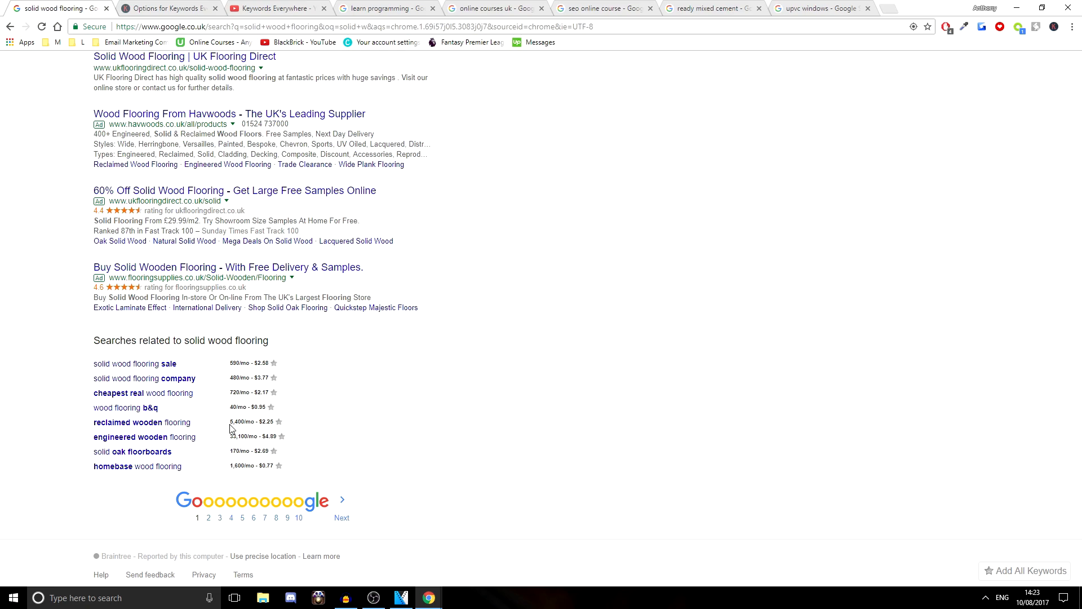
{"action": "double_click", "coordinate": [242, 435]}
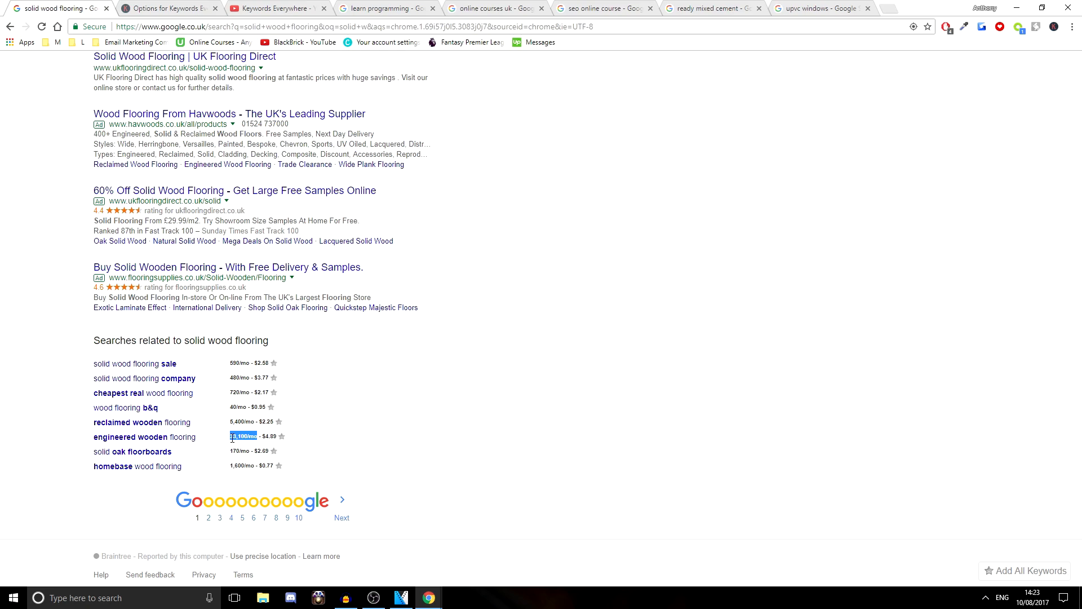
{"action": "mouse_move", "coordinate": [144, 436]}
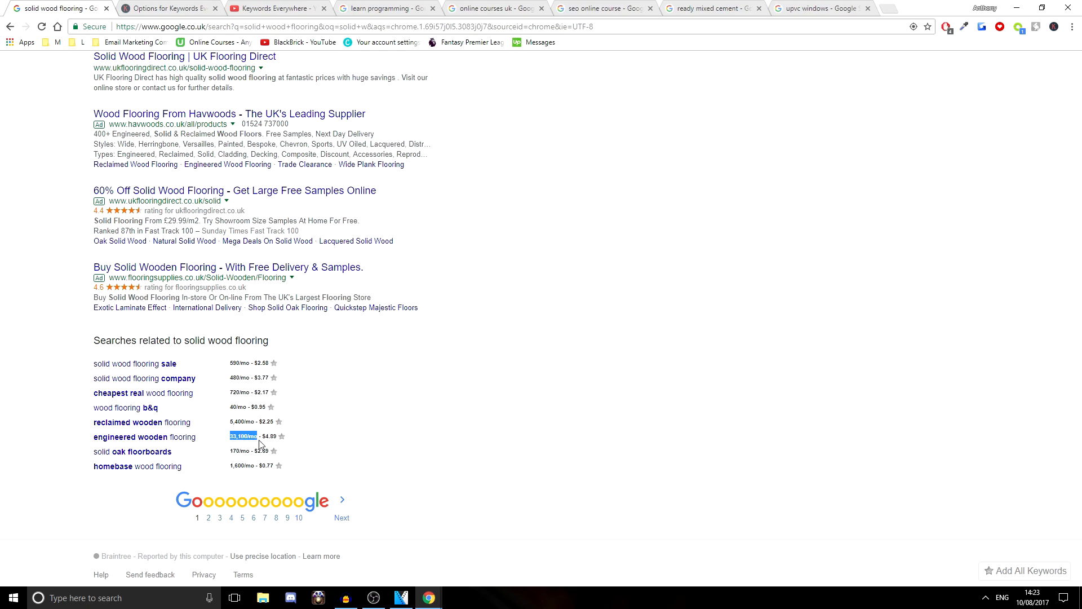
{"action": "mouse_move", "coordinate": [136, 363]}
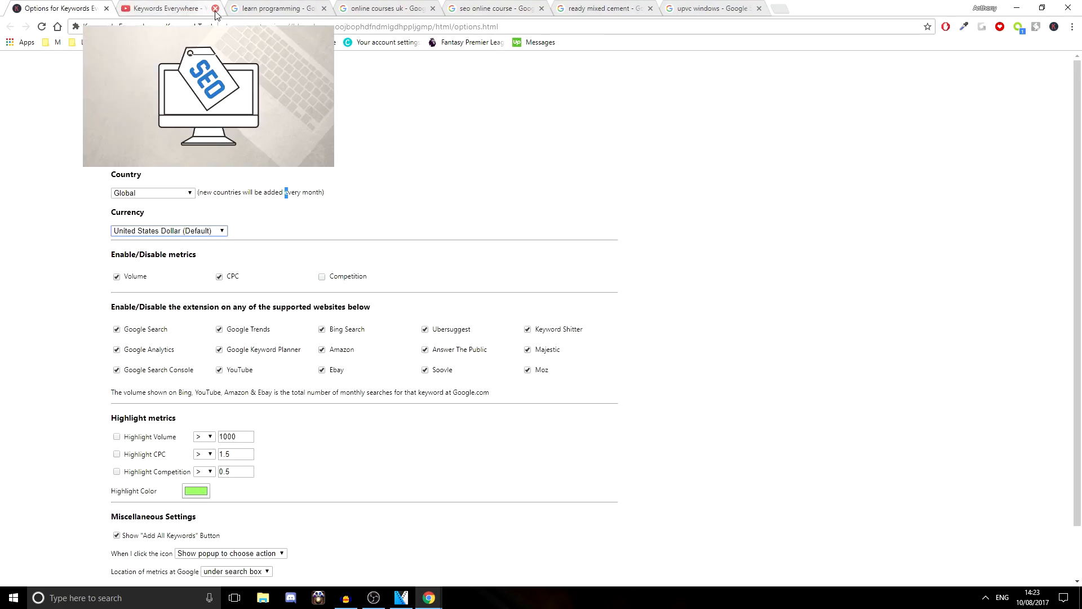
{"action": "mouse_move", "coordinate": [152, 8]}
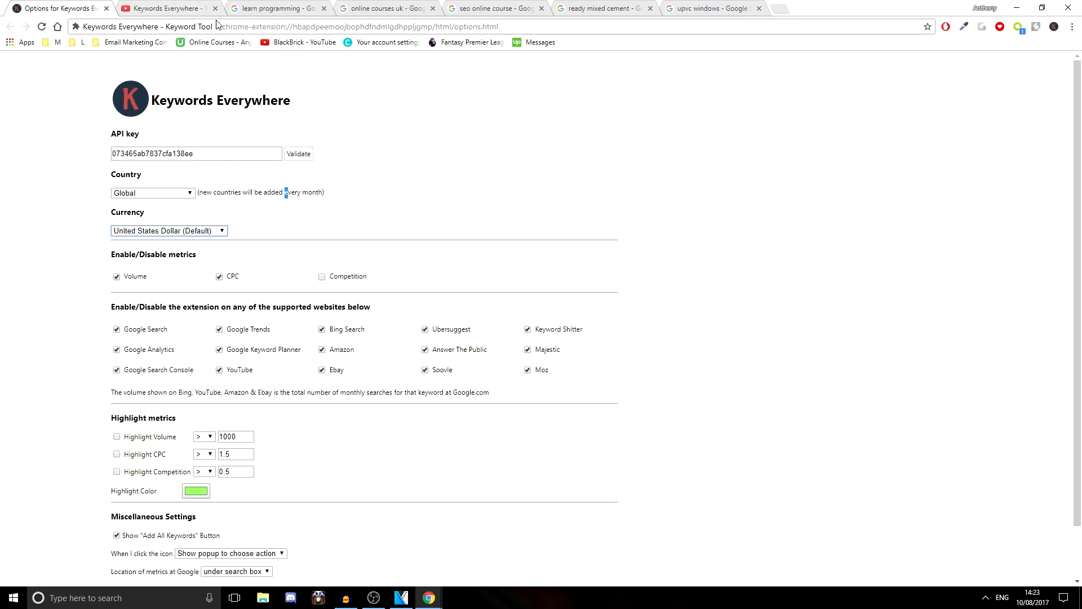
Close the video page and open the related search 'learn to code' (33,100/mo, $4.28 CPC)
{"action": "left_click", "coordinate": [165, 7]}
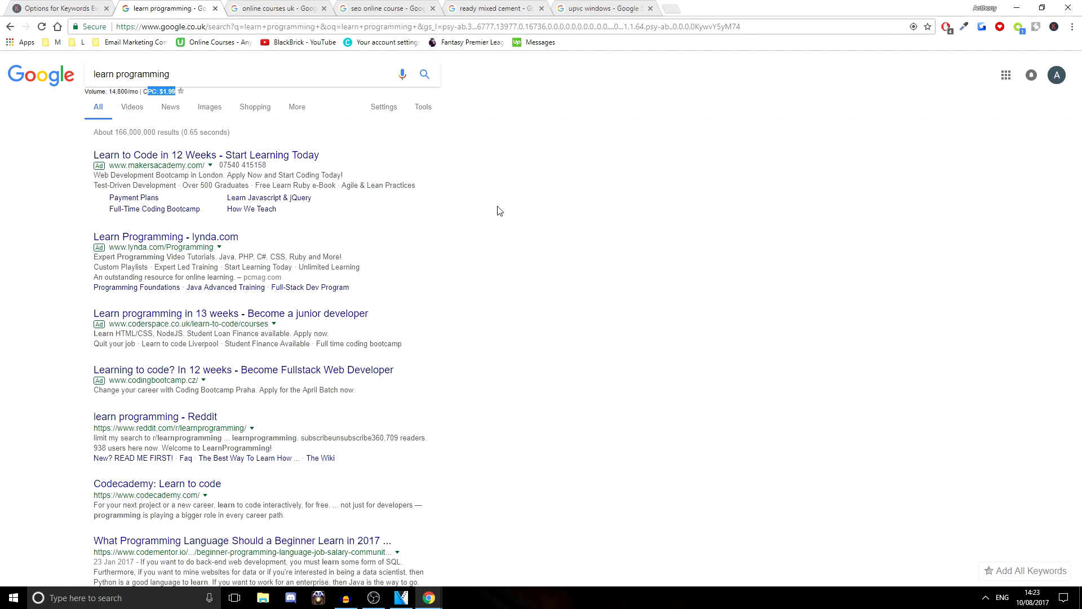
{"action": "scroll", "scroll_direction": "down", "scroll_amount": 3}
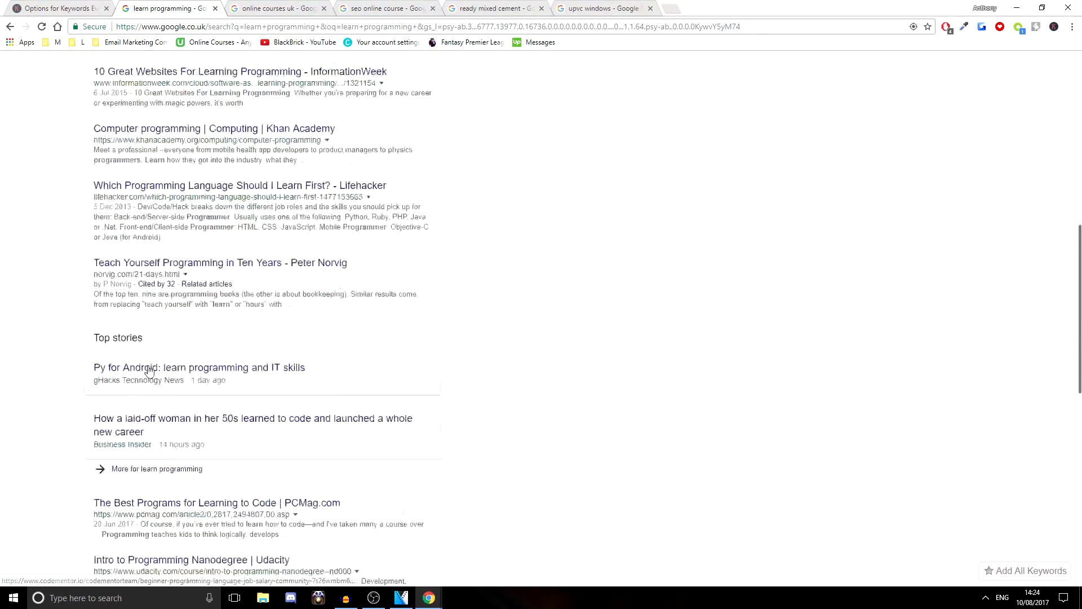
{"action": "scroll", "scroll_direction": "down", "scroll_amount": 3}
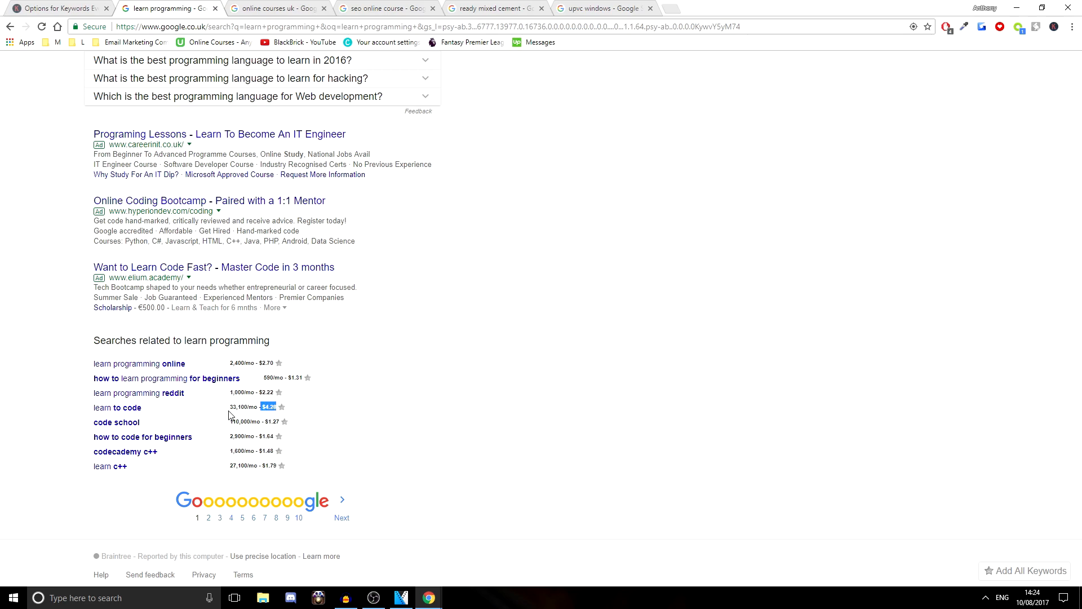
{"action": "double_click", "coordinate": [237, 406]}
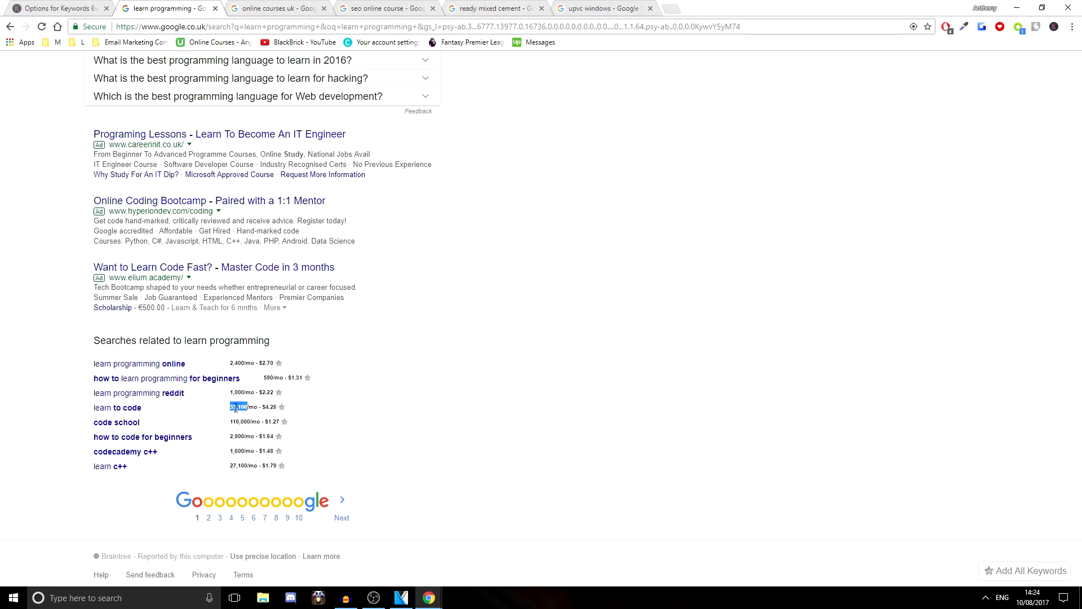
{"action": "left_click", "coordinate": [117, 406]}
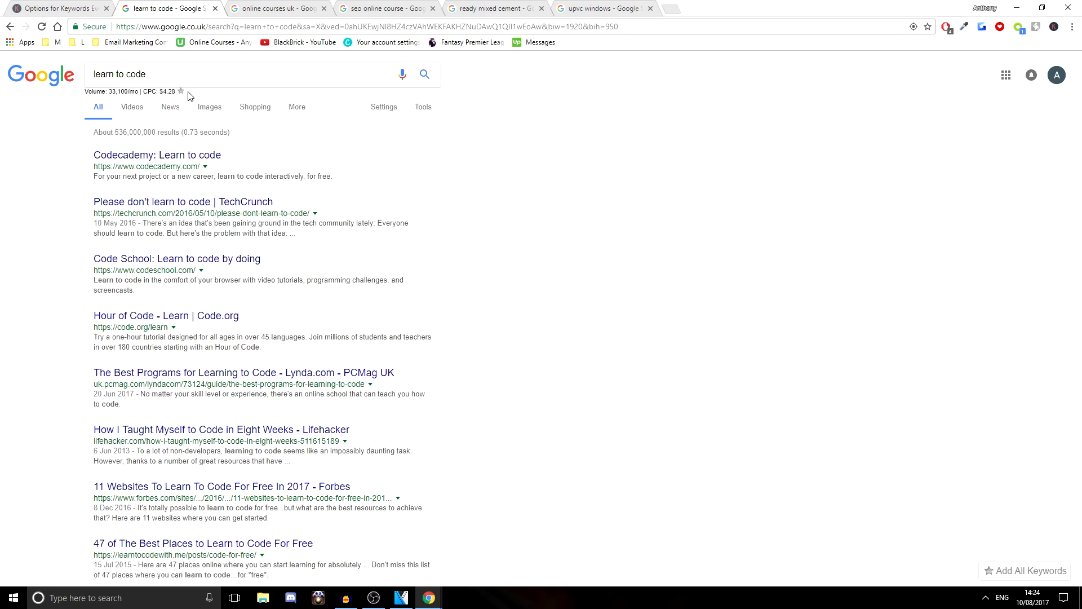
{"action": "mouse_move", "coordinate": [175, 216]}
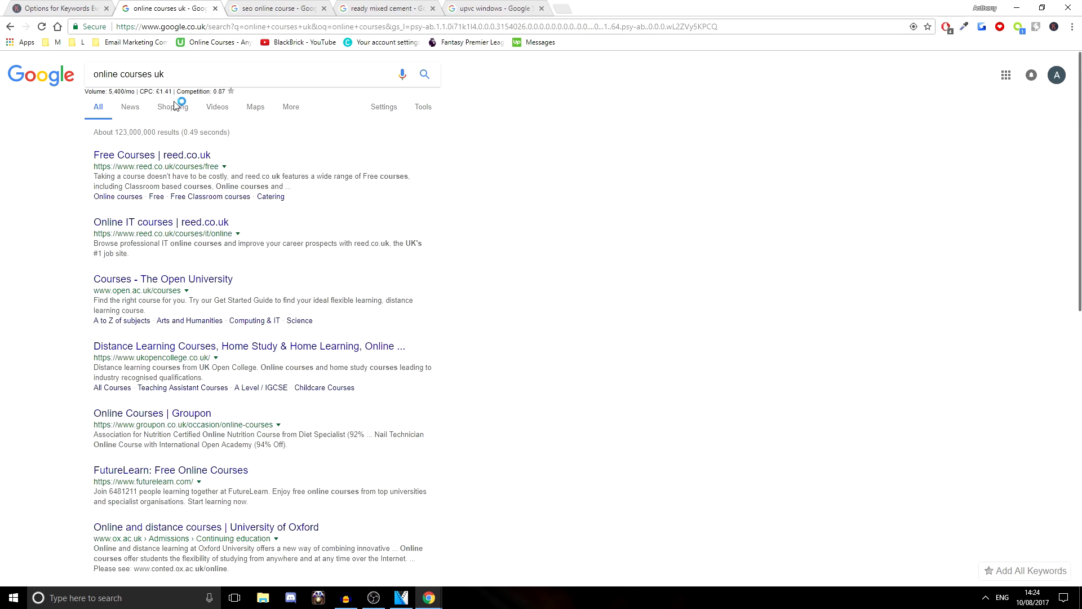
Reload the 'online courses uk' results, highlight its 5,400/mo volume and a related search's CPC
{"action": "left_click", "coordinate": [159, 74]}
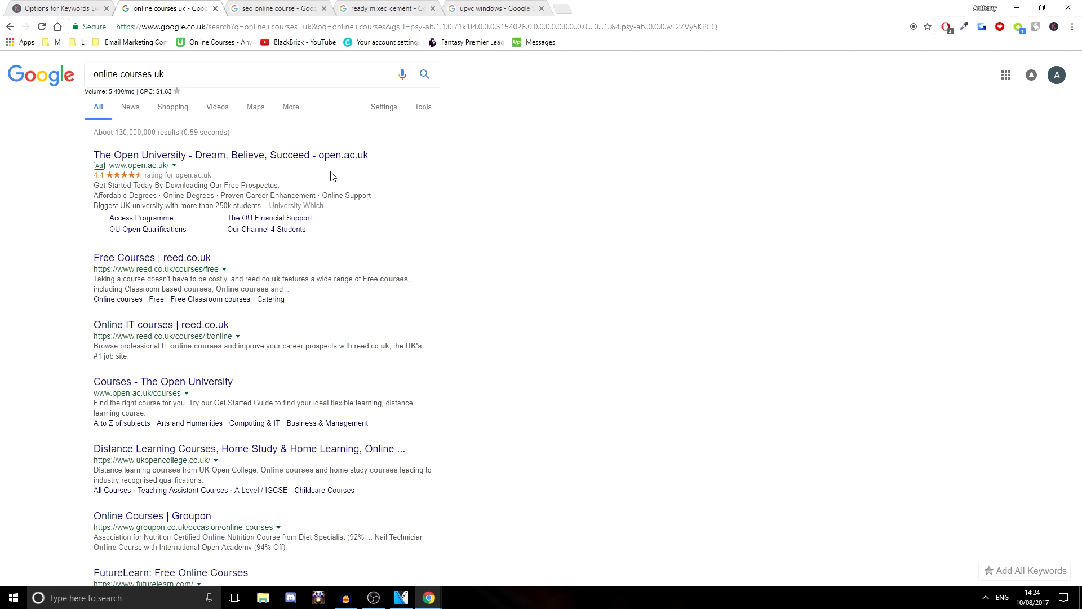
{"action": "double_click", "coordinate": [114, 91]}
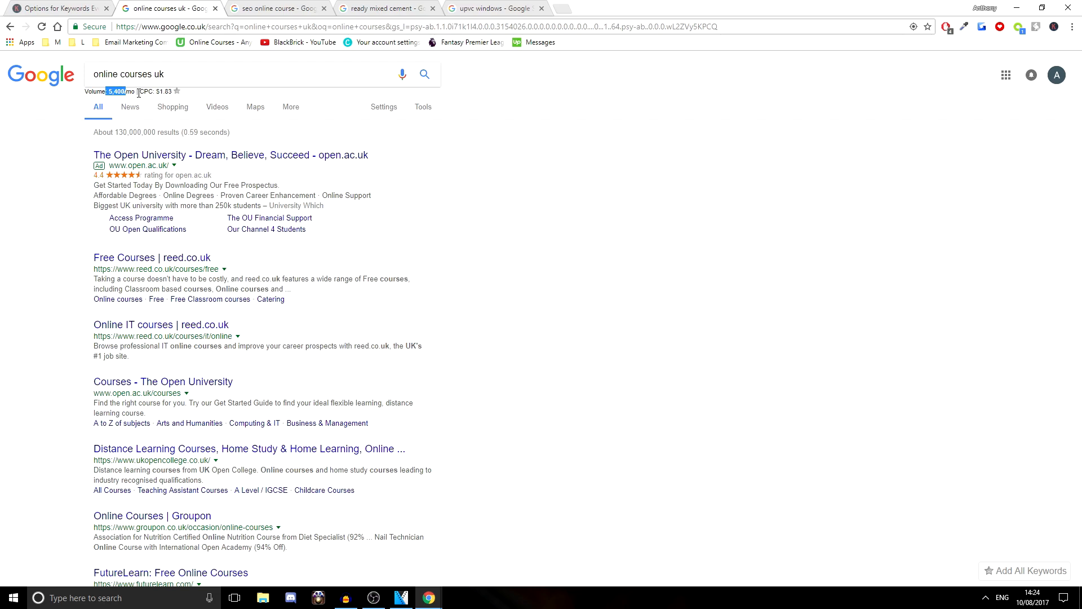
{"action": "mouse_move", "coordinate": [125, 100]}
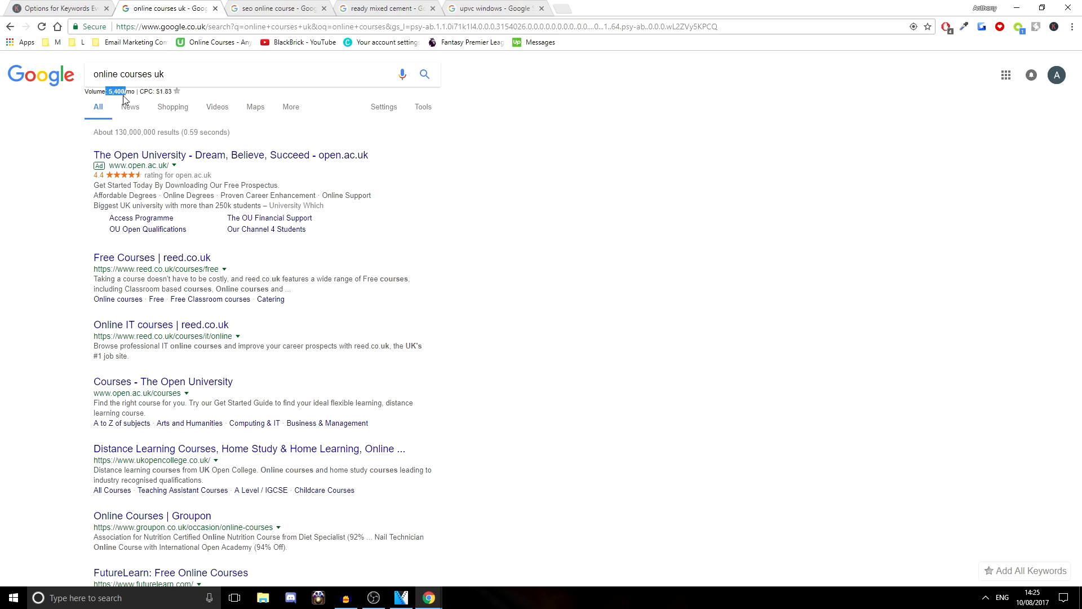
{"action": "mouse_move", "coordinate": [124, 100]}
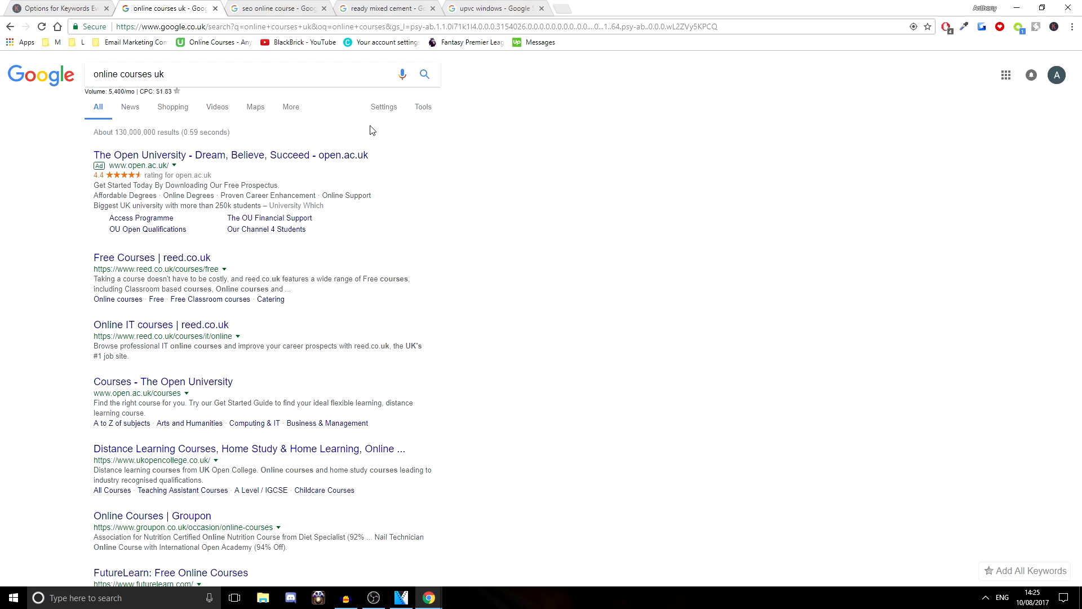
{"action": "mouse_move", "coordinate": [204, 154]}
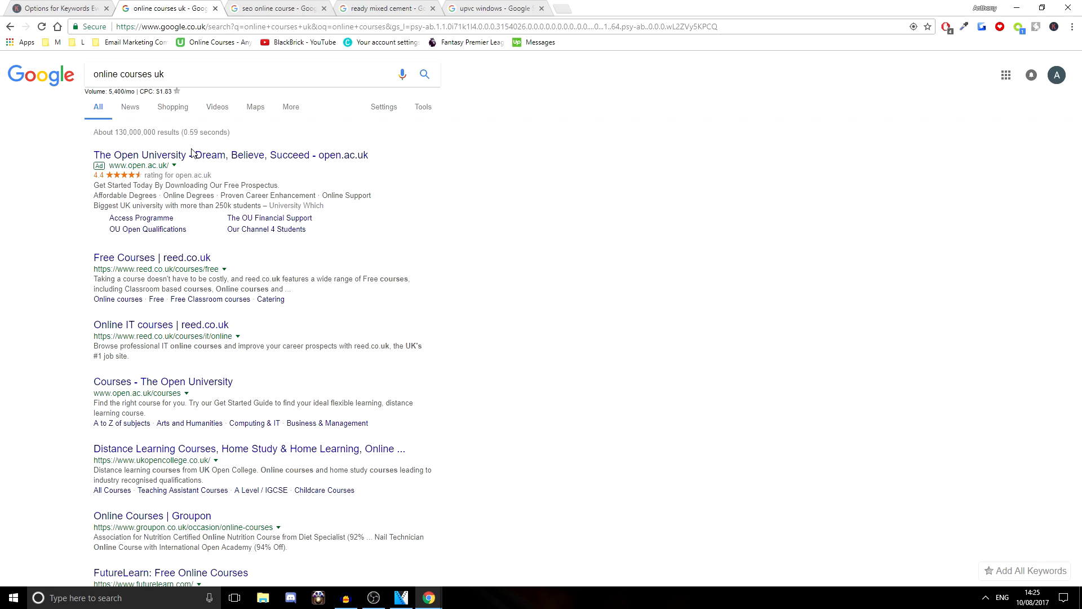
{"action": "mouse_move", "coordinate": [262, 278]}
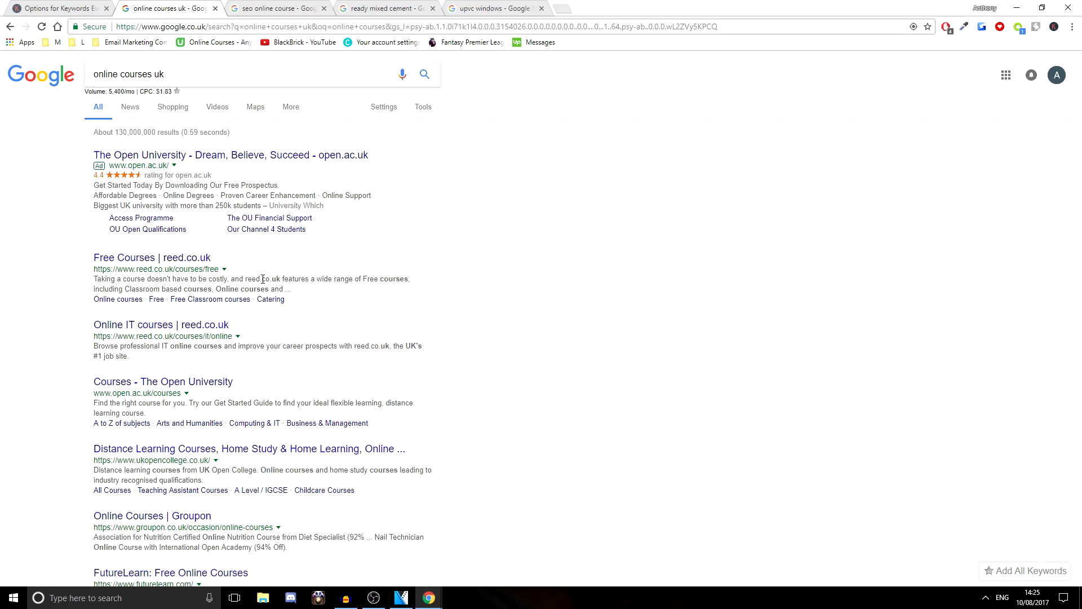
{"action": "scroll", "scroll_direction": "down", "scroll_amount": 3}
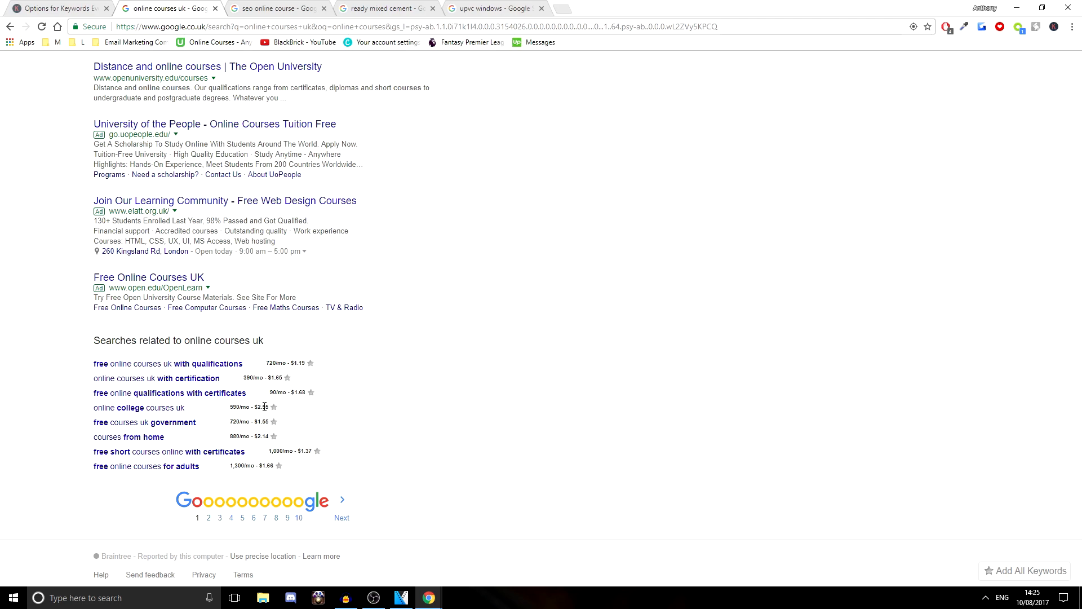
{"action": "mouse_move", "coordinate": [259, 407]}
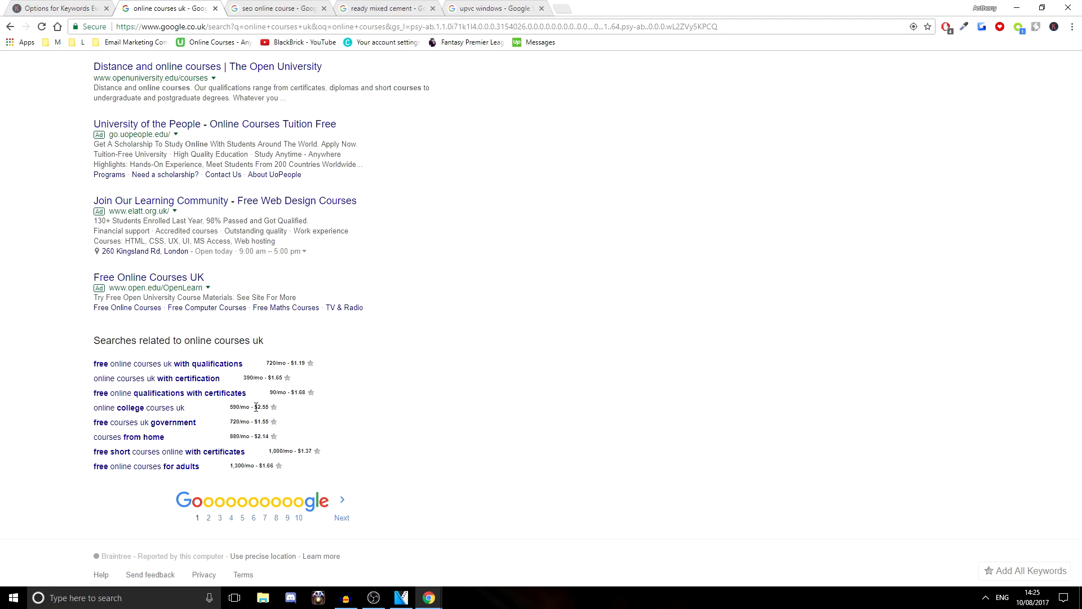
{"action": "double_click", "coordinate": [261, 407]}
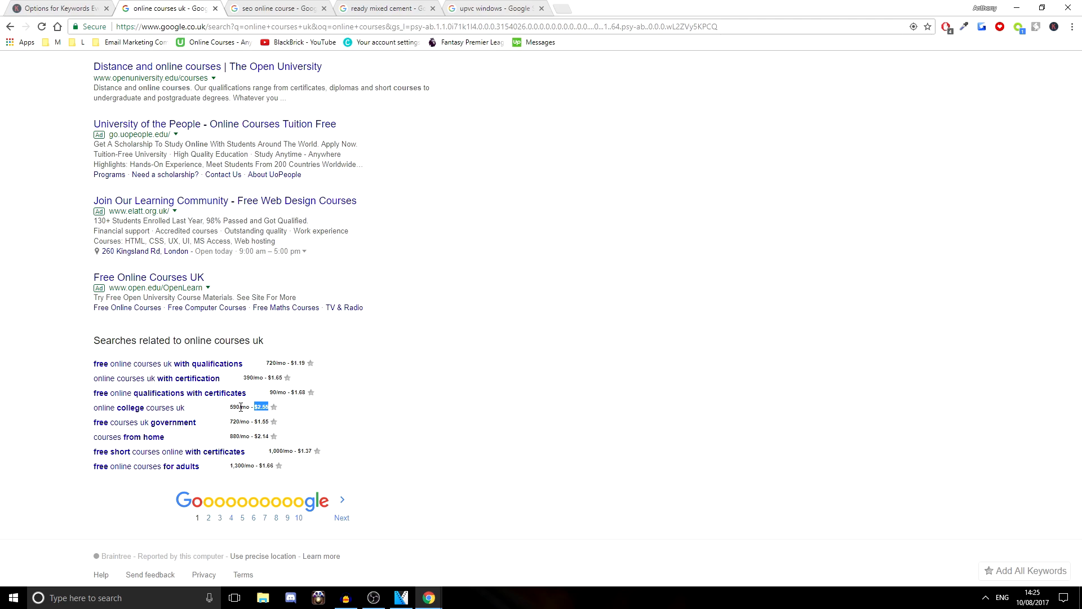
{"action": "mouse_move", "coordinate": [295, 439]}
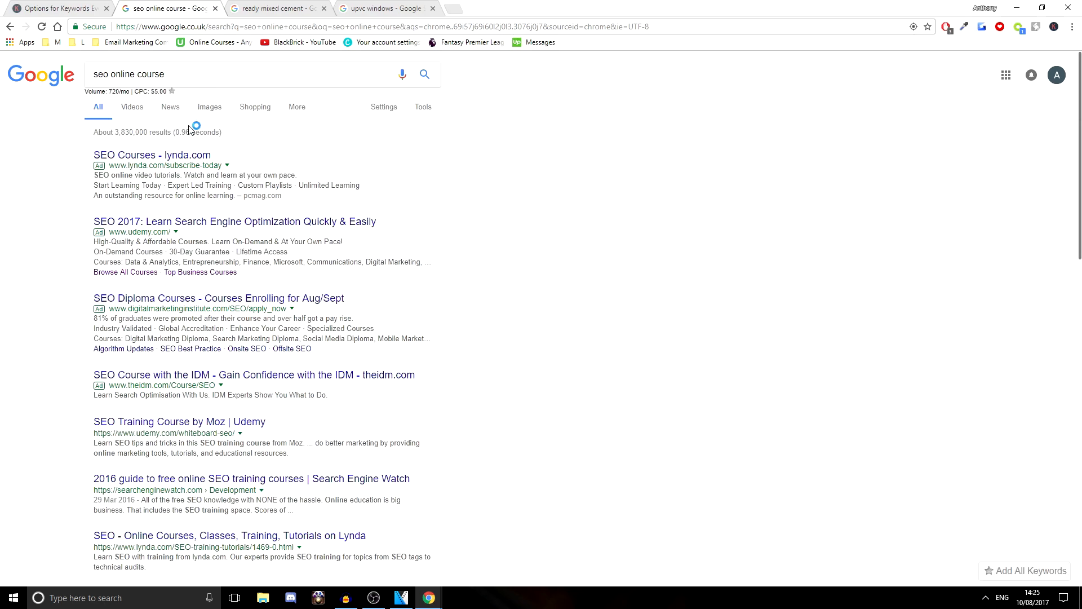
{"action": "mouse_move", "coordinate": [347, 245]}
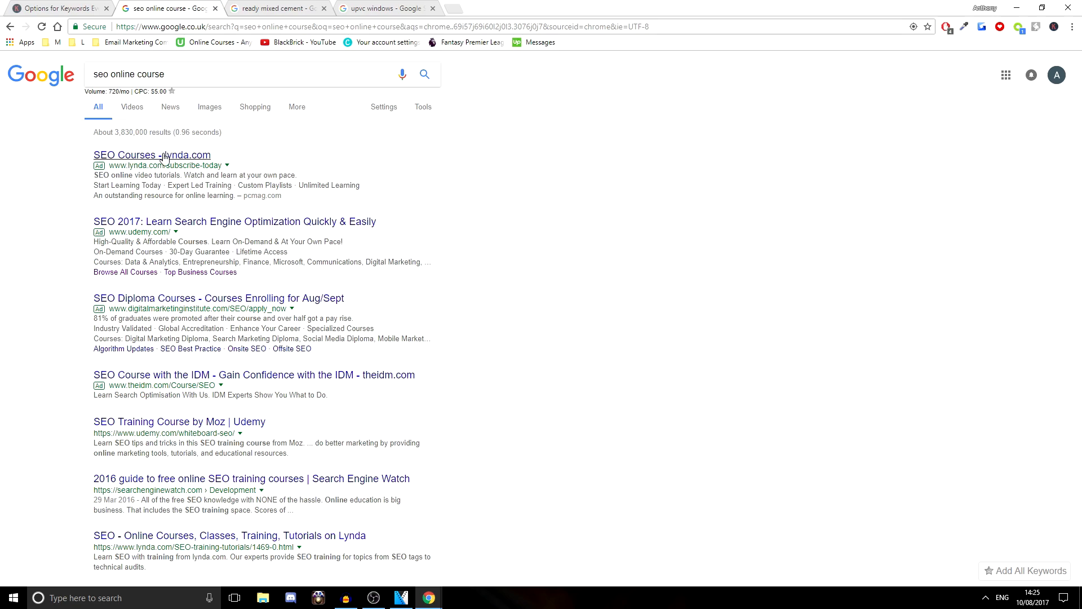
{"action": "mouse_move", "coordinate": [151, 161]}
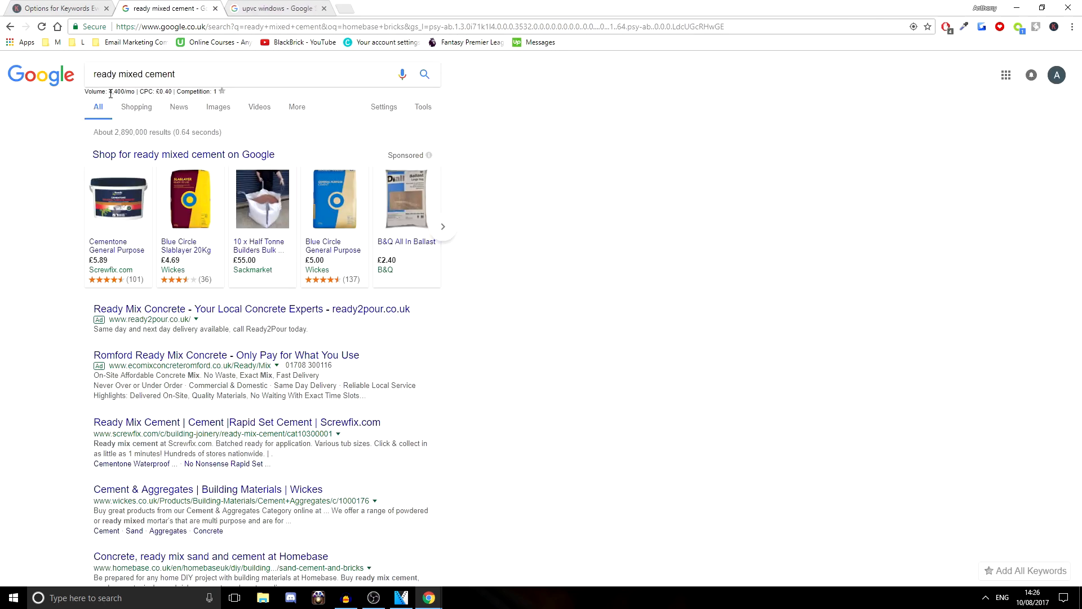
Highlight 'ready mixed cement' 4,400/mo volume and the volume for related search 'ready mix cement b&q'
{"action": "double_click", "coordinate": [117, 90]}
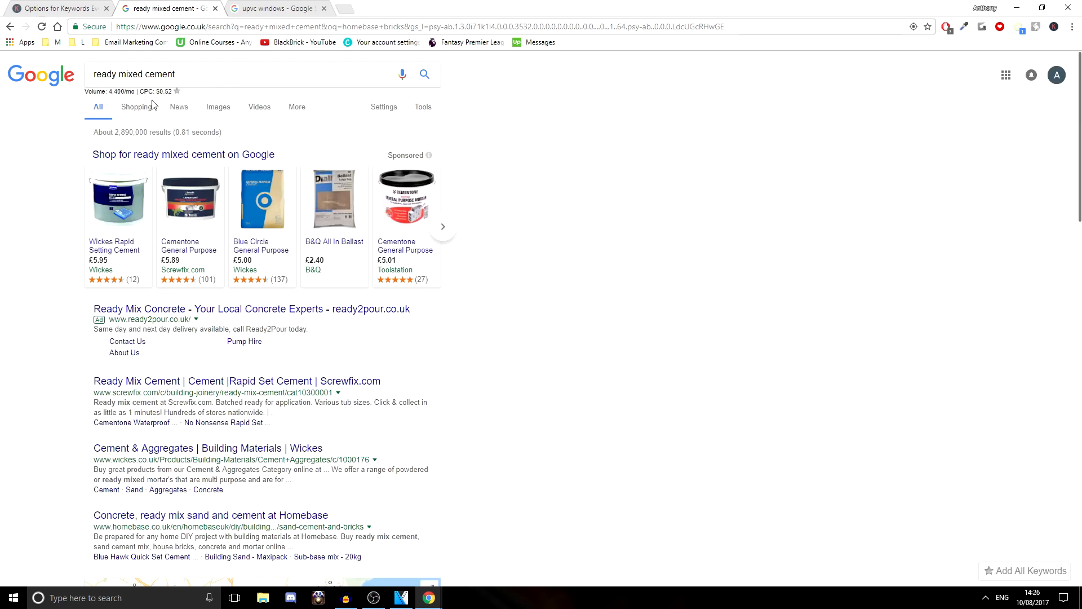
{"action": "mouse_move", "coordinate": [219, 138]}
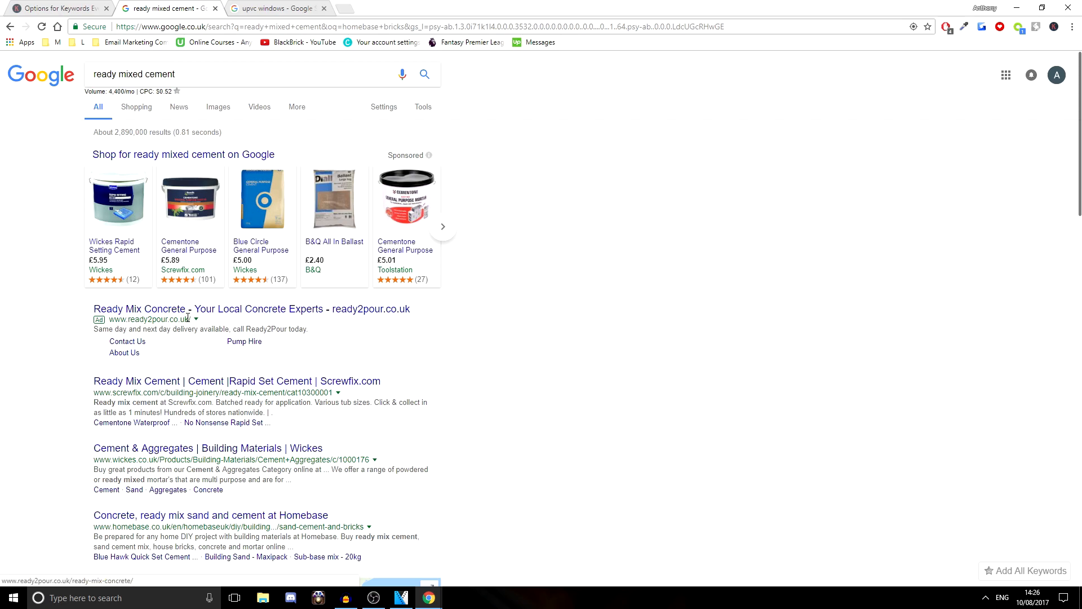
{"action": "mouse_move", "coordinate": [147, 308]}
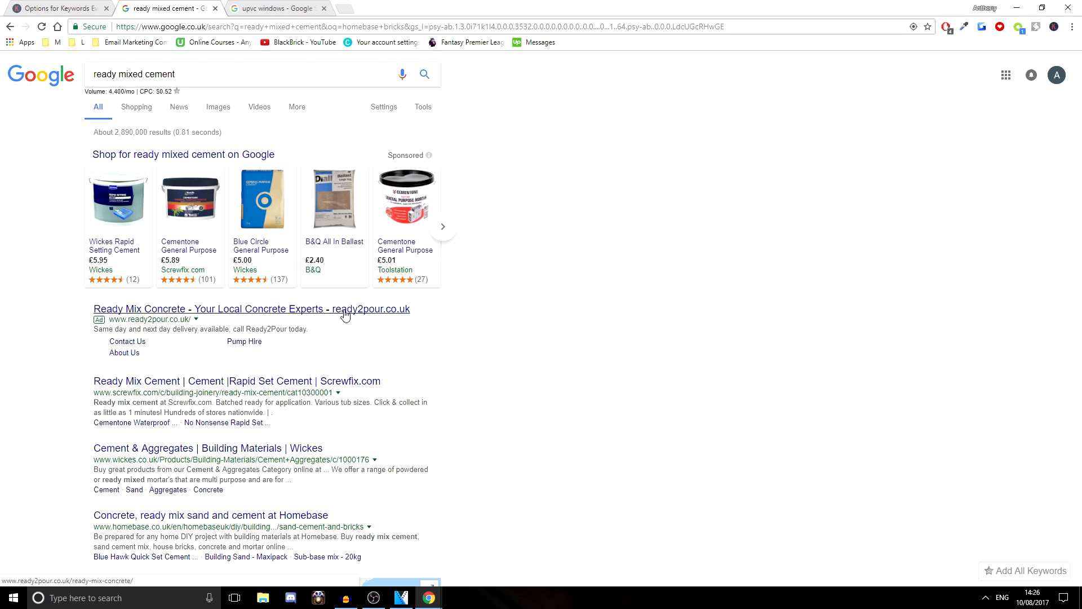
{"action": "mouse_move", "coordinate": [234, 341]}
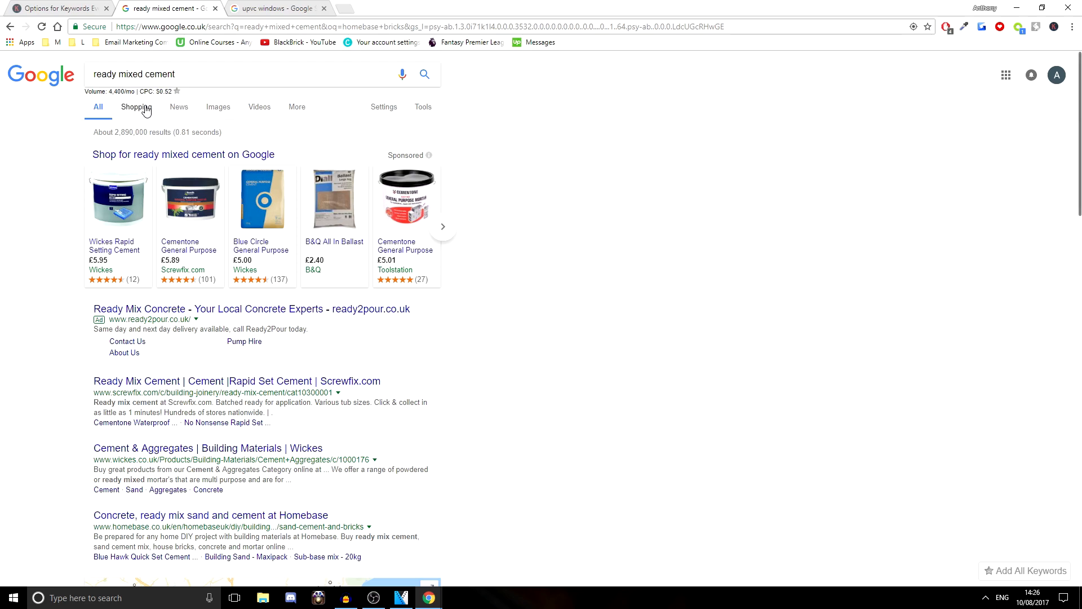
{"action": "mouse_move", "coordinate": [190, 114]}
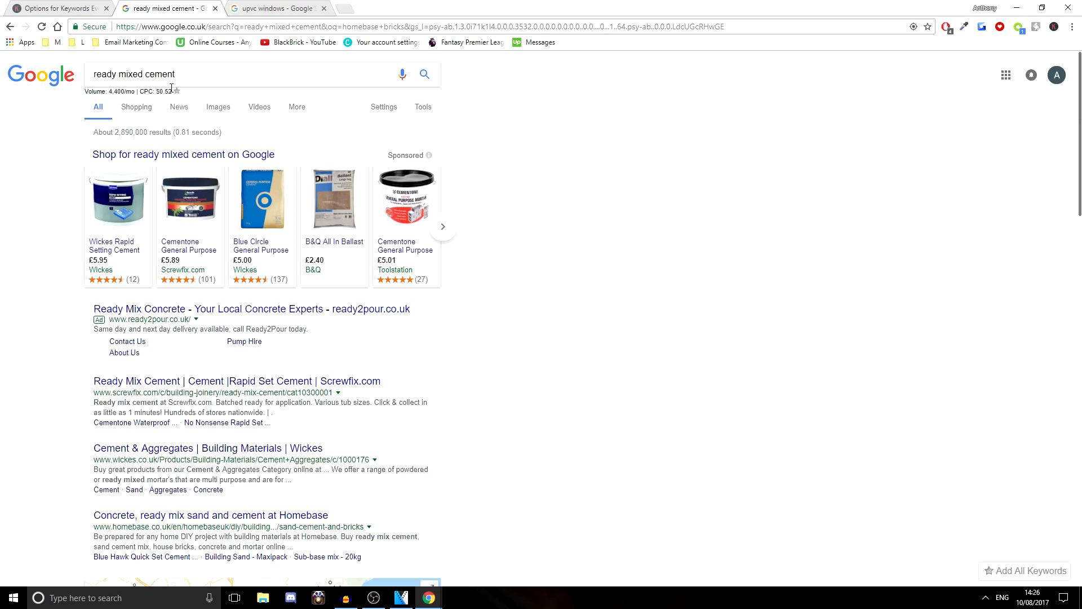
{"action": "scroll", "scroll_direction": "down", "scroll_amount": 3}
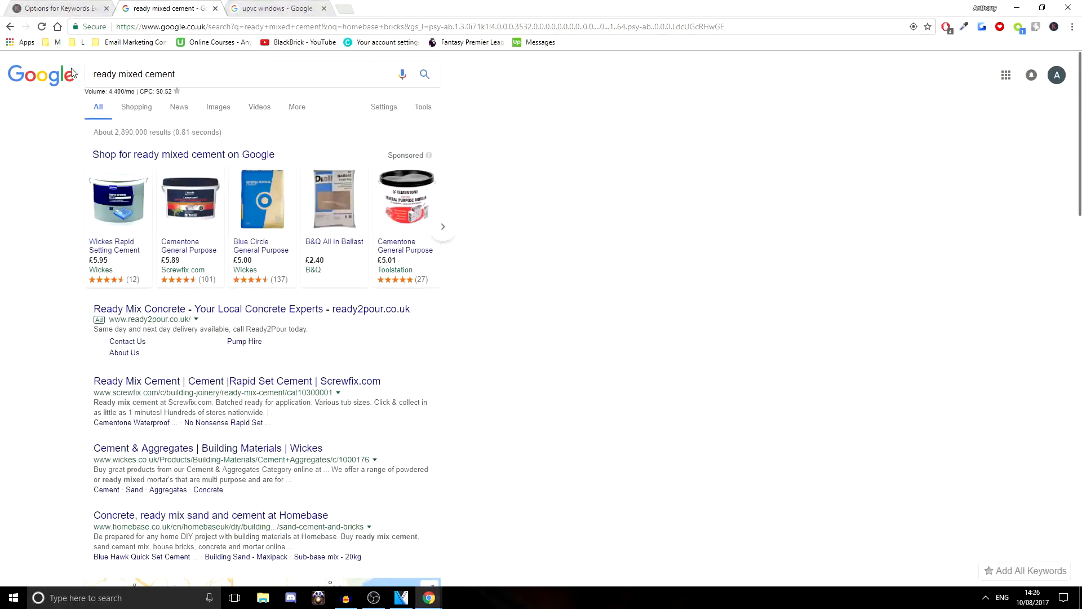
{"action": "double_click", "coordinate": [119, 90]}
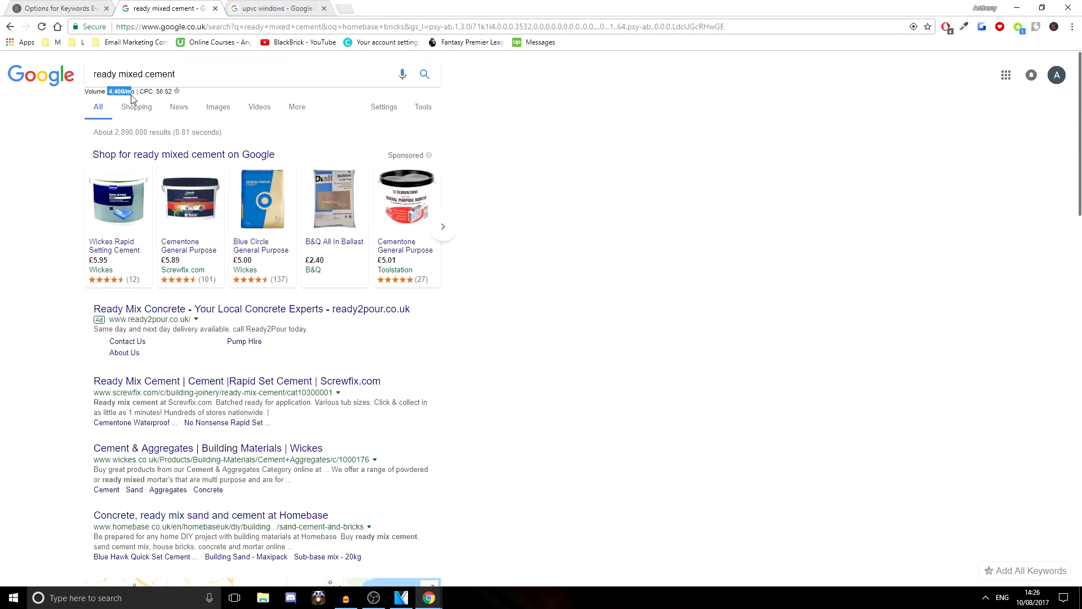
{"action": "scroll", "scroll_direction": "down", "scroll_amount": 3}
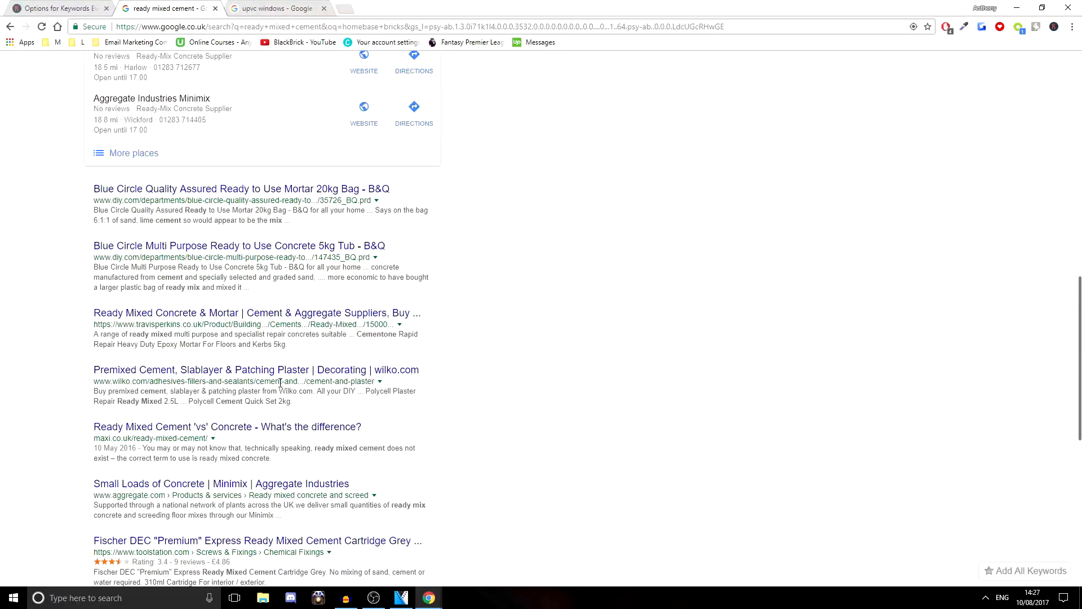
{"action": "scroll", "scroll_direction": "down", "scroll_amount": 3}
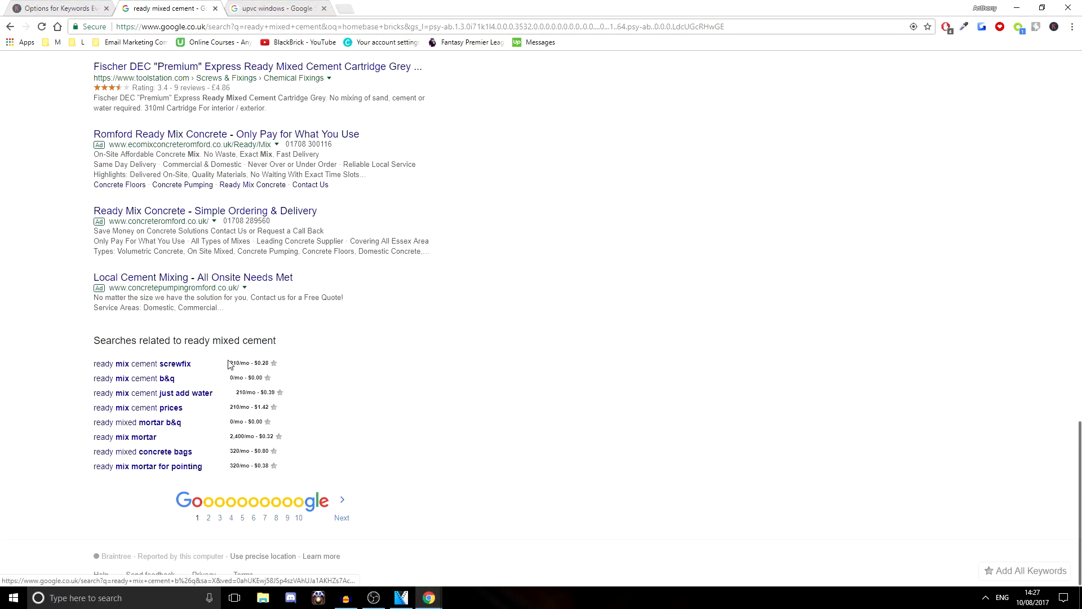
{"action": "mouse_move", "coordinate": [134, 379]}
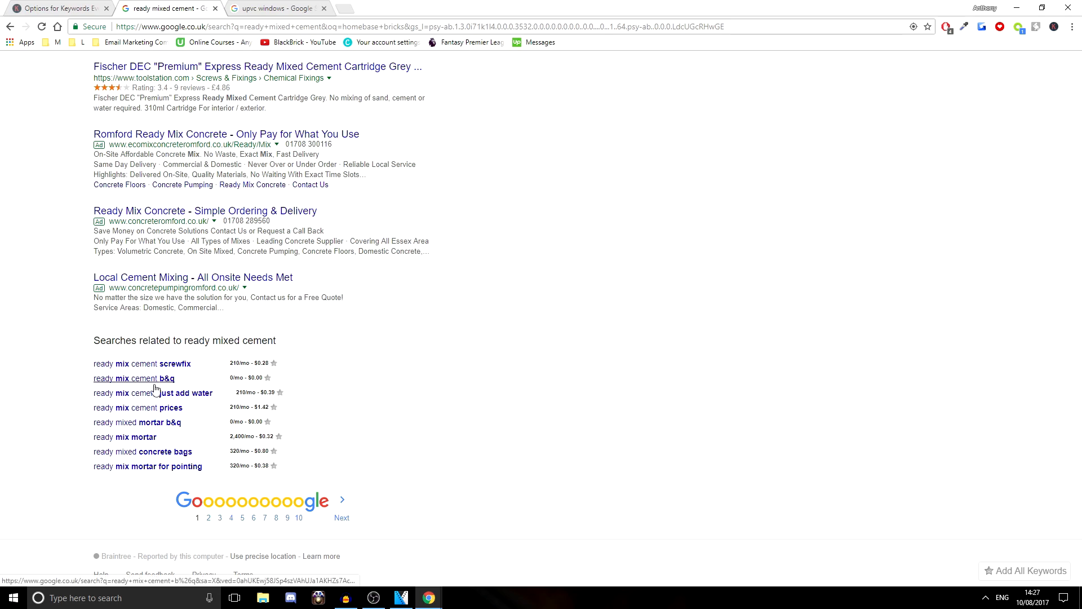
{"action": "double_click", "coordinate": [233, 377]}
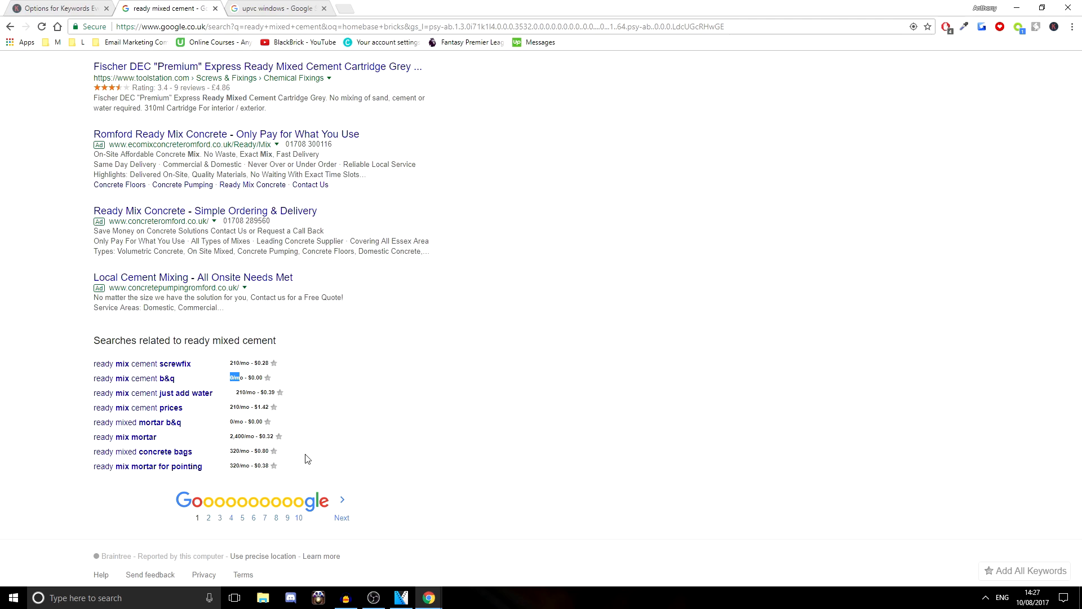
{"action": "mouse_move", "coordinate": [329, 433]}
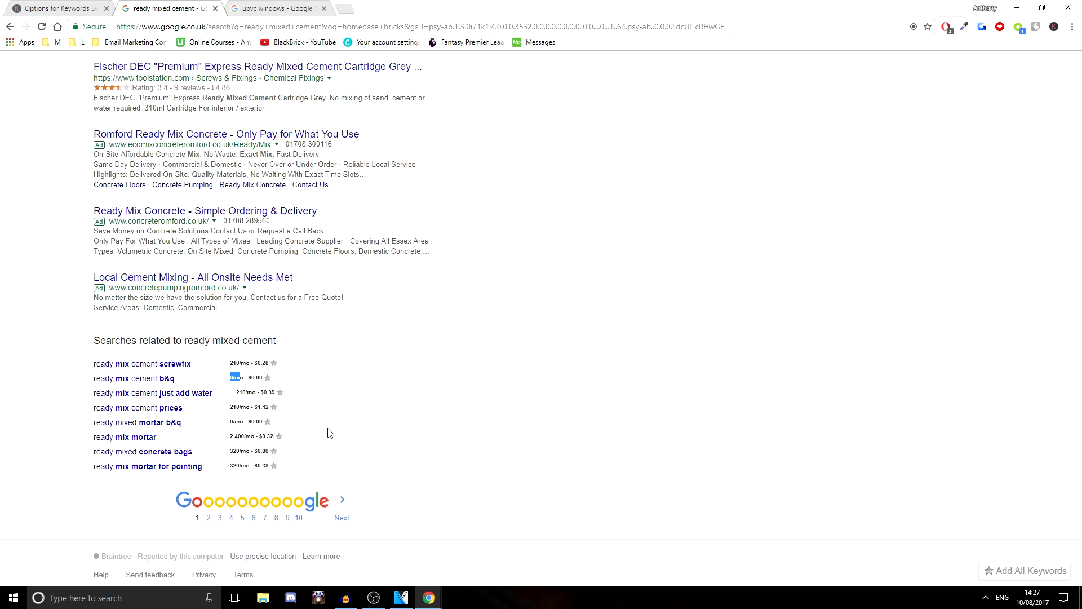
{"action": "mouse_move", "coordinate": [230, 415]}
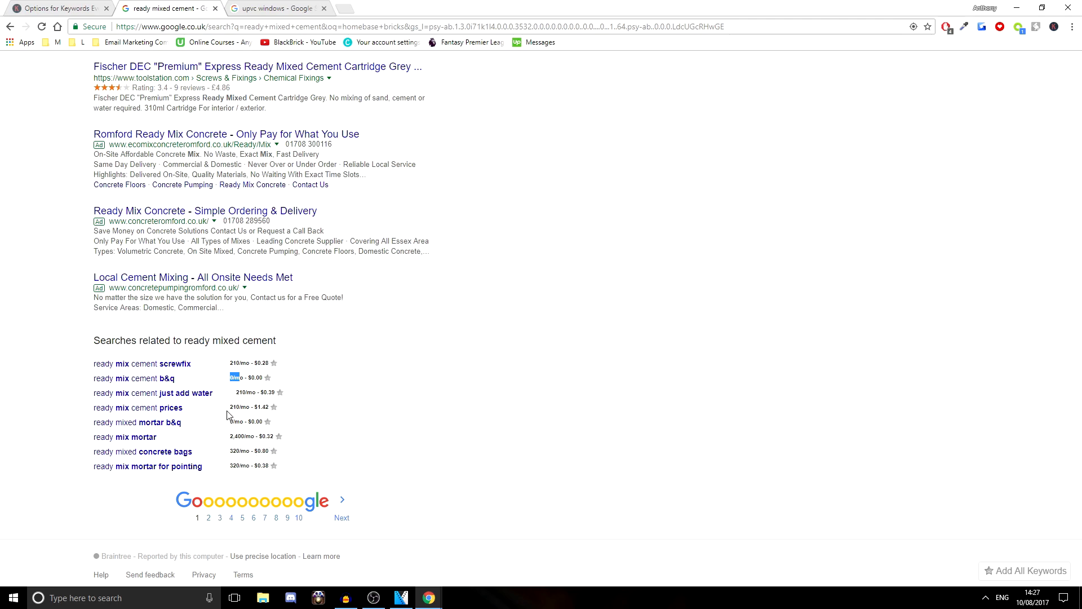
{"action": "mouse_move", "coordinate": [353, 430]}
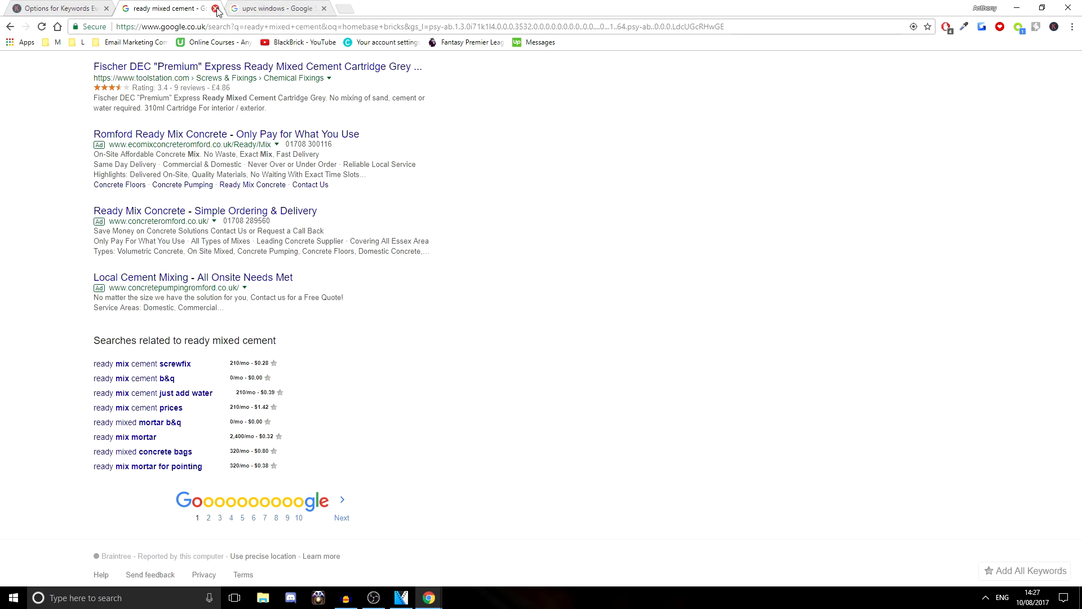
Close the cement results and highlight 'upvc windows' 49,500/mo volume and a related search's CPC
{"action": "left_click", "coordinate": [217, 7]}
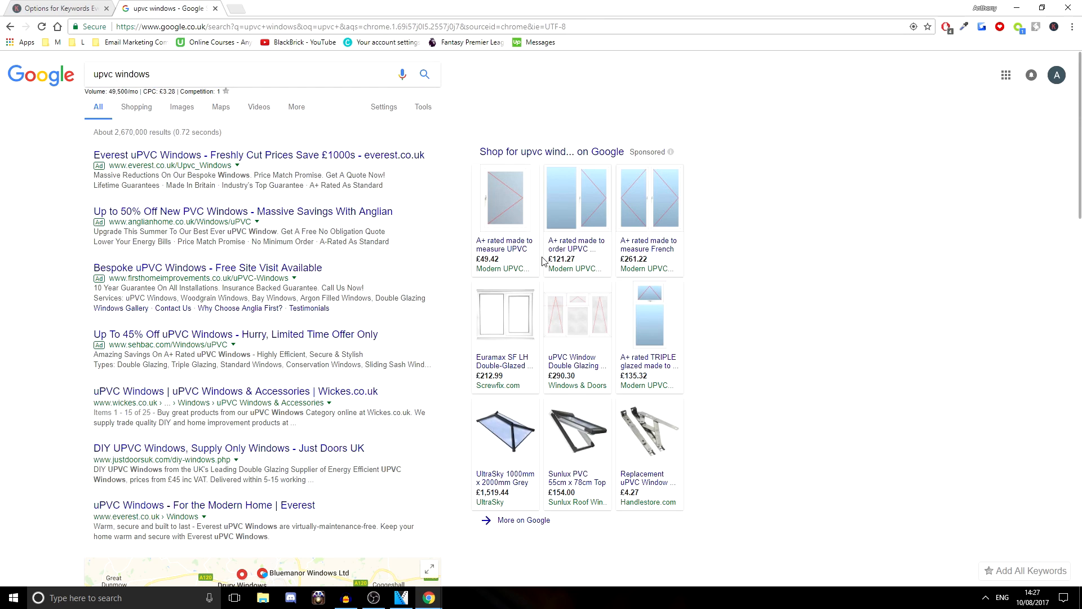
{"action": "mouse_move", "coordinate": [394, 287]}
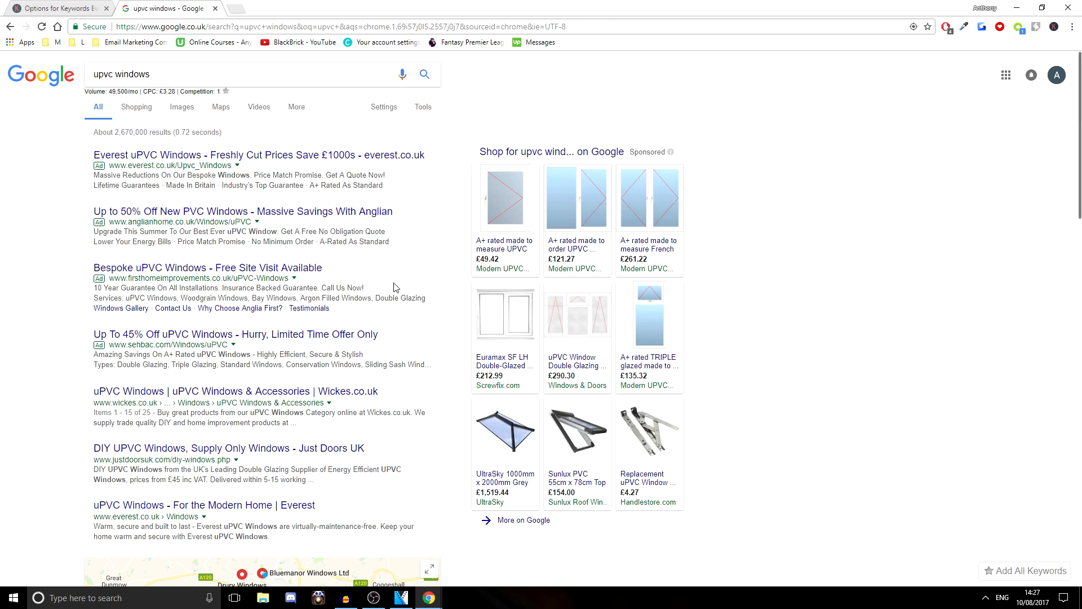
{"action": "mouse_move", "coordinate": [129, 89]}
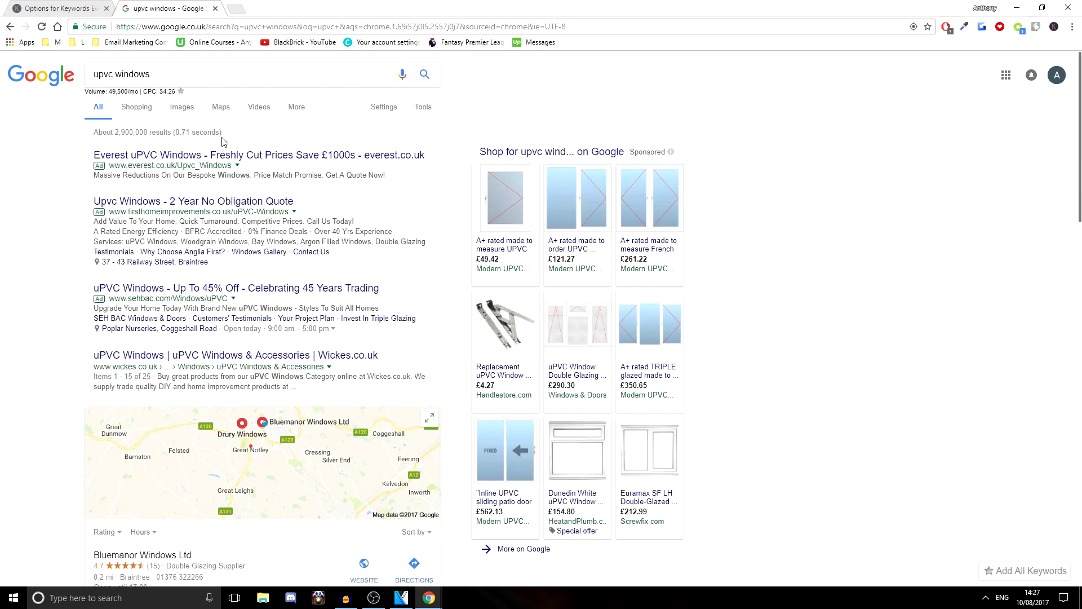
{"action": "double_click", "coordinate": [159, 91]}
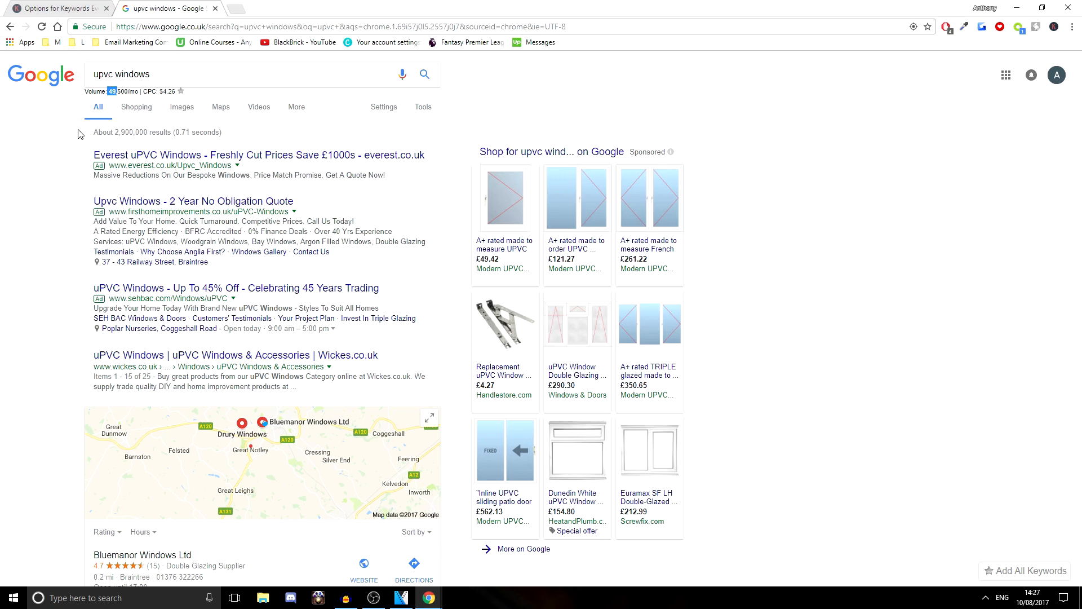
{"action": "scroll", "scroll_direction": "down", "scroll_amount": 3}
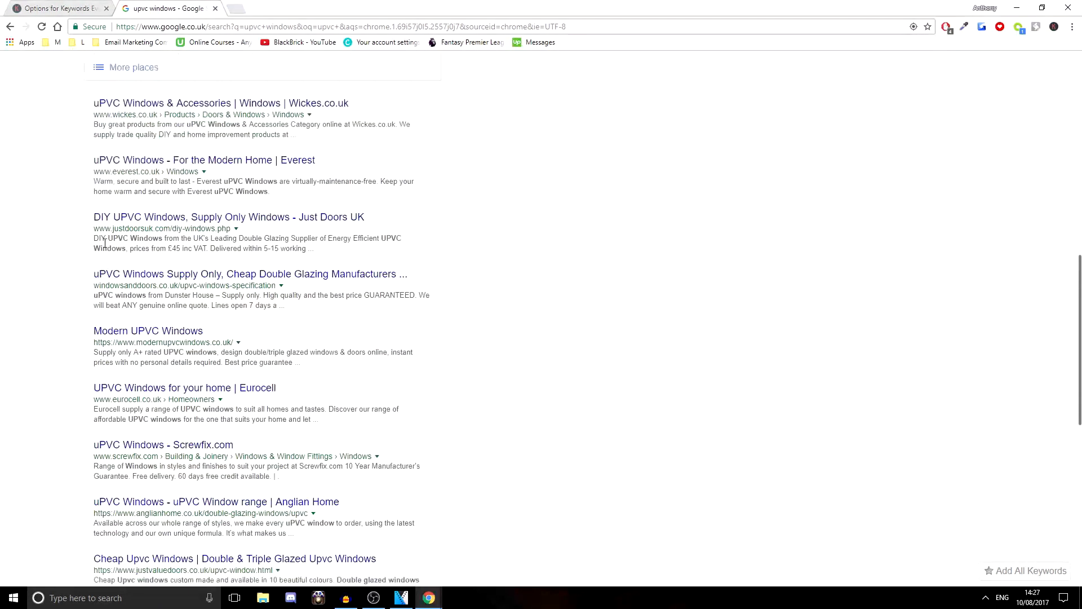
{"action": "scroll", "scroll_direction": "down", "scroll_amount": 3}
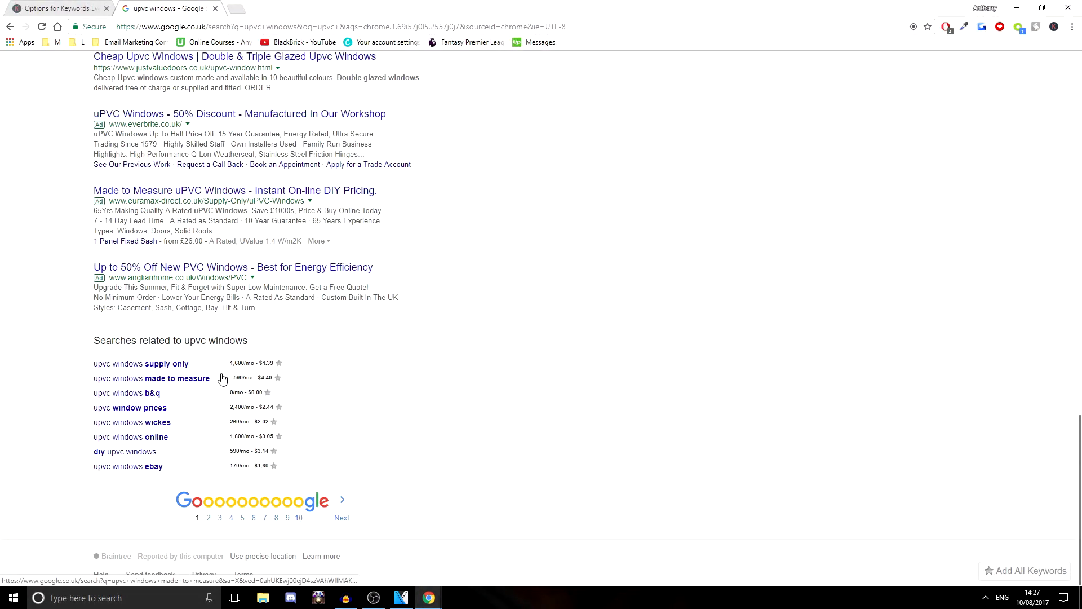
{"action": "mouse_move", "coordinate": [261, 436]}
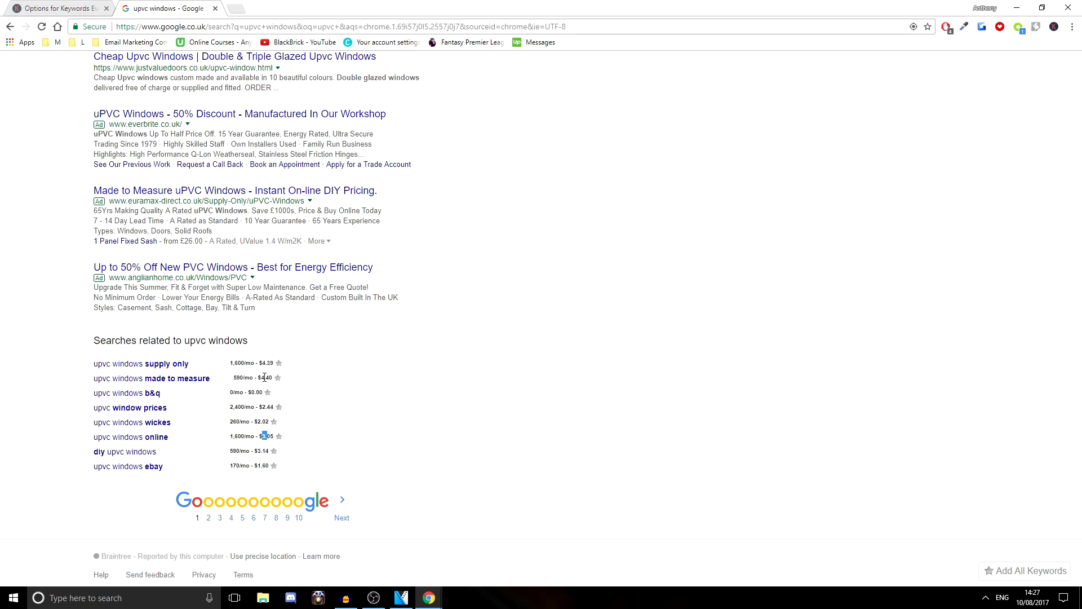
{"action": "mouse_move", "coordinate": [151, 378]}
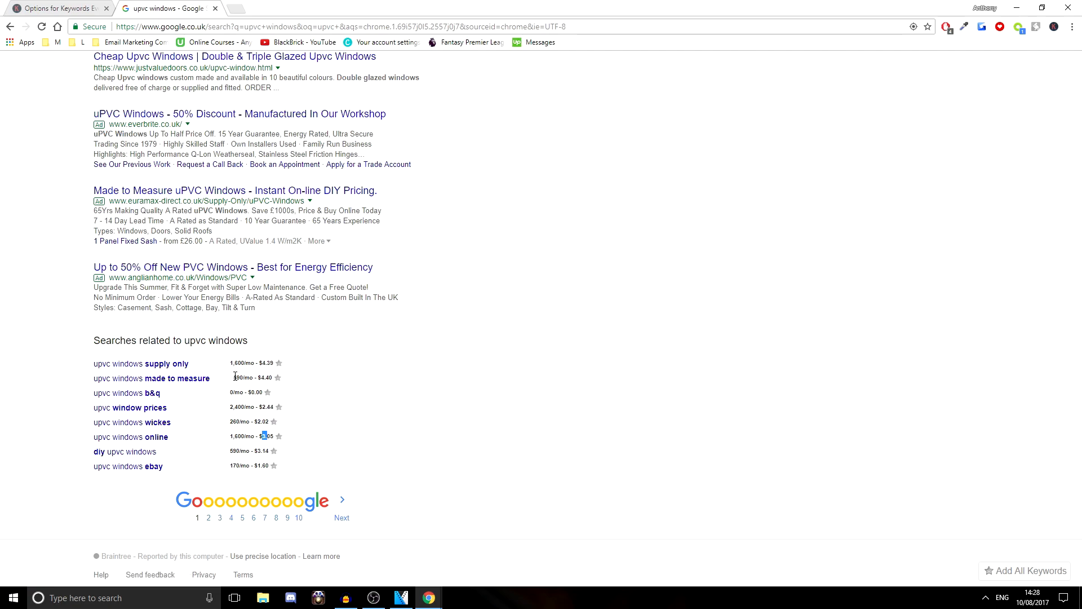
{"action": "double_click", "coordinate": [238, 377]}
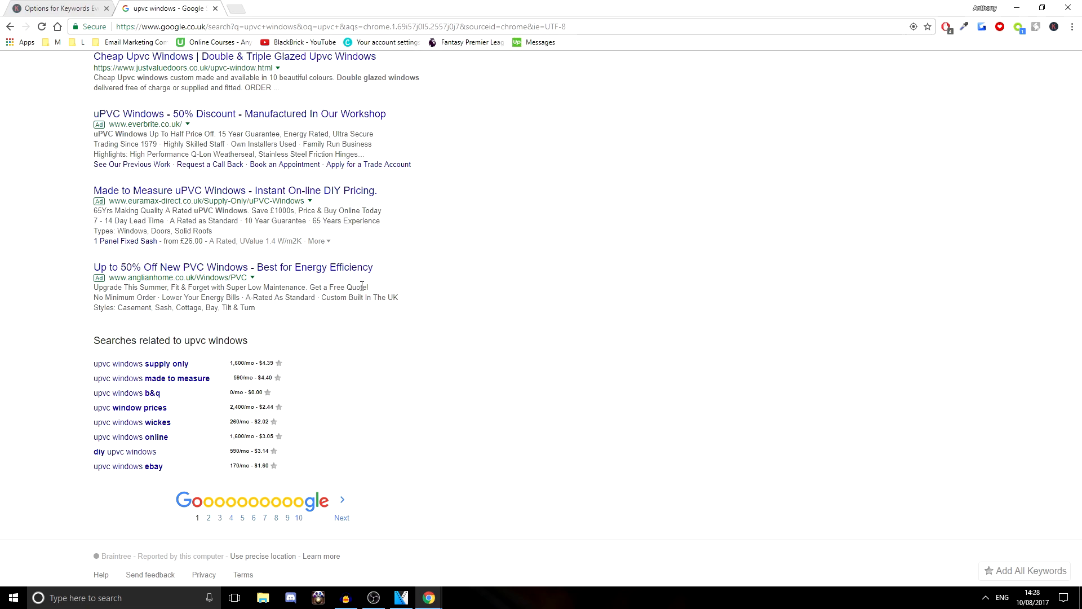
{"action": "mouse_move", "coordinate": [218, 378]}
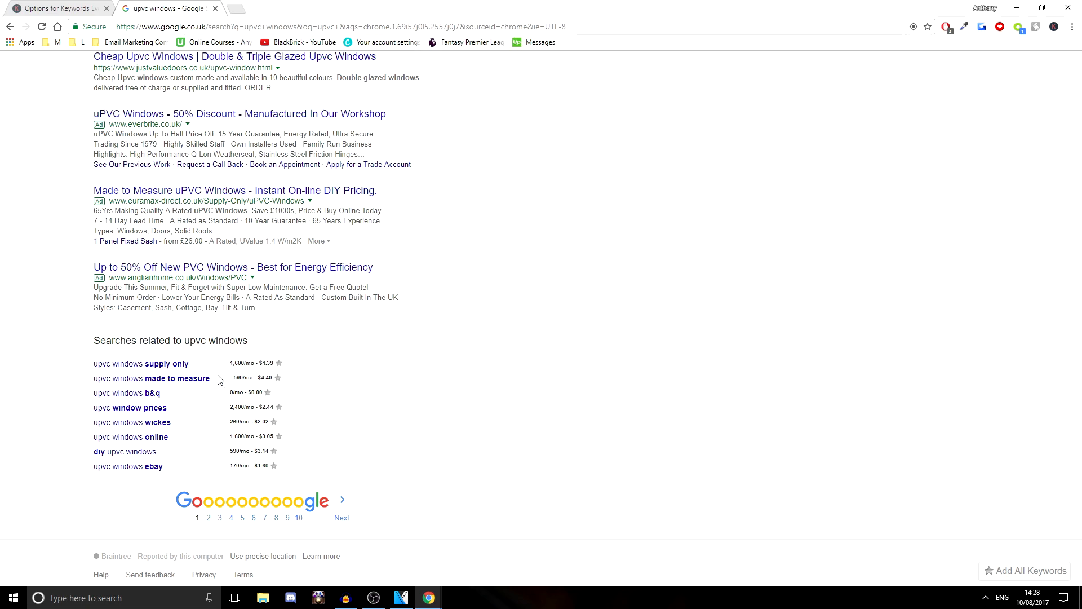
{"action": "mouse_move", "coordinate": [293, 412]}
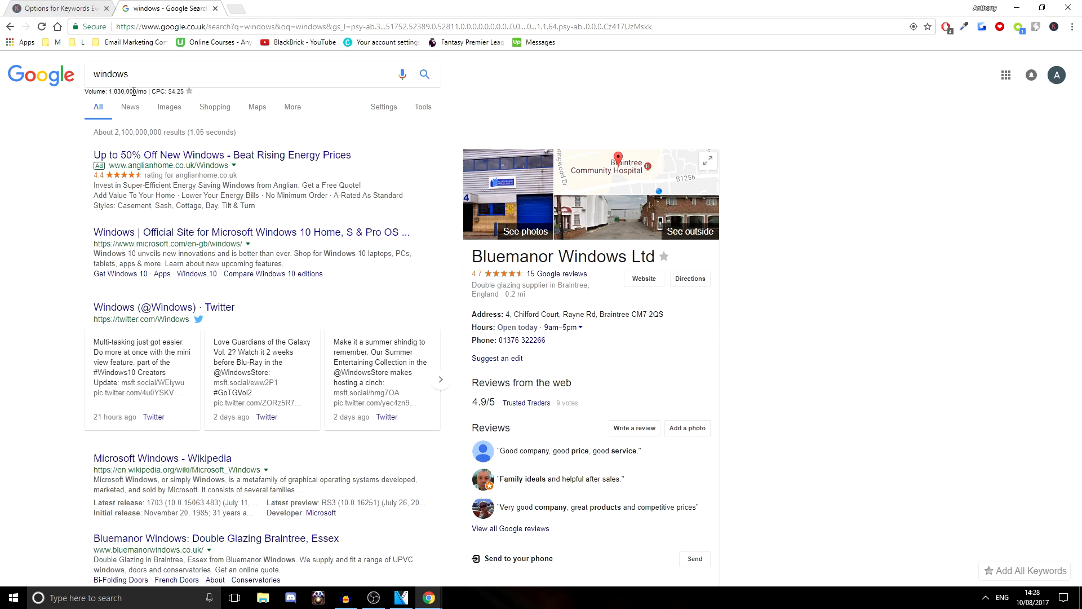
Highlight the 1,830,000/mo volume Keywords Everywhere shows for the 'windows' search
{"action": "double_click", "coordinate": [171, 91]}
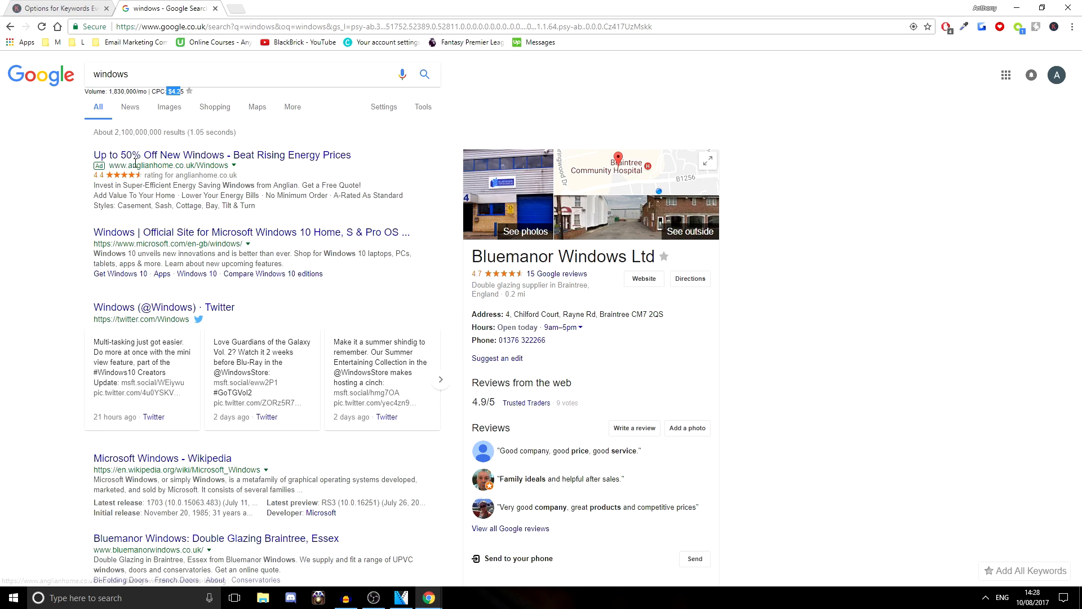
Follow the Anglian windows ad to its uPVC windows page and view the tilt and turn style
{"action": "left_click", "coordinate": [222, 154]}
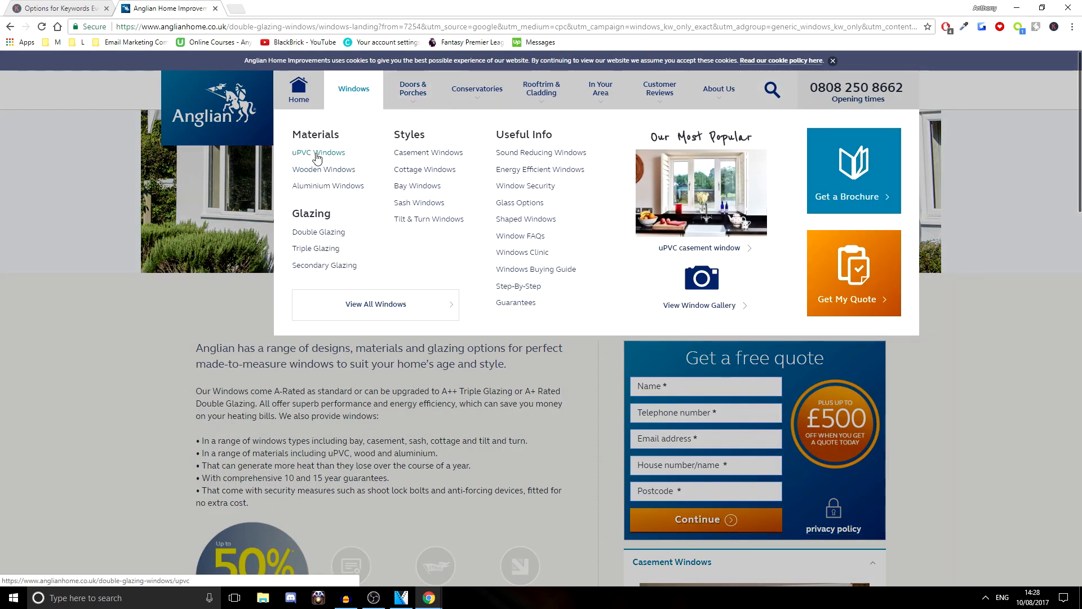
{"action": "left_click", "coordinate": [317, 151]}
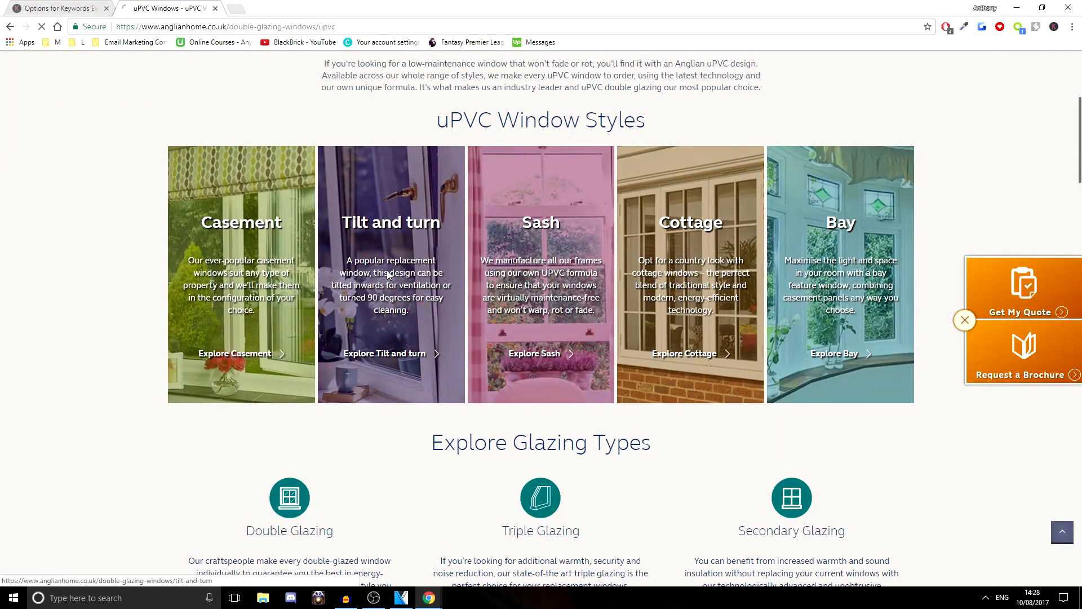
{"action": "left_click", "coordinate": [384, 353]}
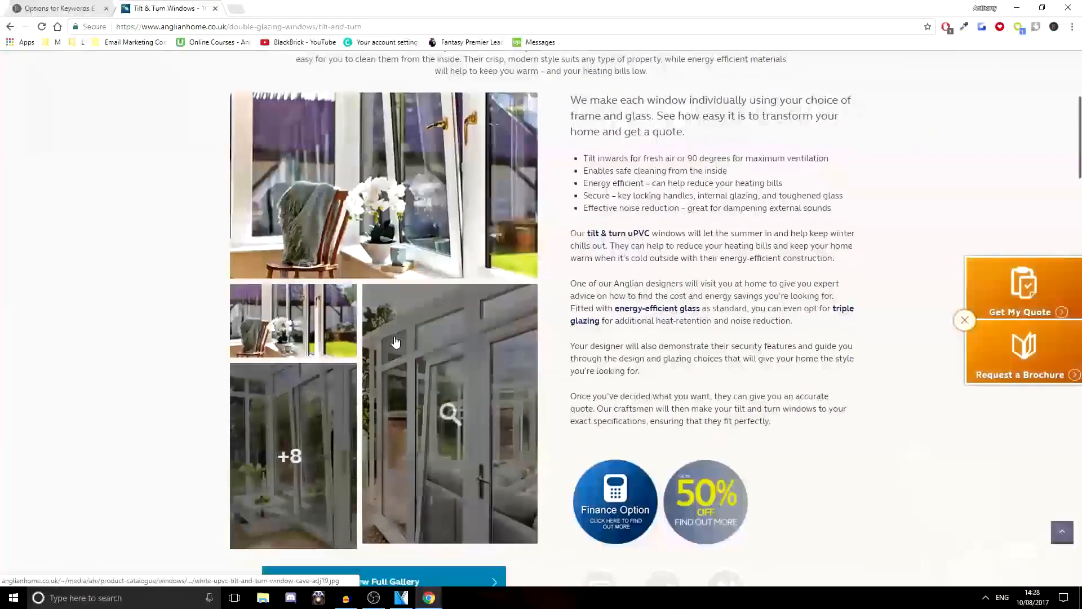
{"action": "scroll", "scroll_direction": "down", "scroll_amount": 3}
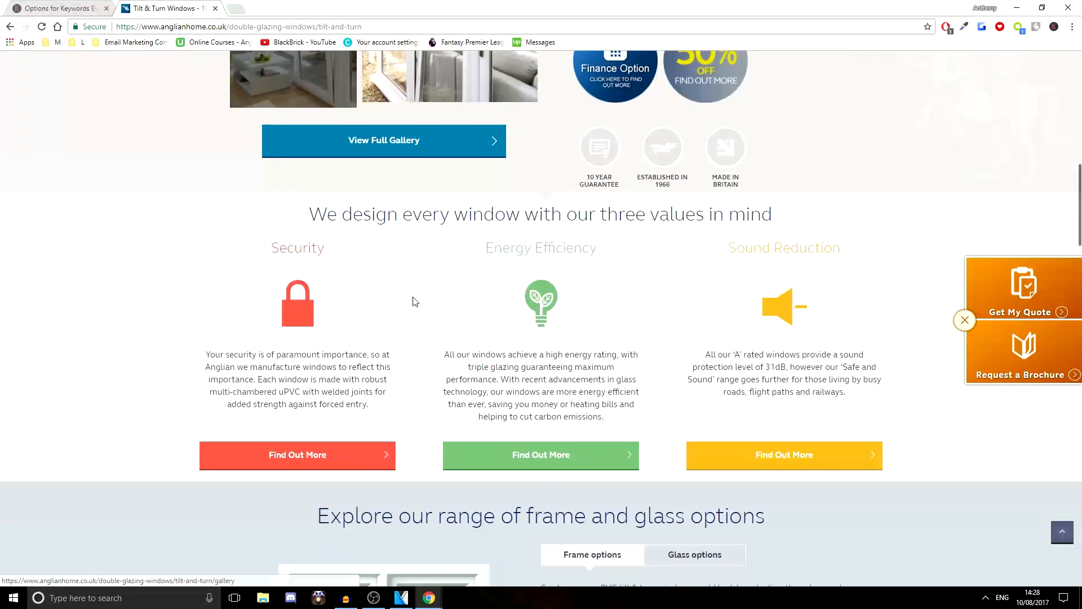
{"action": "scroll", "scroll_direction": "down", "scroll_amount": 3}
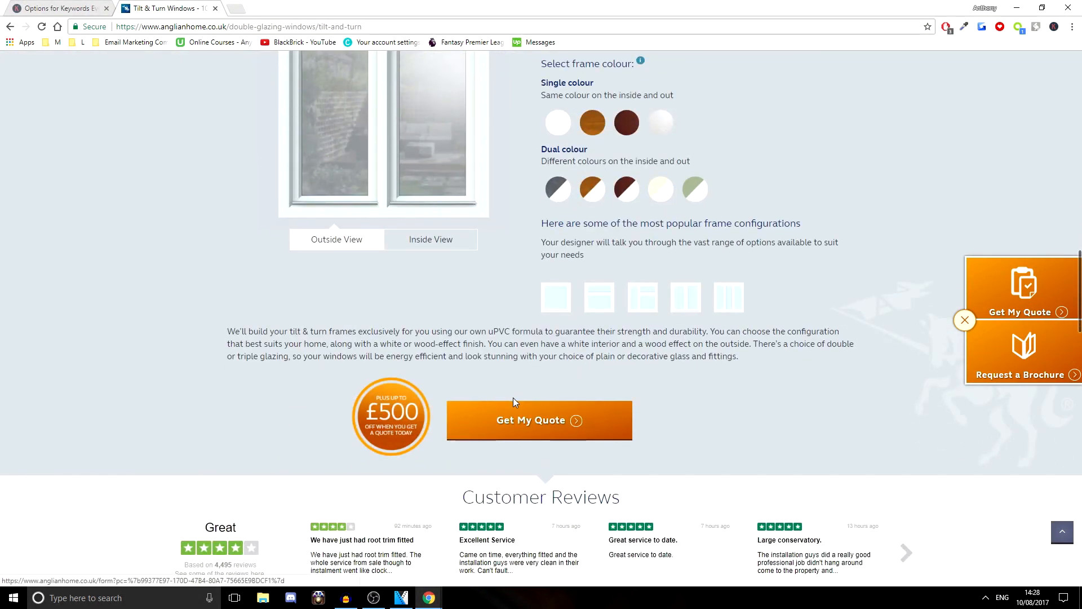
{"action": "mouse_move", "coordinate": [524, 403]}
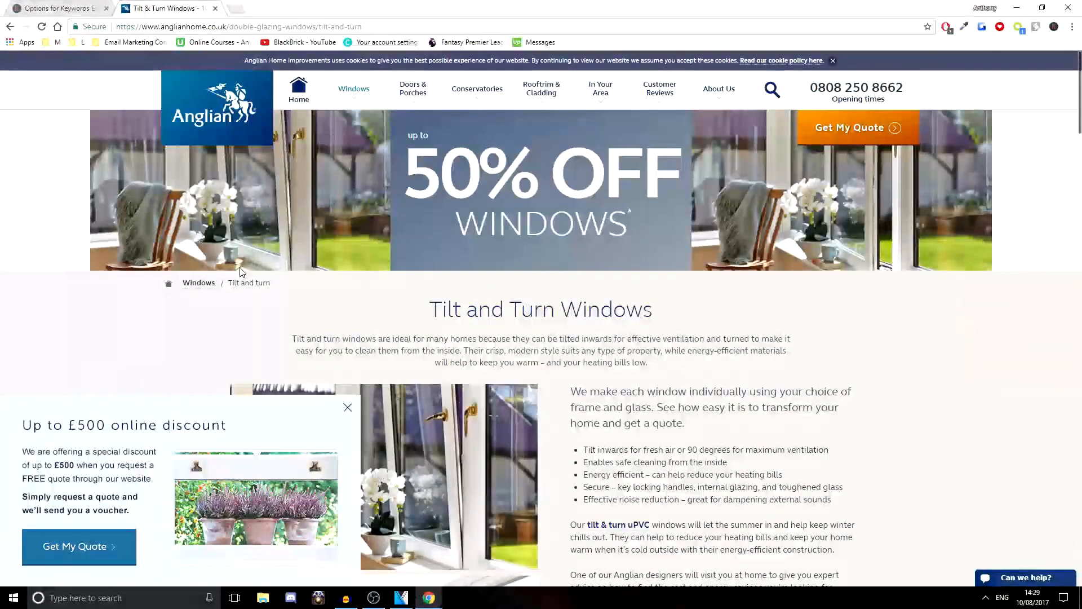
{"action": "mouse_move", "coordinate": [600, 88]}
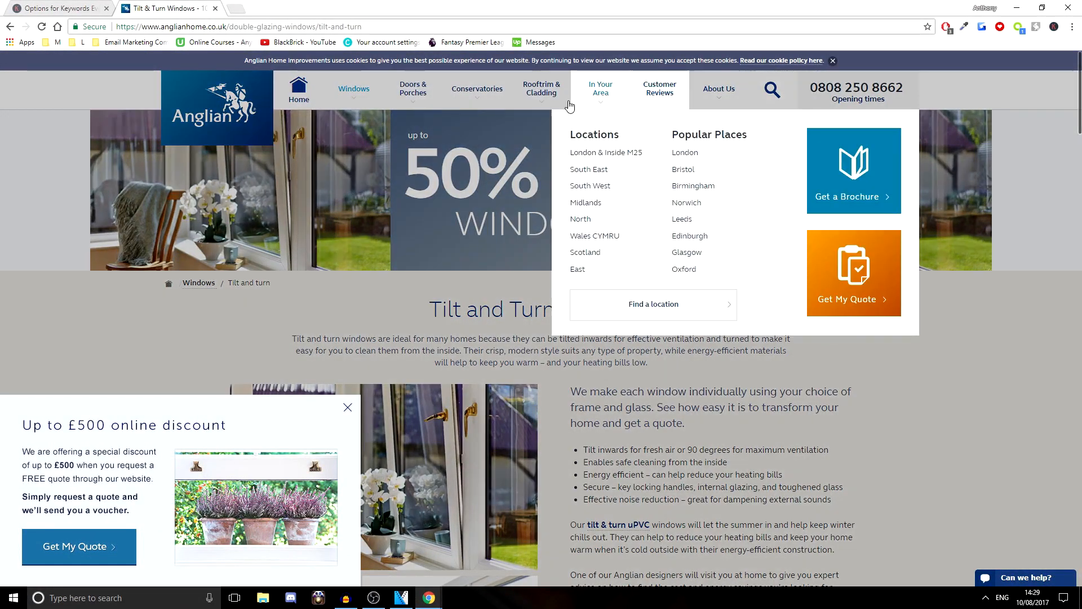
{"action": "mouse_move", "coordinate": [541, 88]}
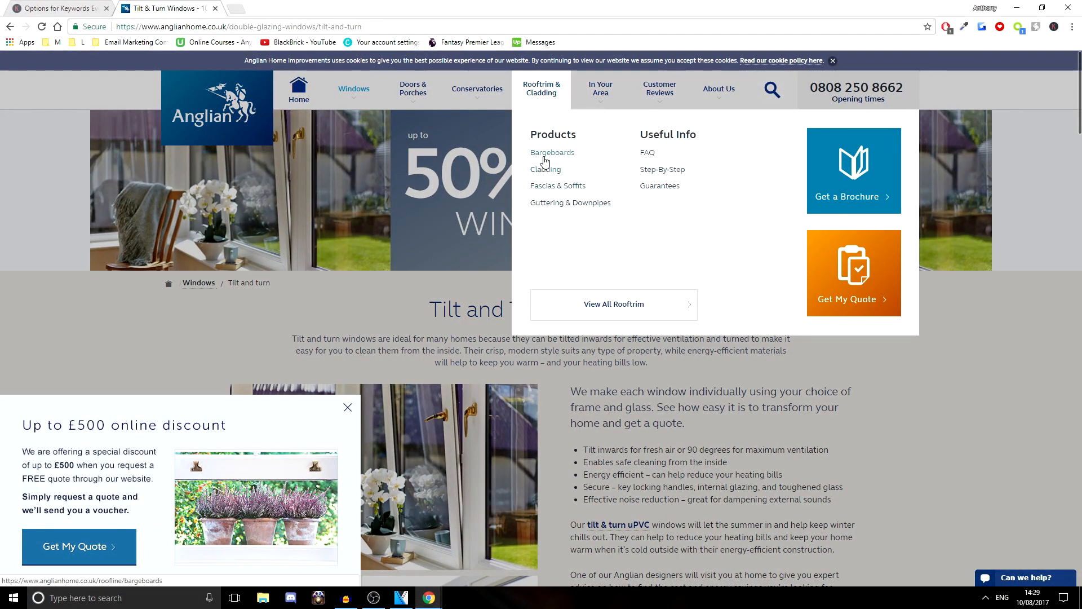
View the Anglian bargeboards product page and go back to the previous page
{"action": "left_click", "coordinate": [553, 152]}
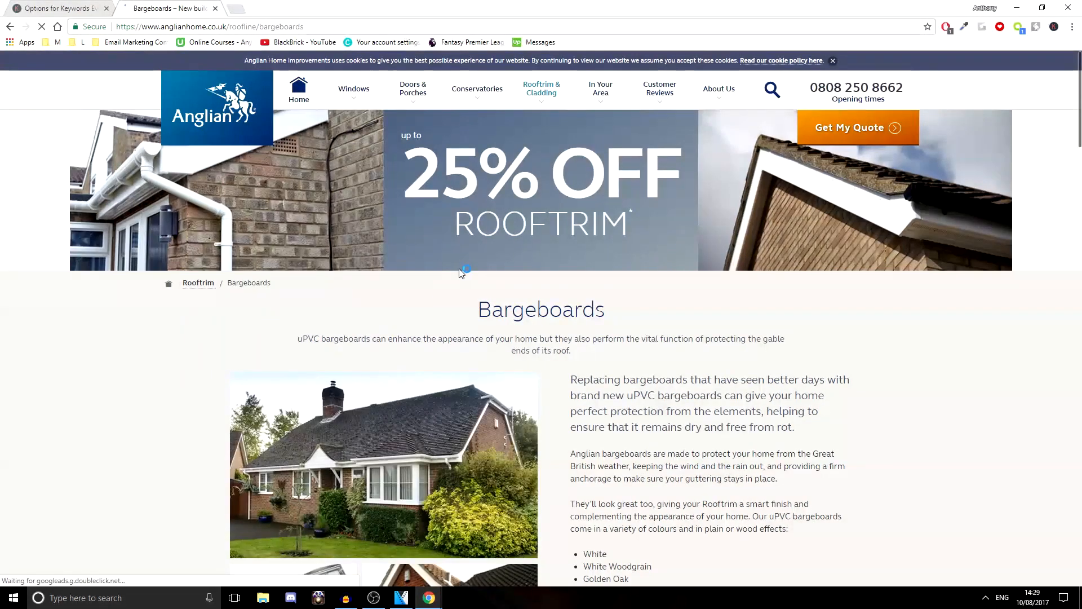
{"action": "scroll", "scroll_direction": "down", "scroll_amount": 3}
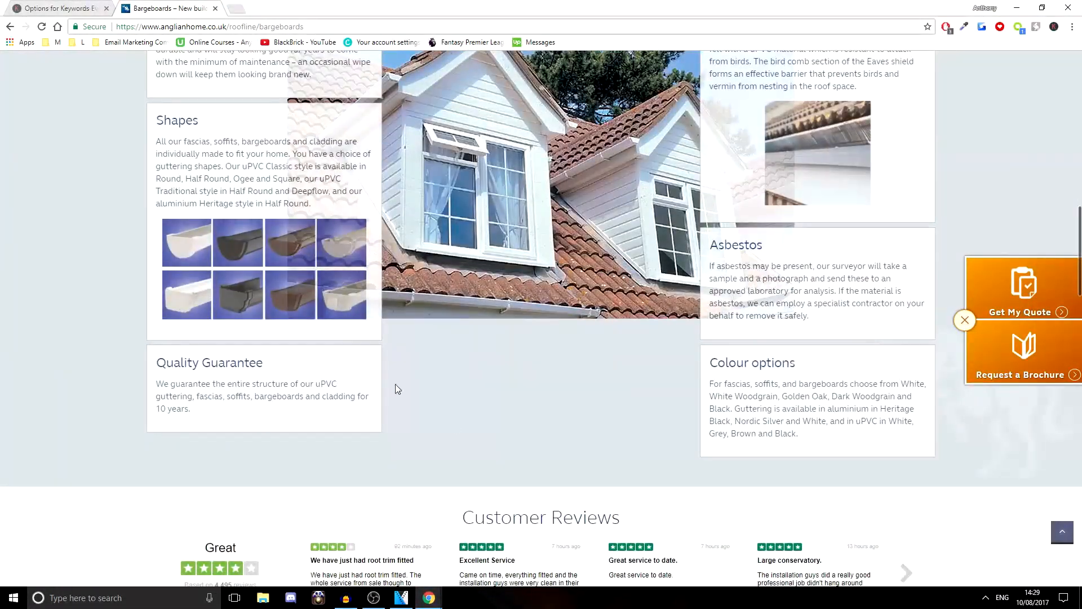
{"action": "scroll", "scroll_direction": "down", "scroll_amount": 3}
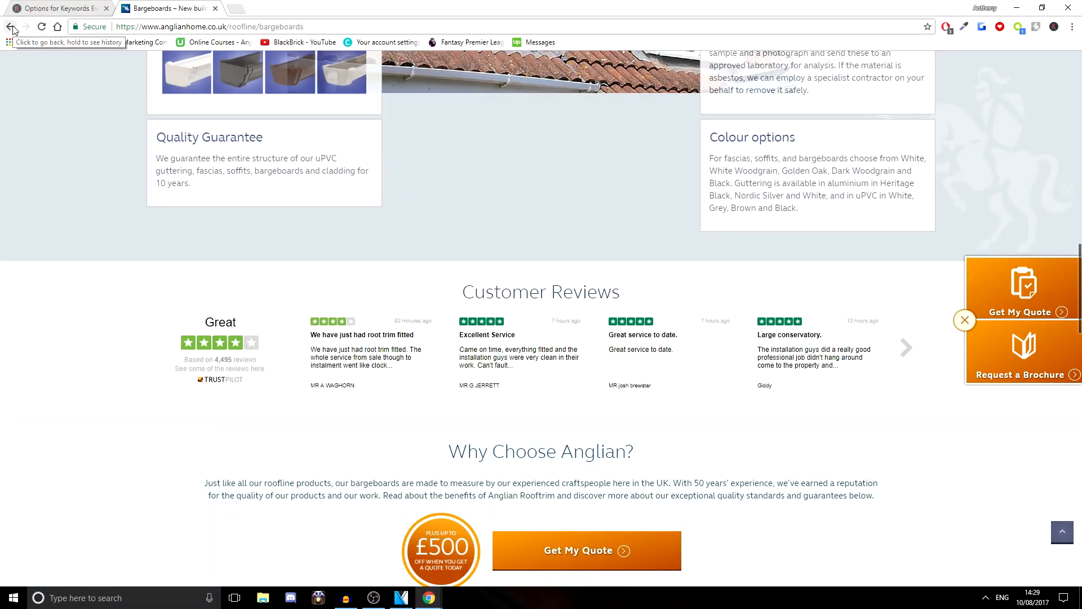
{"action": "left_click", "coordinate": [12, 27]}
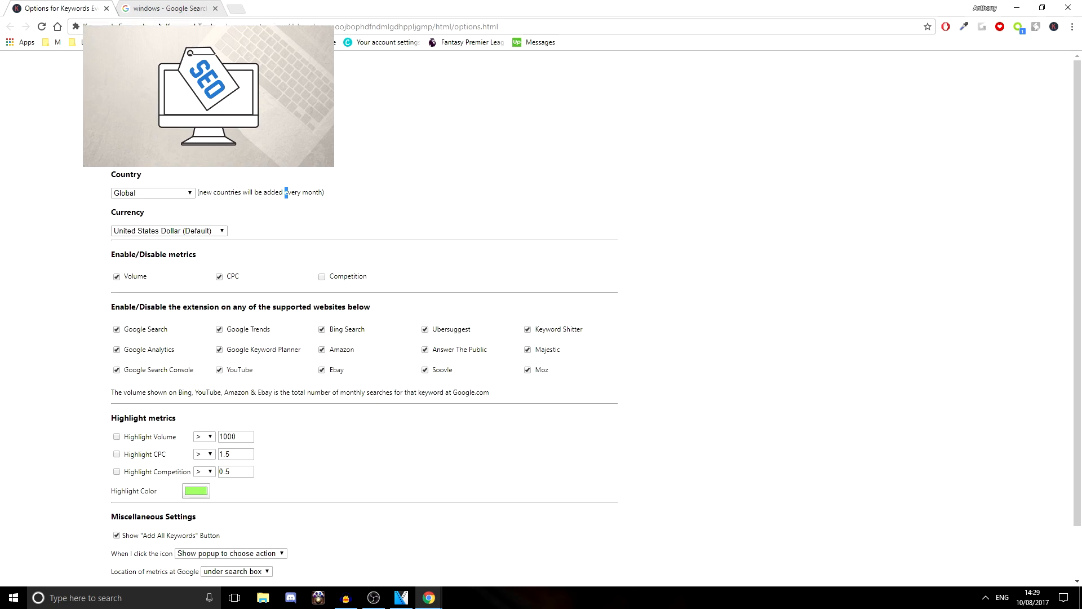
Go from the Keywords Everywhere settings banner to the extension's official website
{"action": "left_click", "coordinate": [1054, 27]}
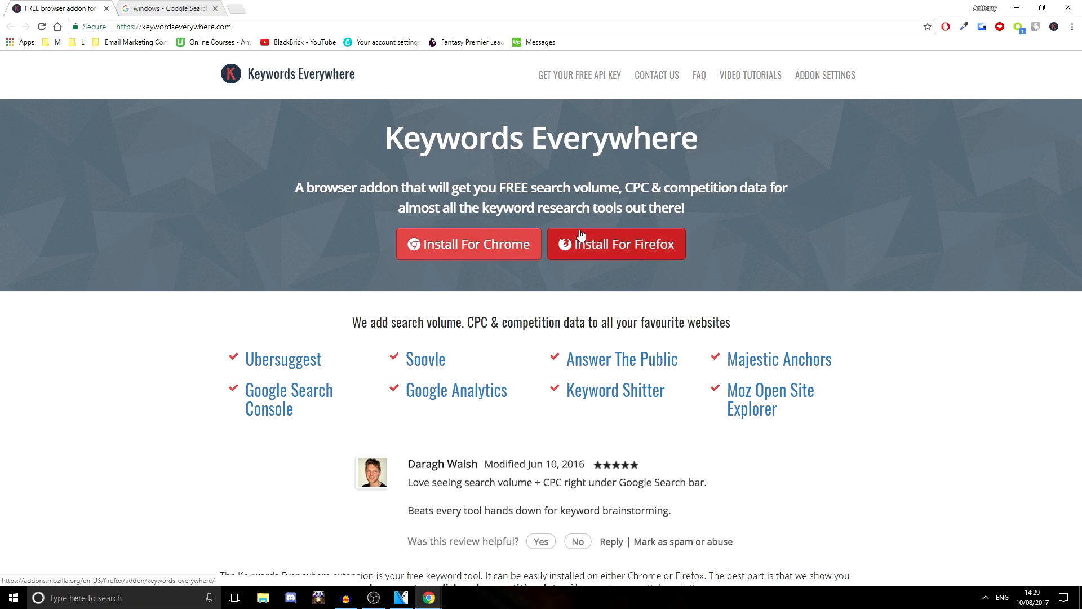
Scroll the Keywords Everywhere homepage down to the list of supported websites
{"action": "scroll", "scroll_direction": "down", "scroll_amount": 3}
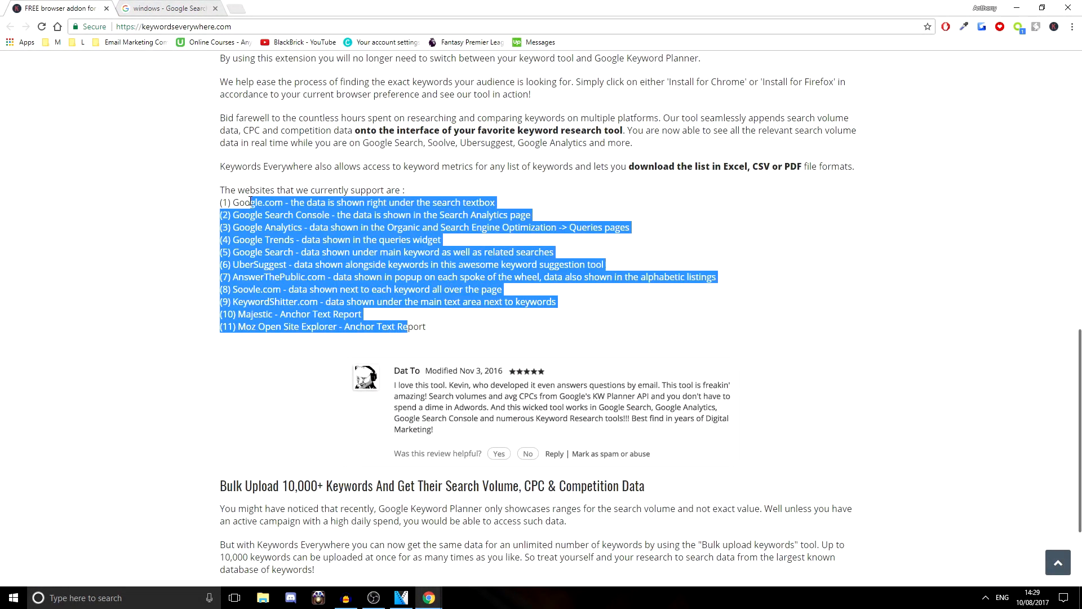
{"action": "scroll", "scroll_direction": "down", "scroll_amount": 3}
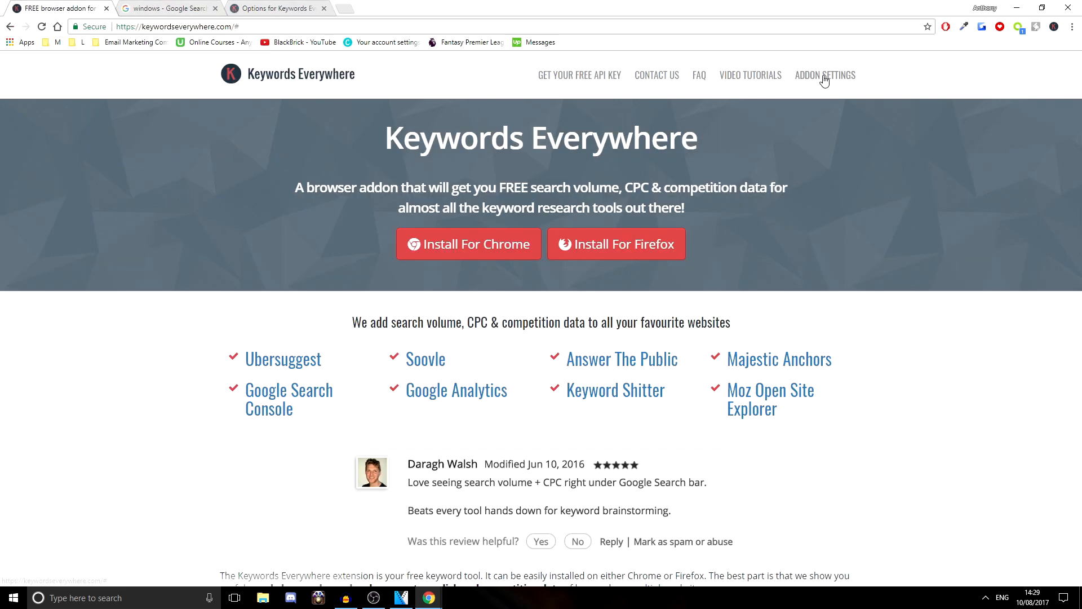
{"action": "mouse_move", "coordinate": [750, 75]}
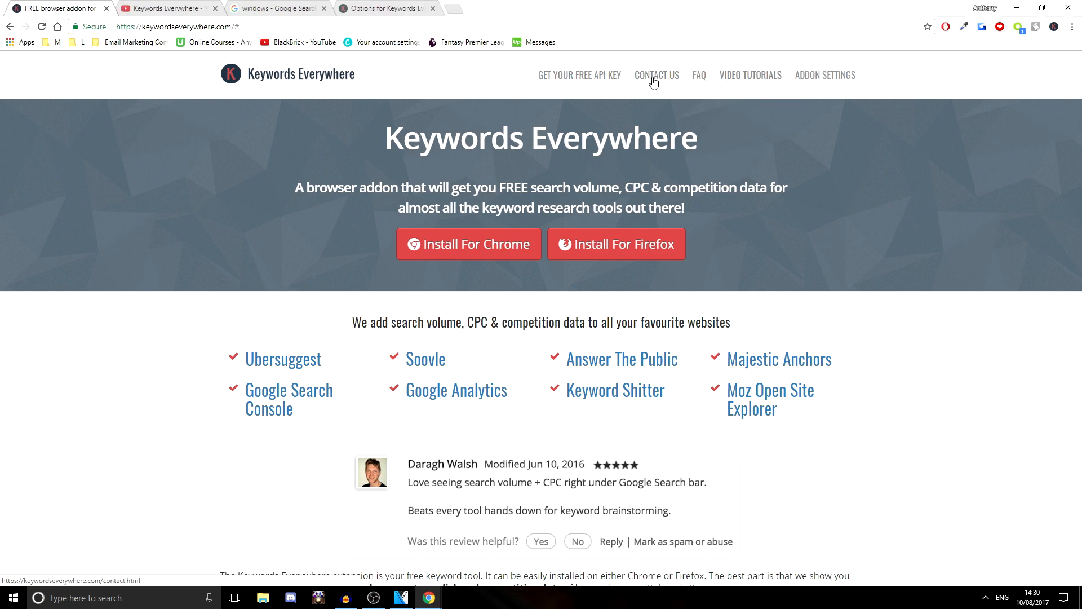
{"action": "mouse_move", "coordinate": [719, 104]}
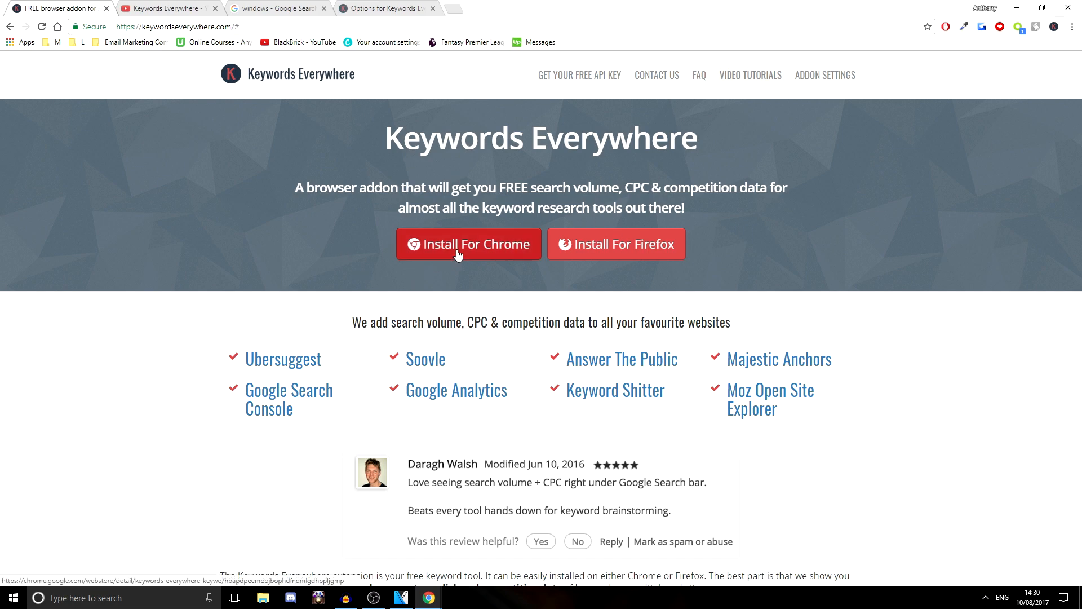
{"action": "mouse_move", "coordinate": [596, 261]}
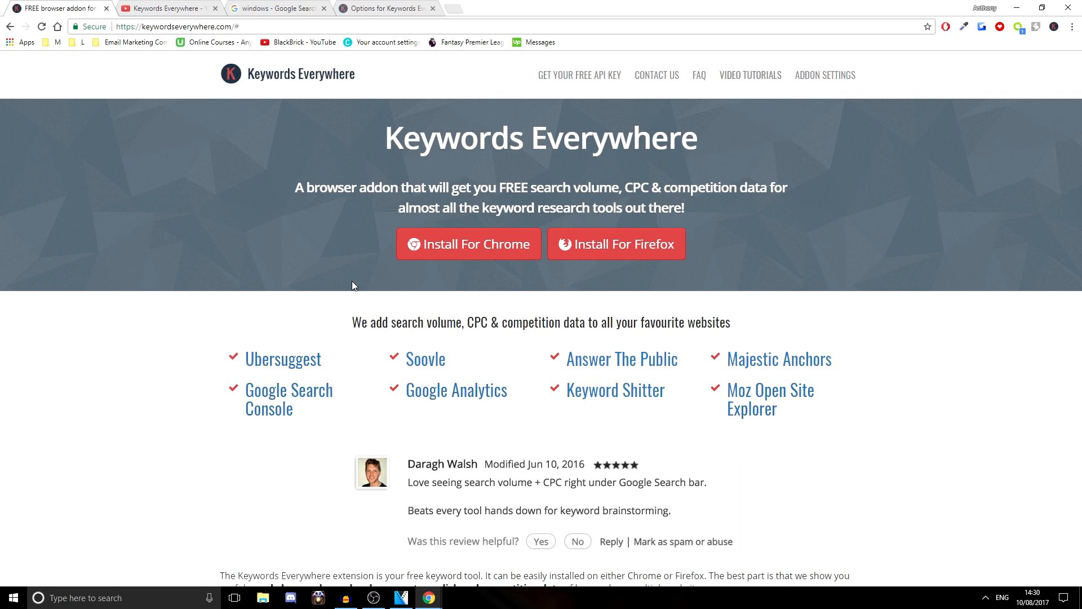
{"action": "mouse_move", "coordinate": [418, 228]}
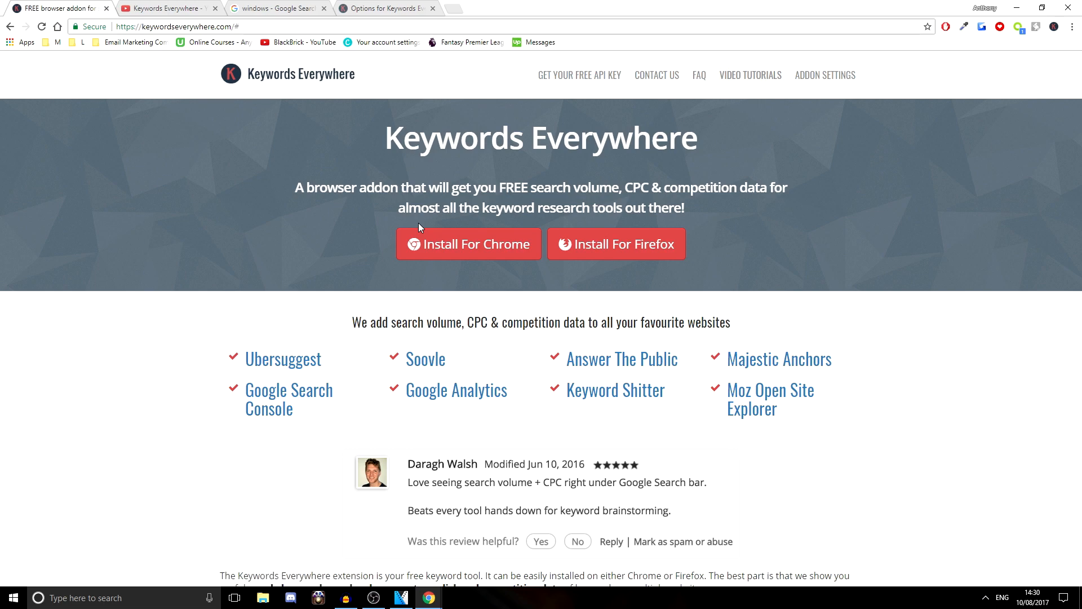